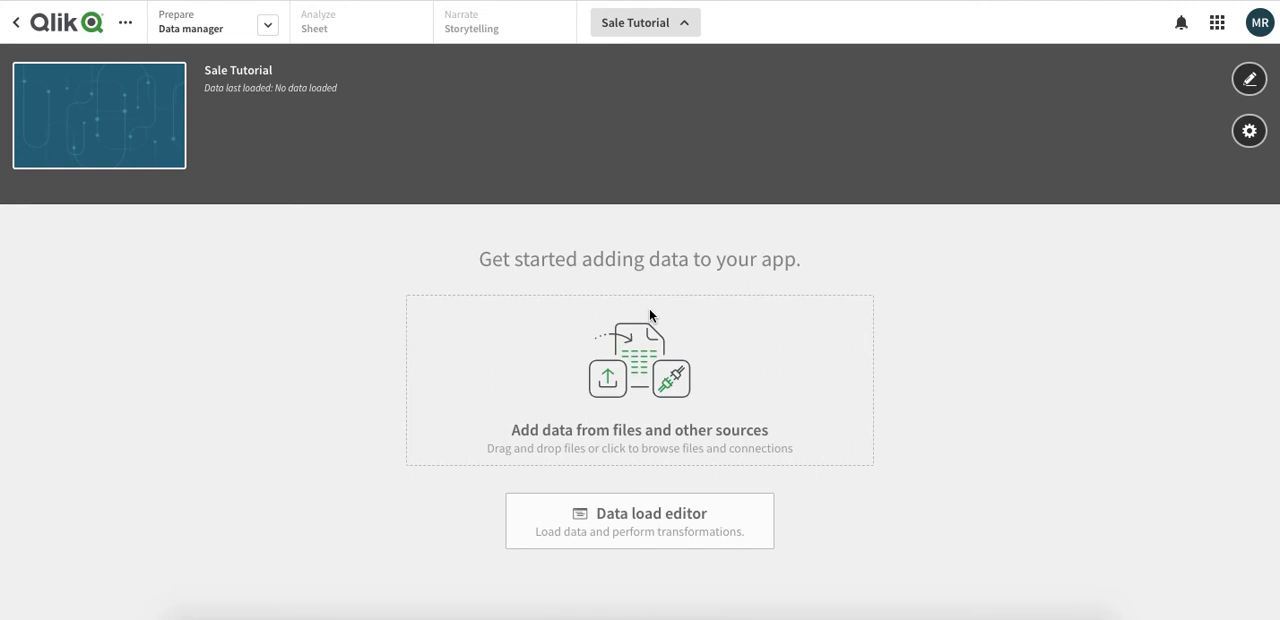
mouse_move(636, 320)
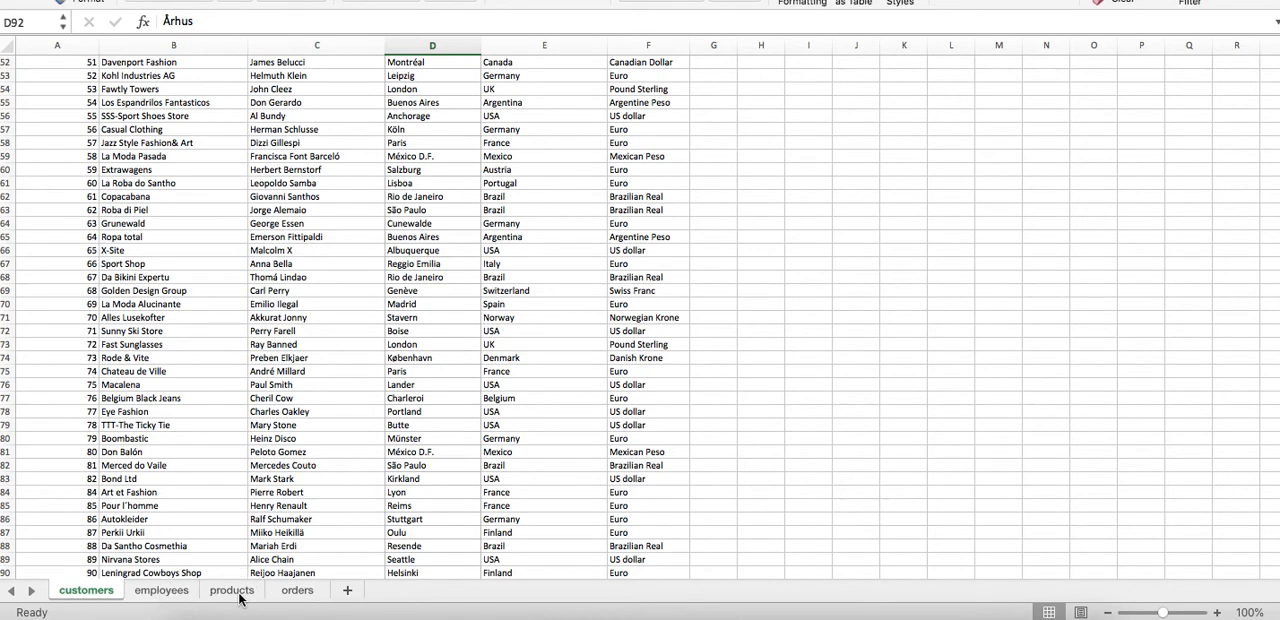
Review the products sheet, then switch to the orders sheet of the sales workbook.
click(232, 588)
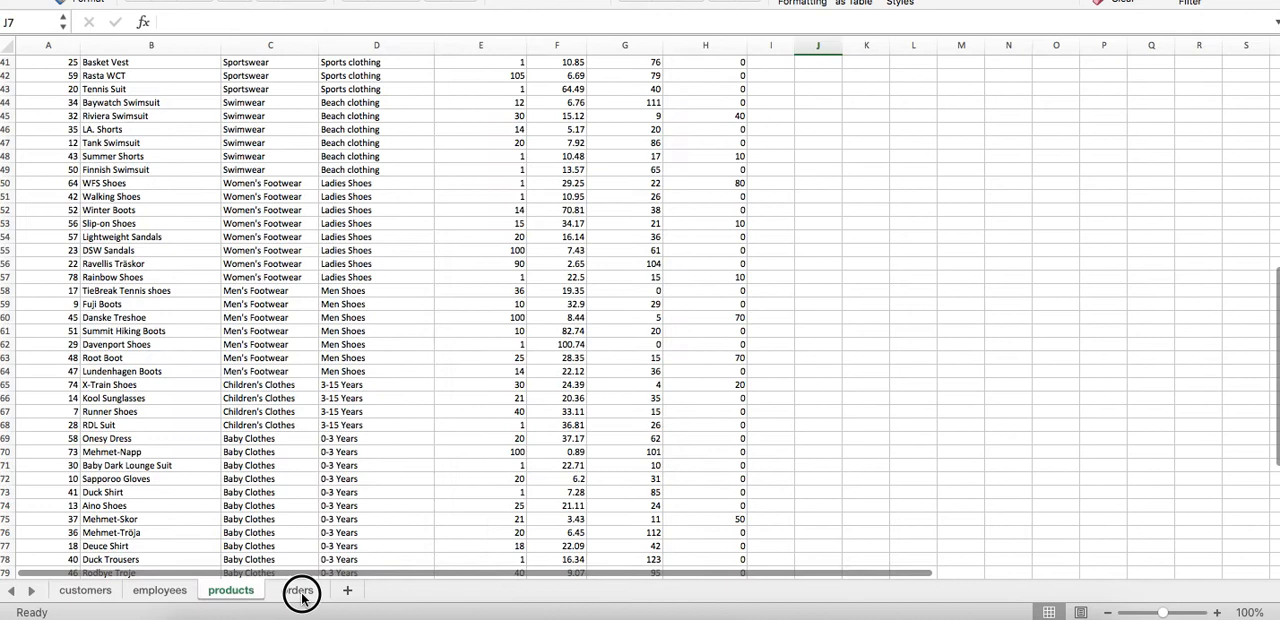
click(296, 590)
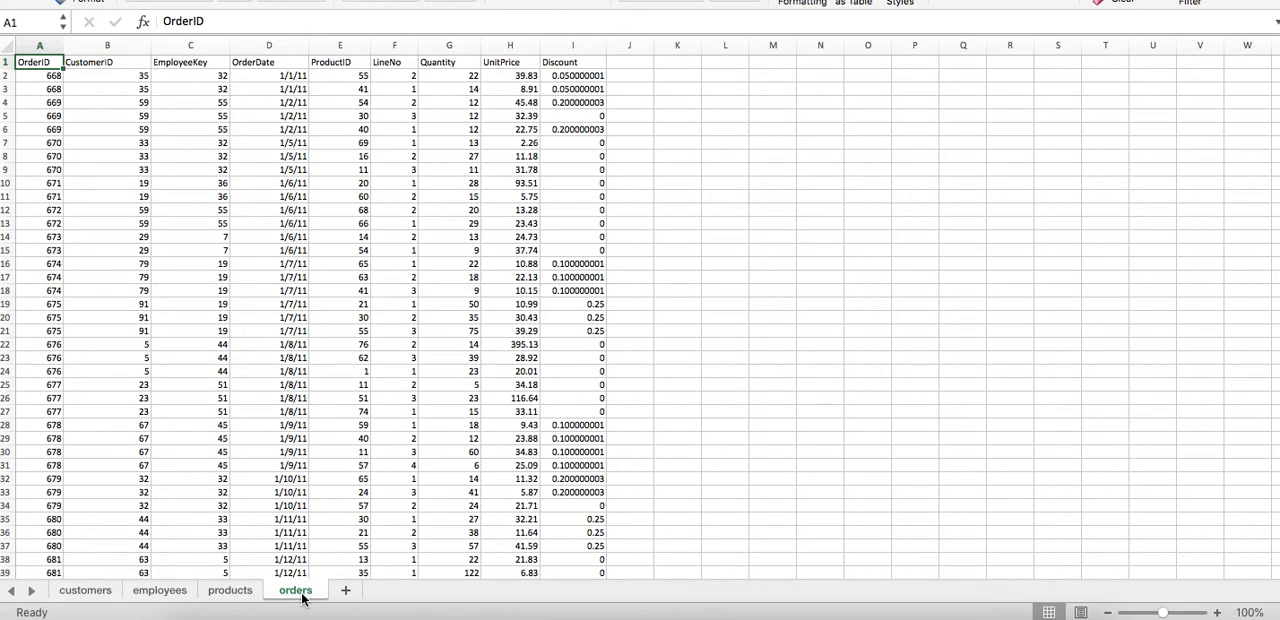
mouse_move(256, 208)
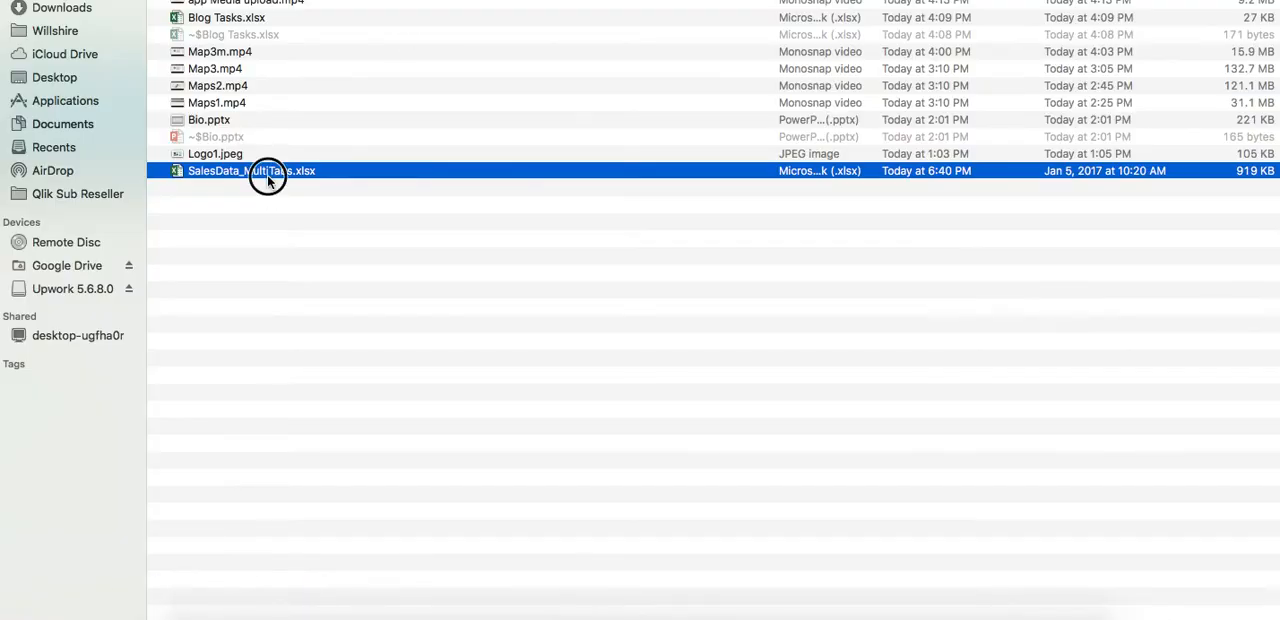
Drop the SalesData .xlsx from Finder into the Sale Tutorial app's Data manager.
drag(268, 170, 540, 312)
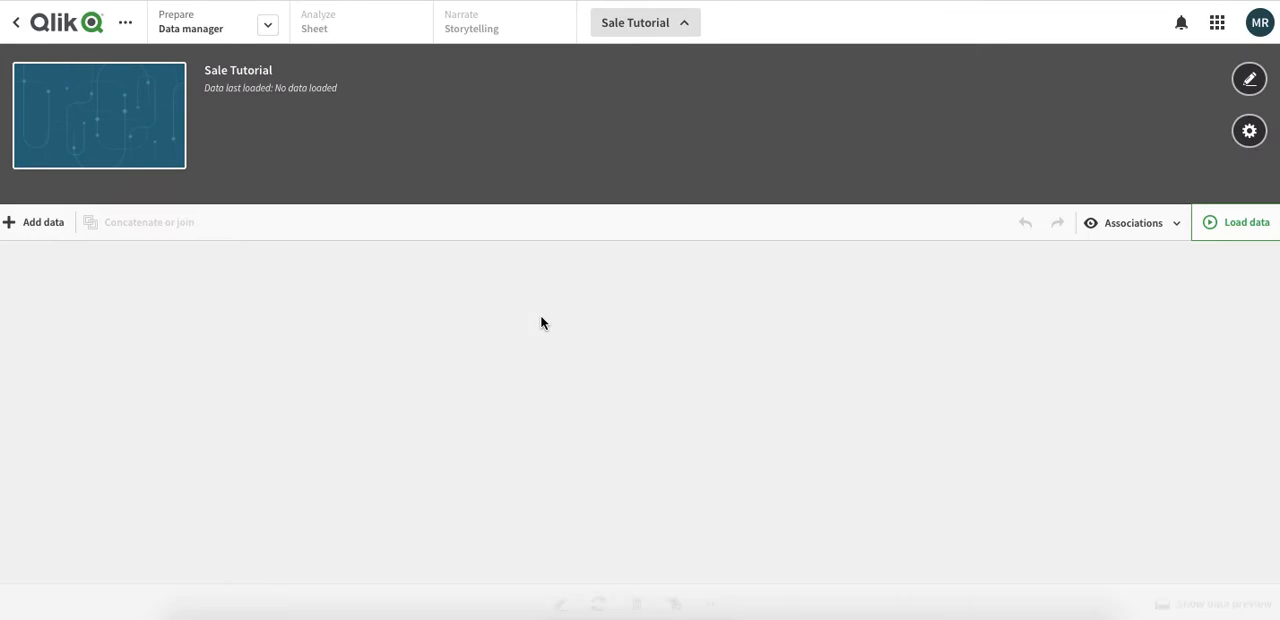
Let the five SalesData tables appear as bubbles and preview the products table.
click(1246, 222)
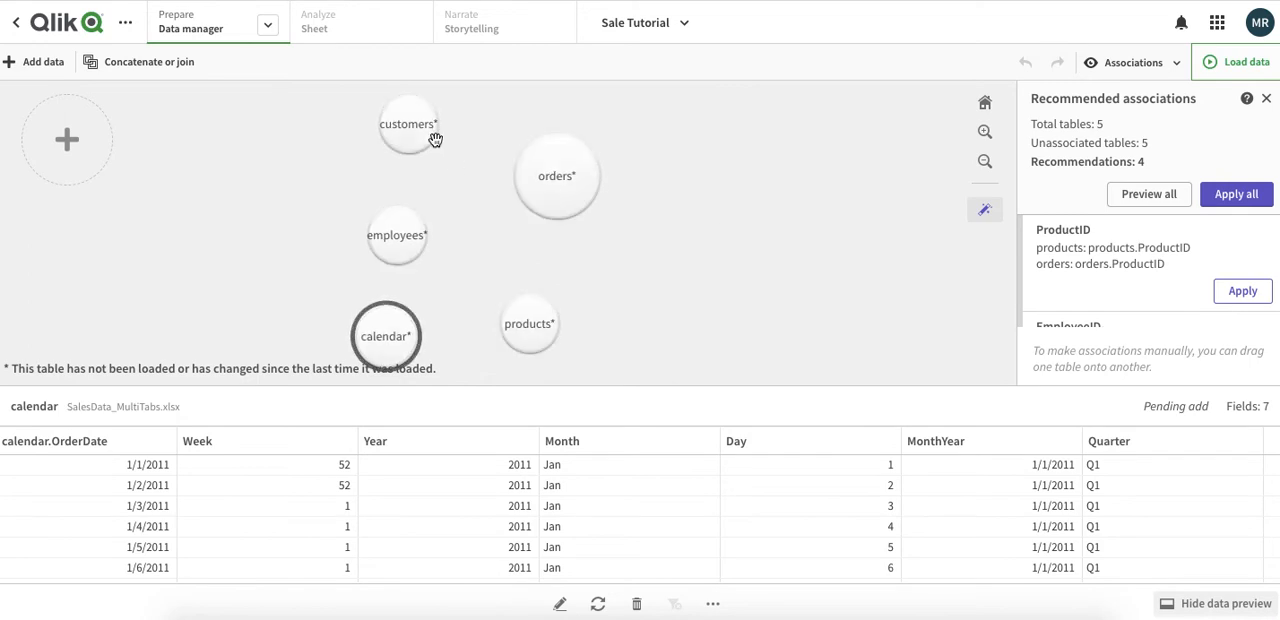
mouse_move(530, 322)
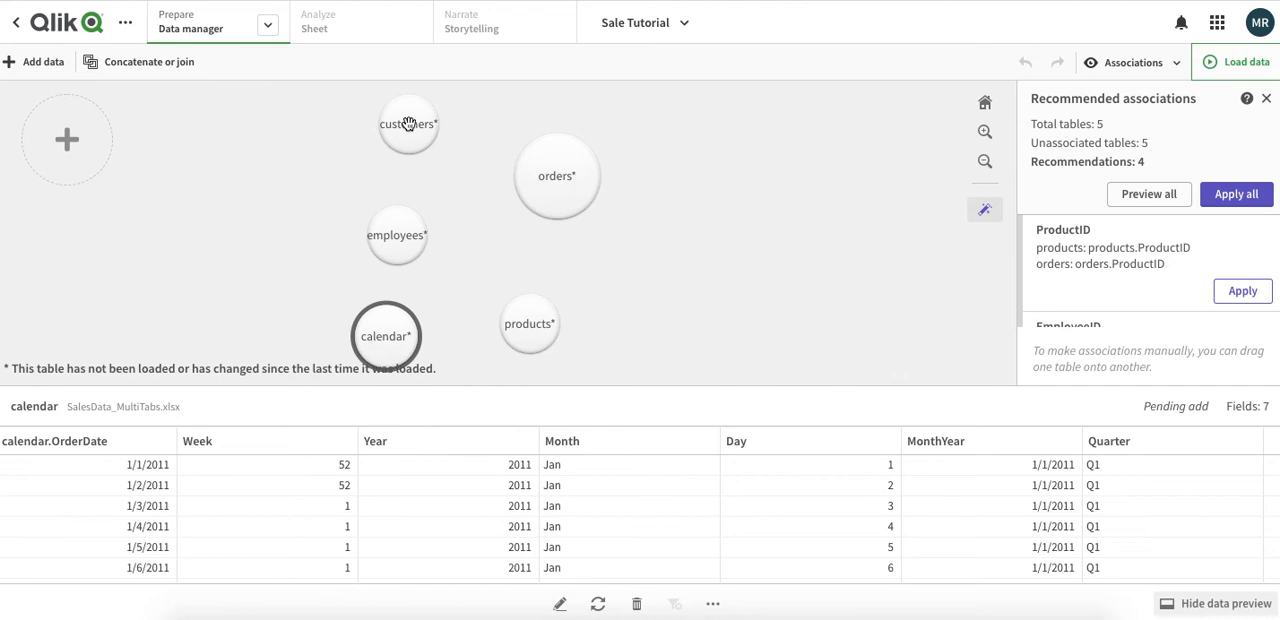
mouse_move(574, 158)
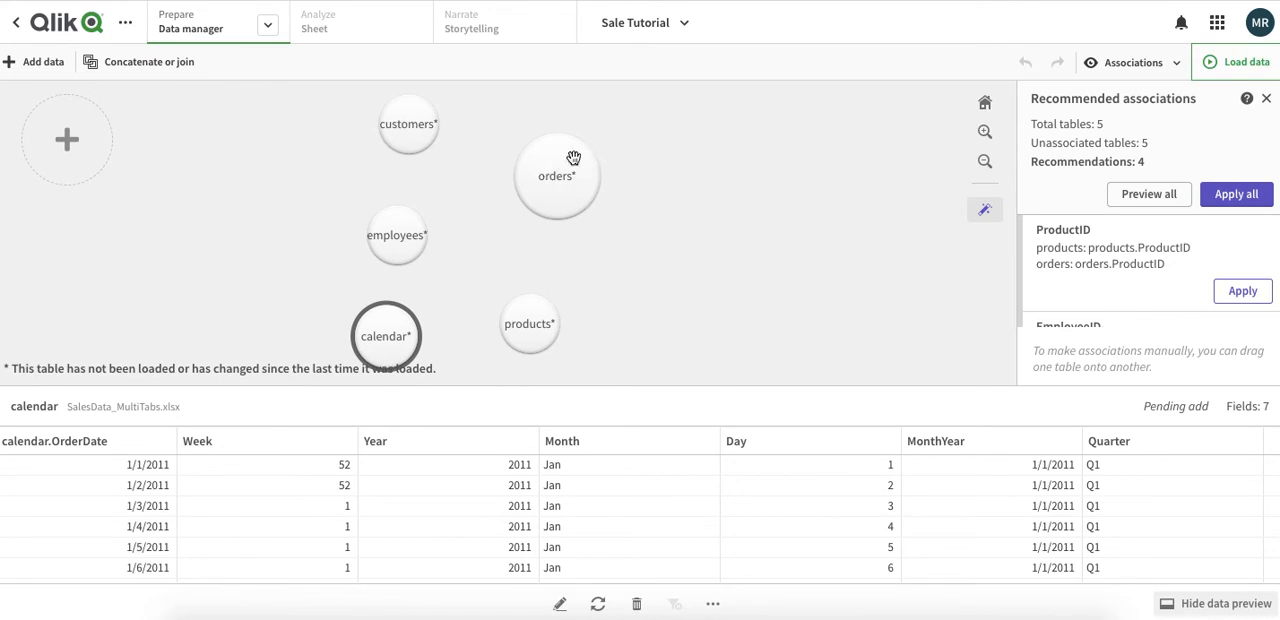
mouse_move(404, 138)
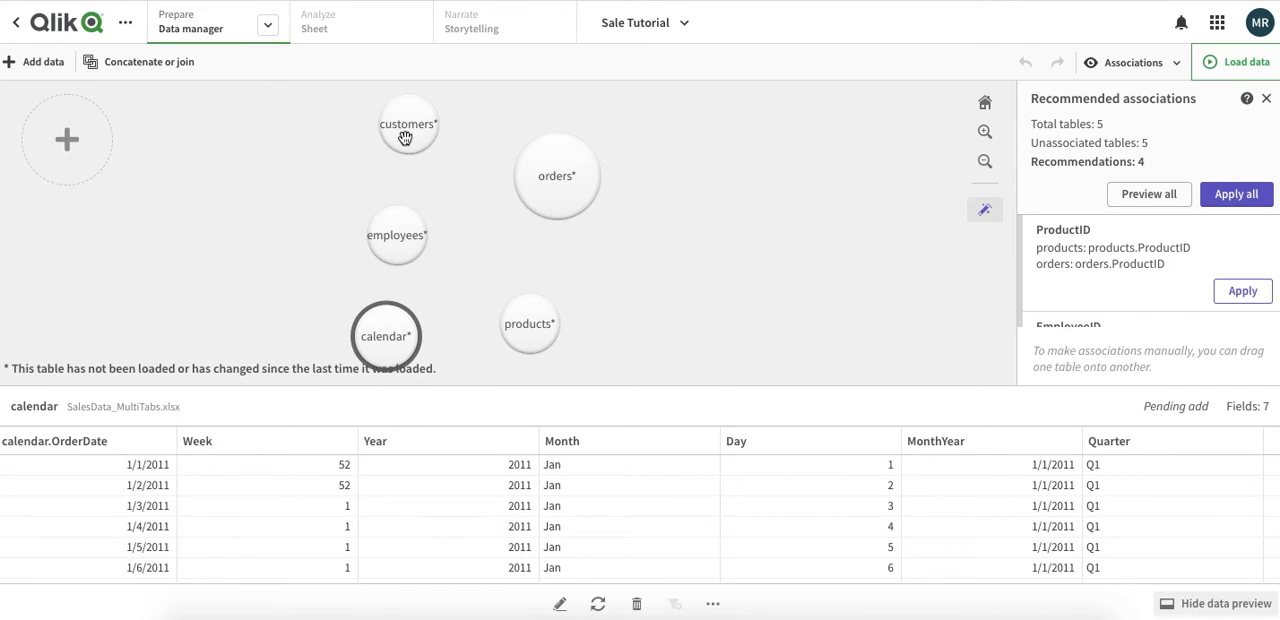
mouse_move(548, 322)
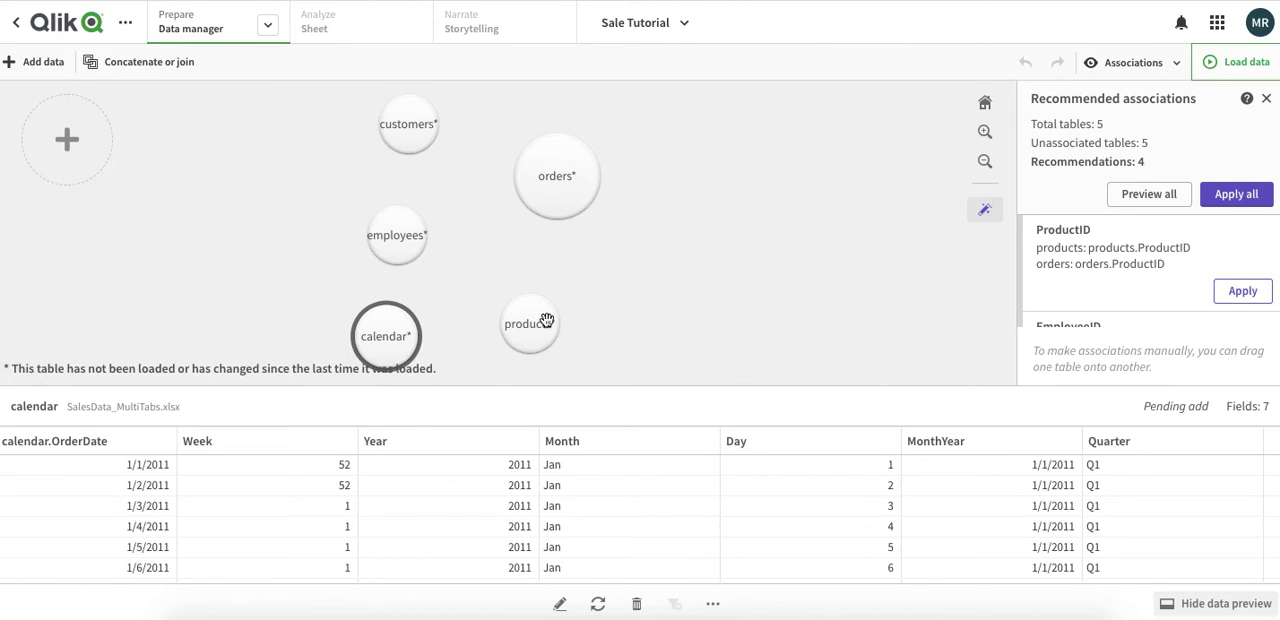
click(532, 324)
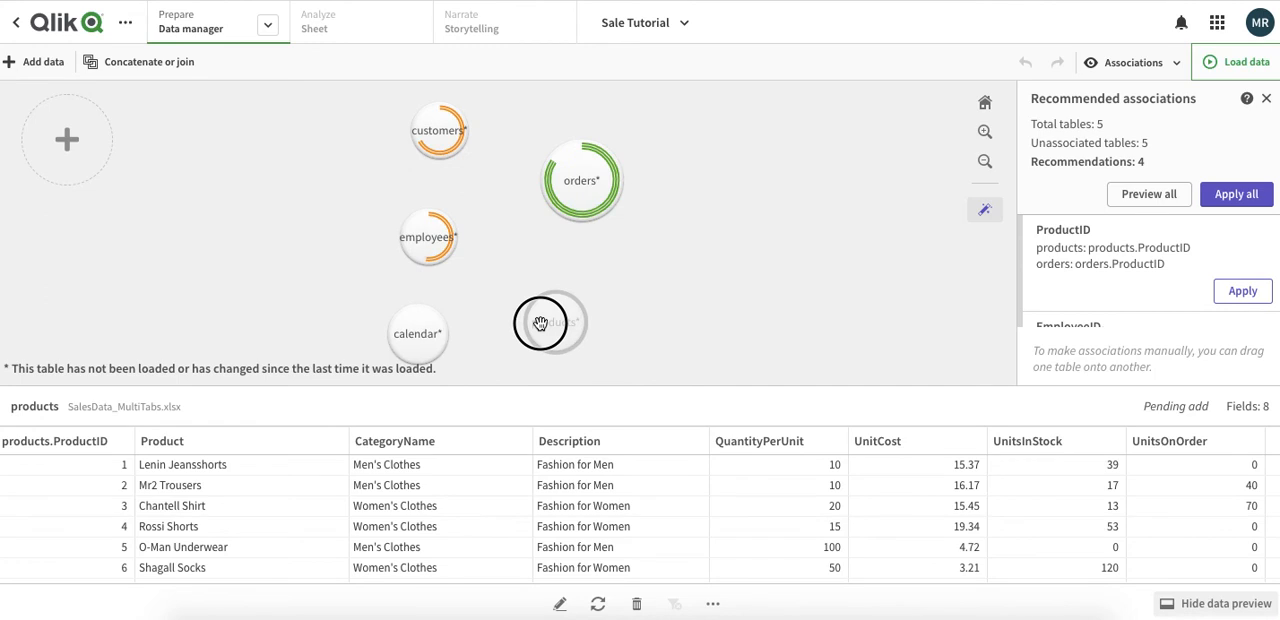
Associate products with orders on ProductID.
drag(548, 324, 560, 220)
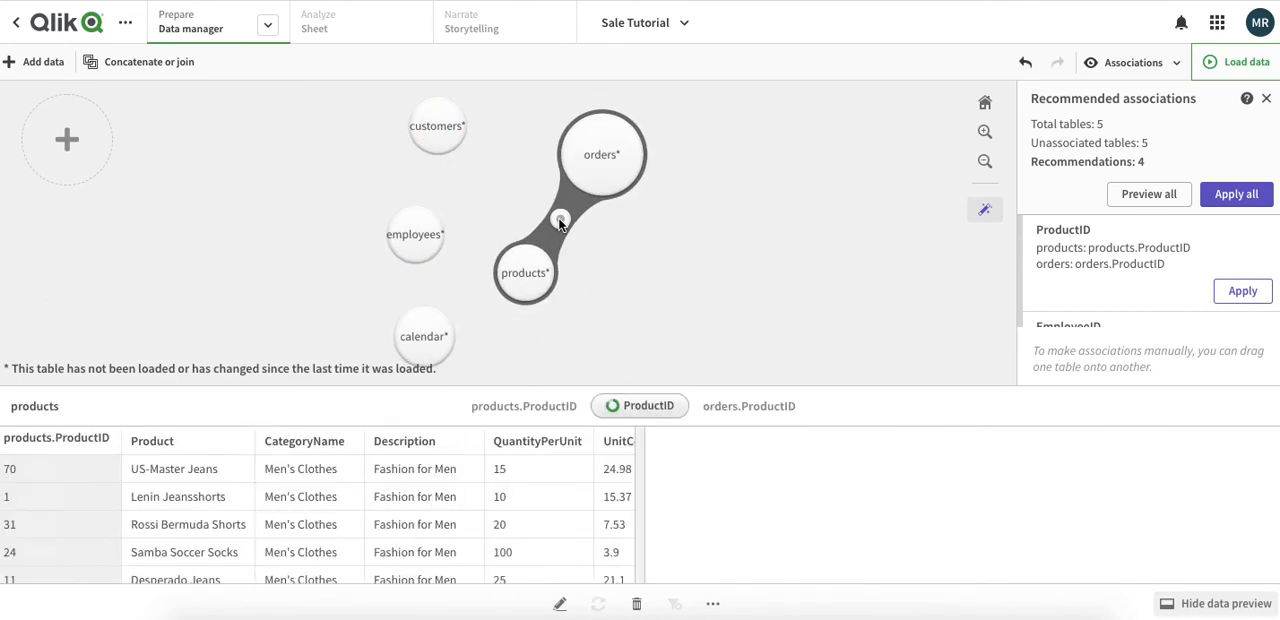
click(1242, 290)
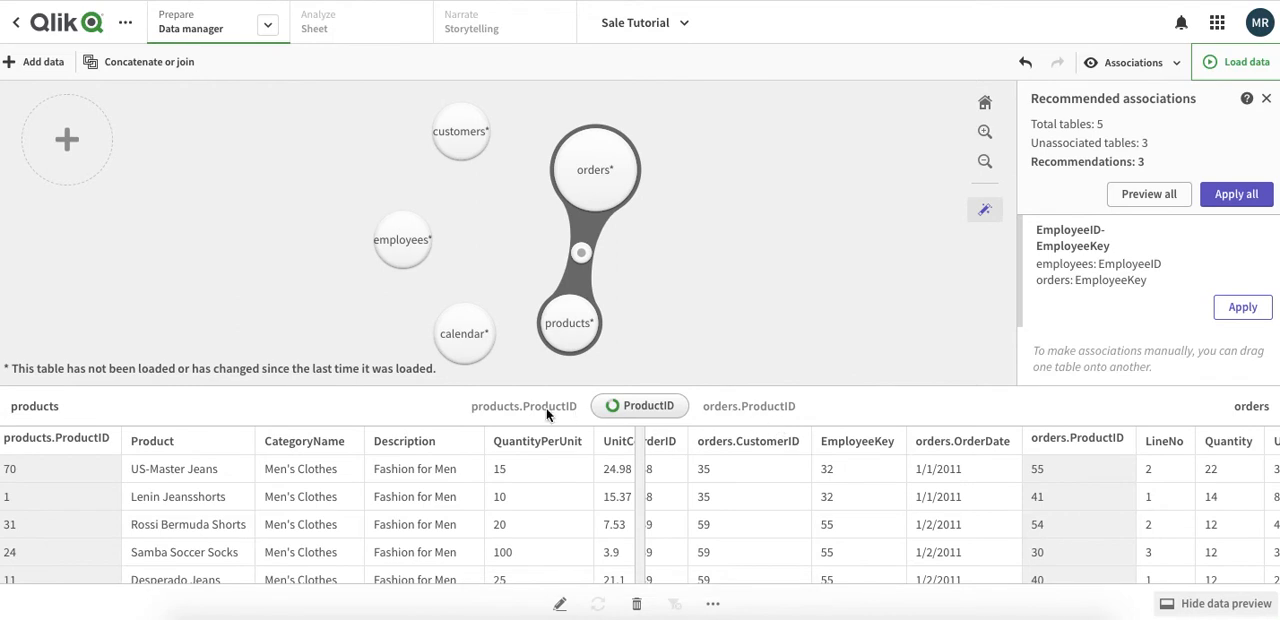
mouse_move(548, 412)
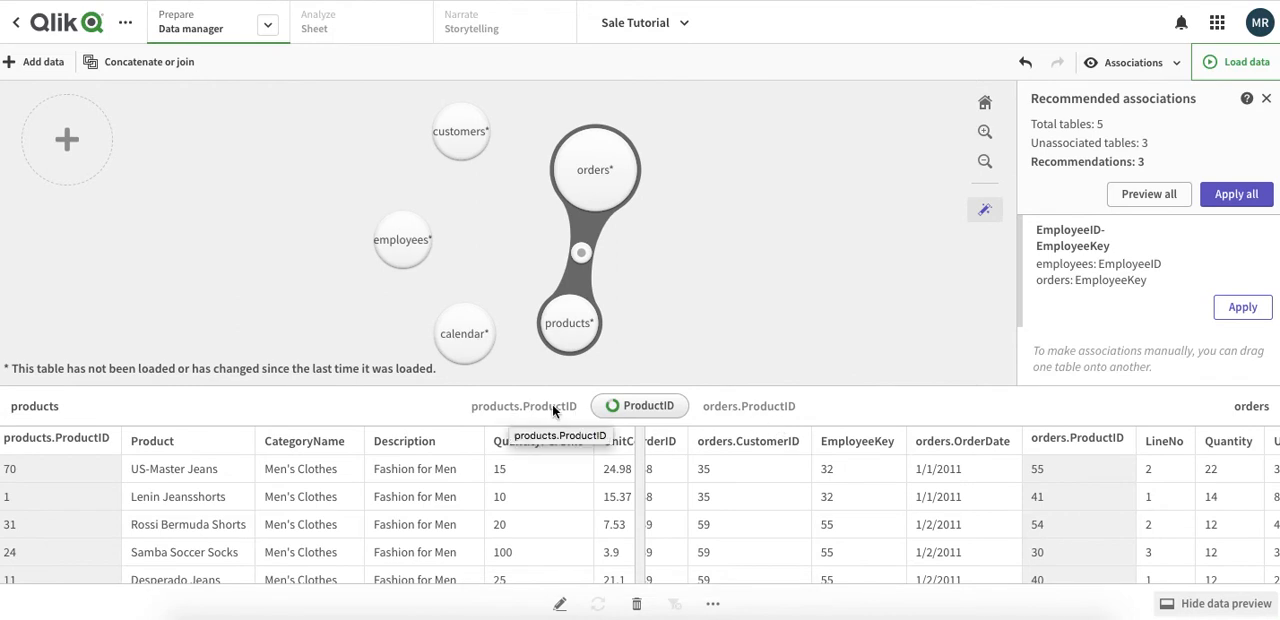
mouse_move(772, 426)
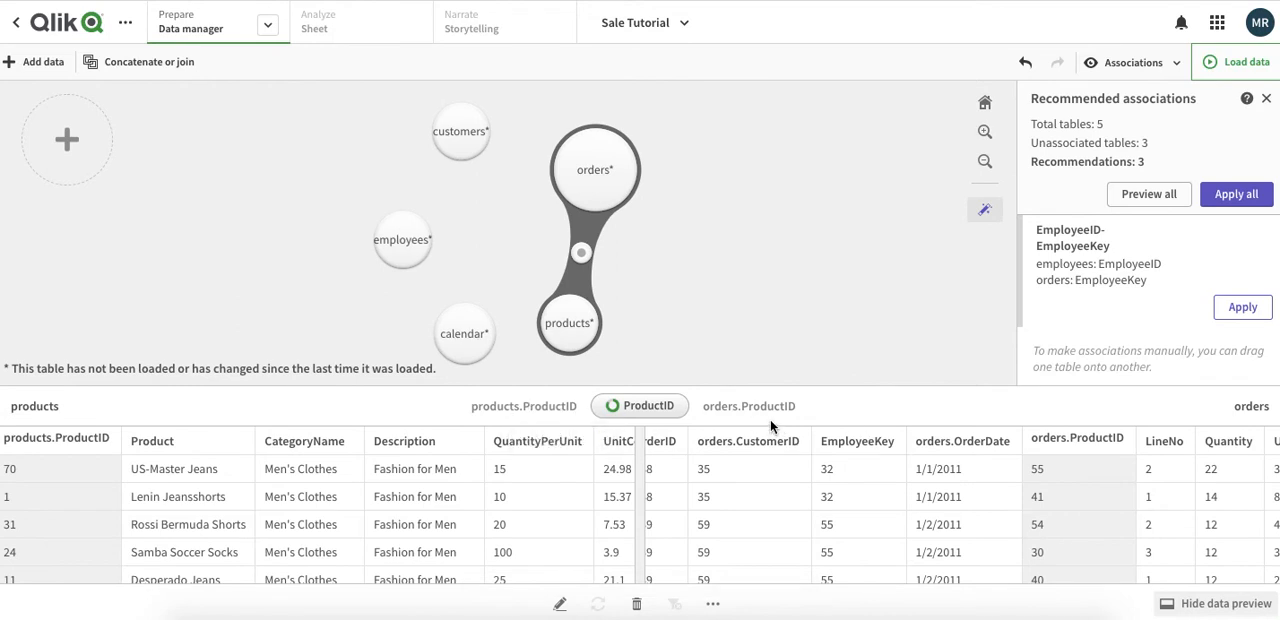
mouse_move(402, 240)
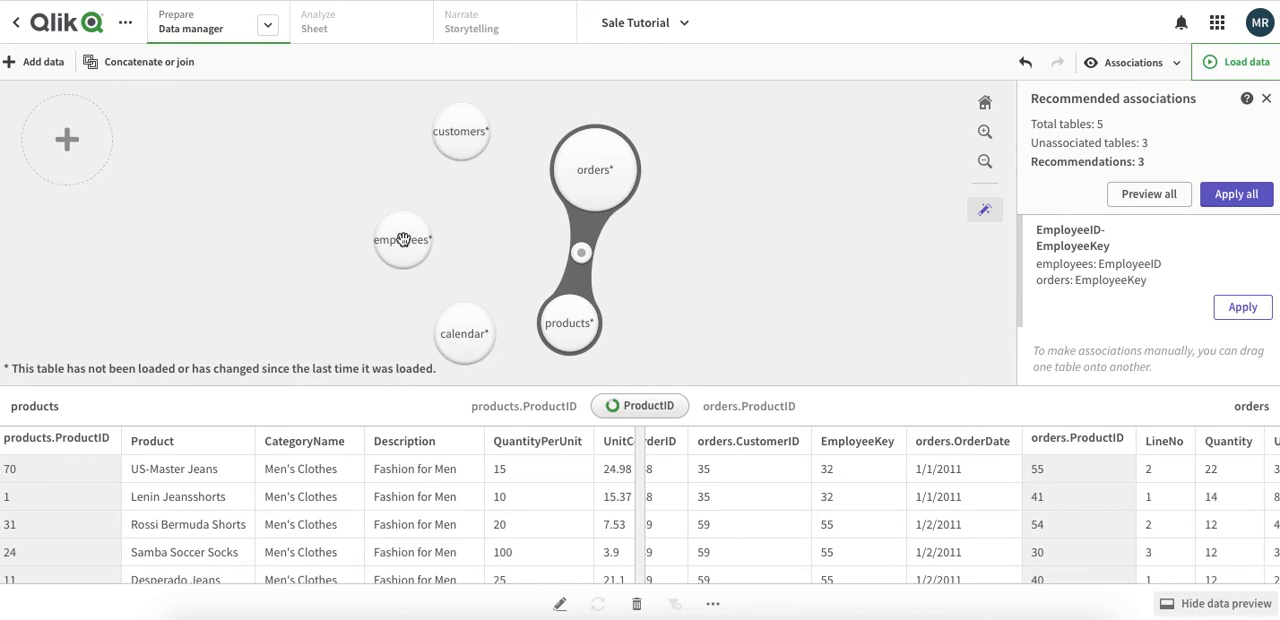
Associate employees with orders on EmployeeID to EmployeeKey.
click(402, 240)
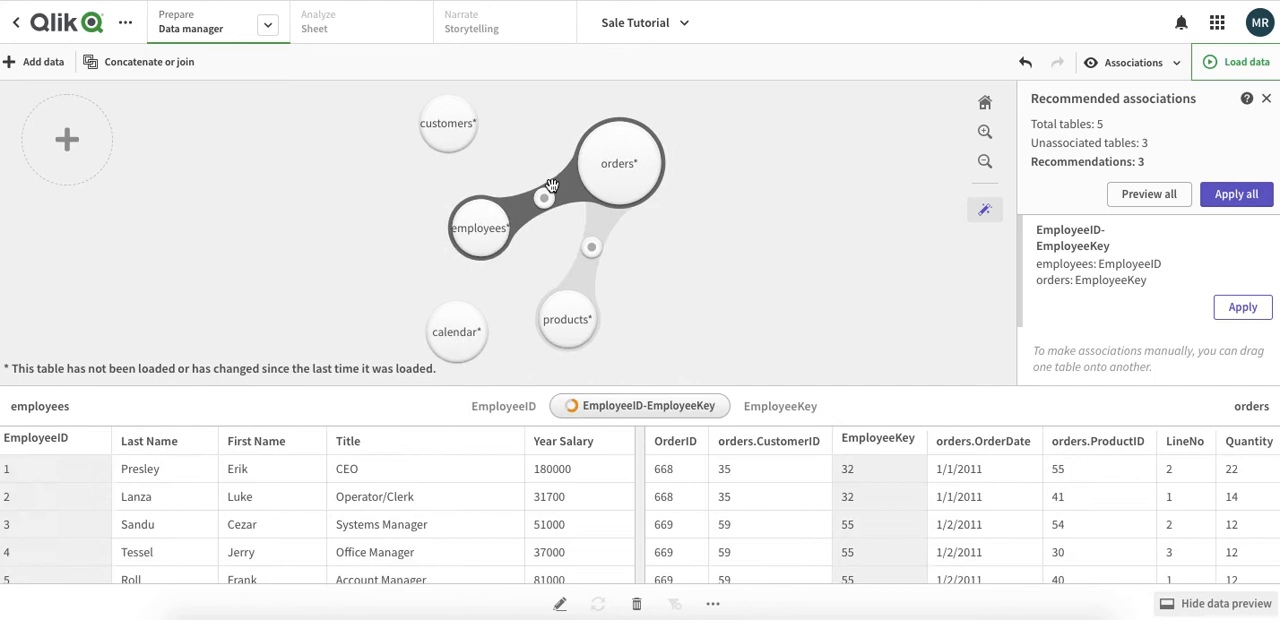
click(1240, 306)
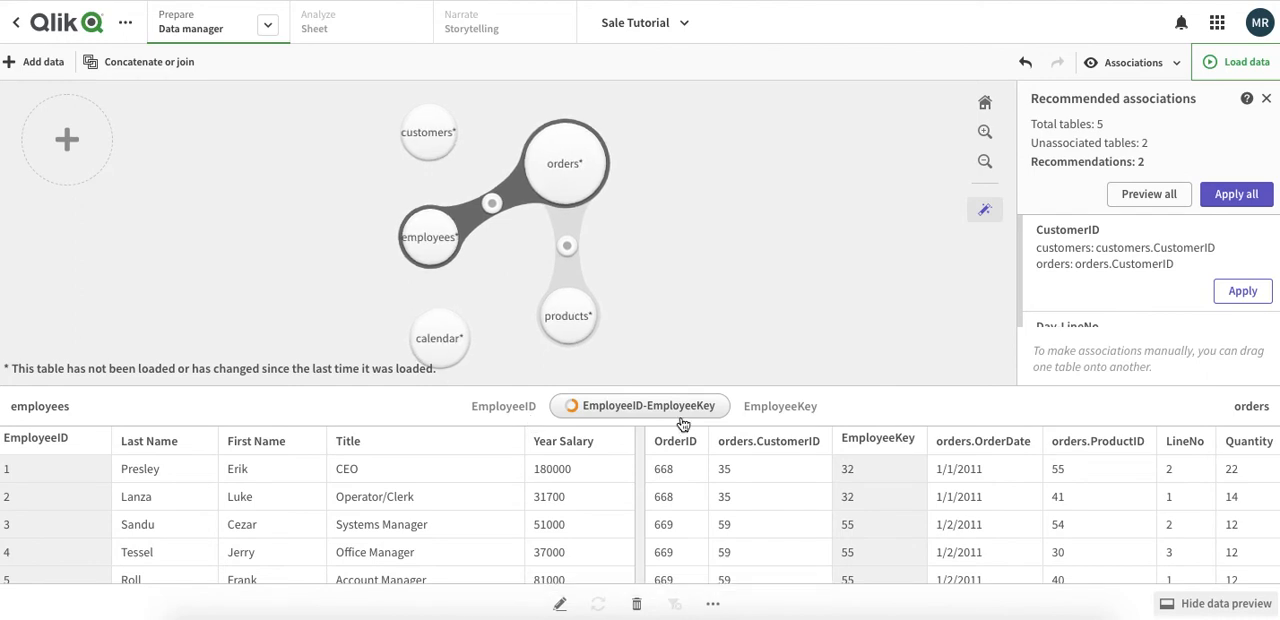
mouse_move(724, 412)
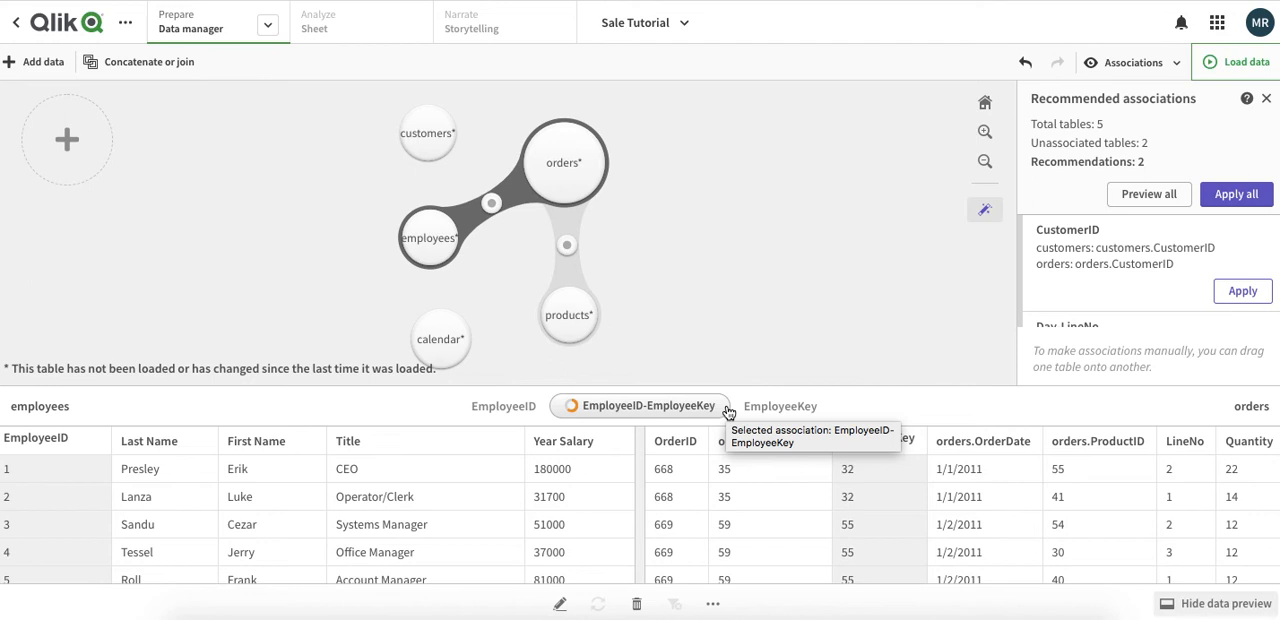
mouse_move(920, 584)
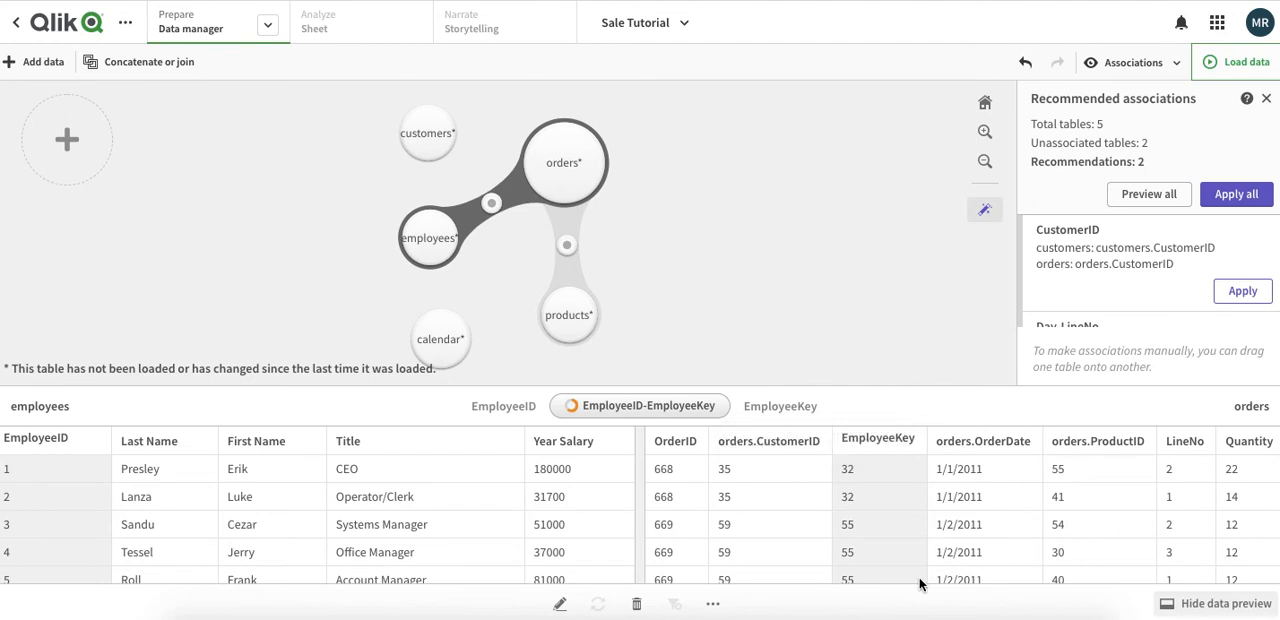
mouse_move(64, 520)
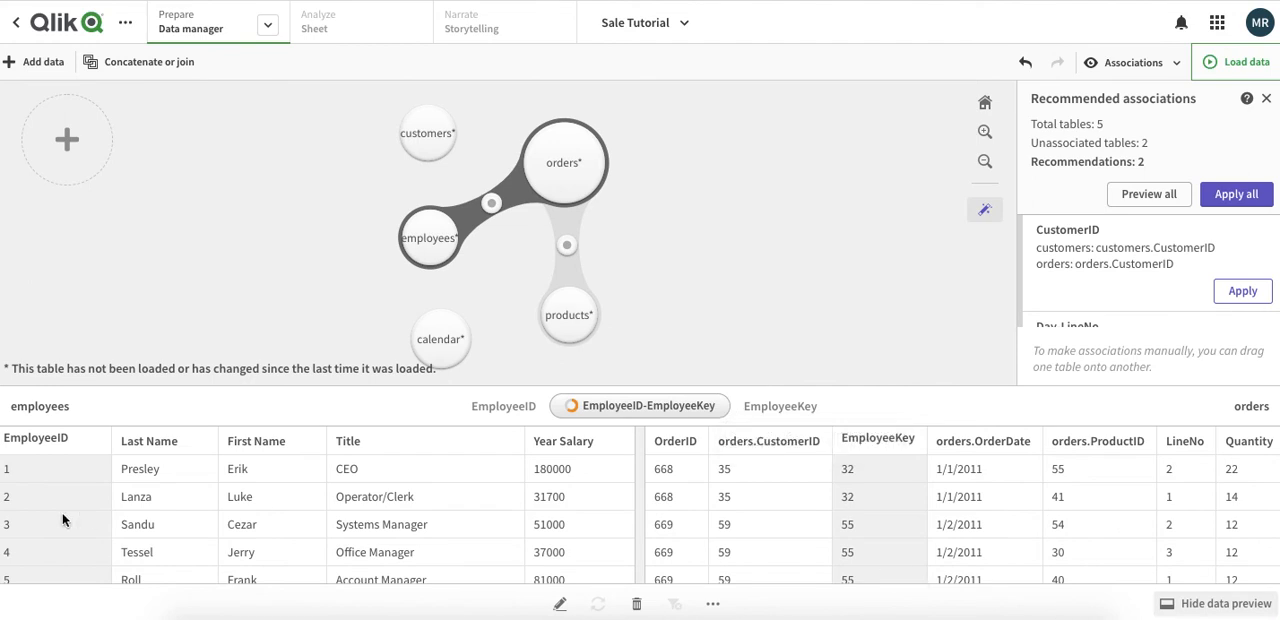
mouse_move(112, 504)
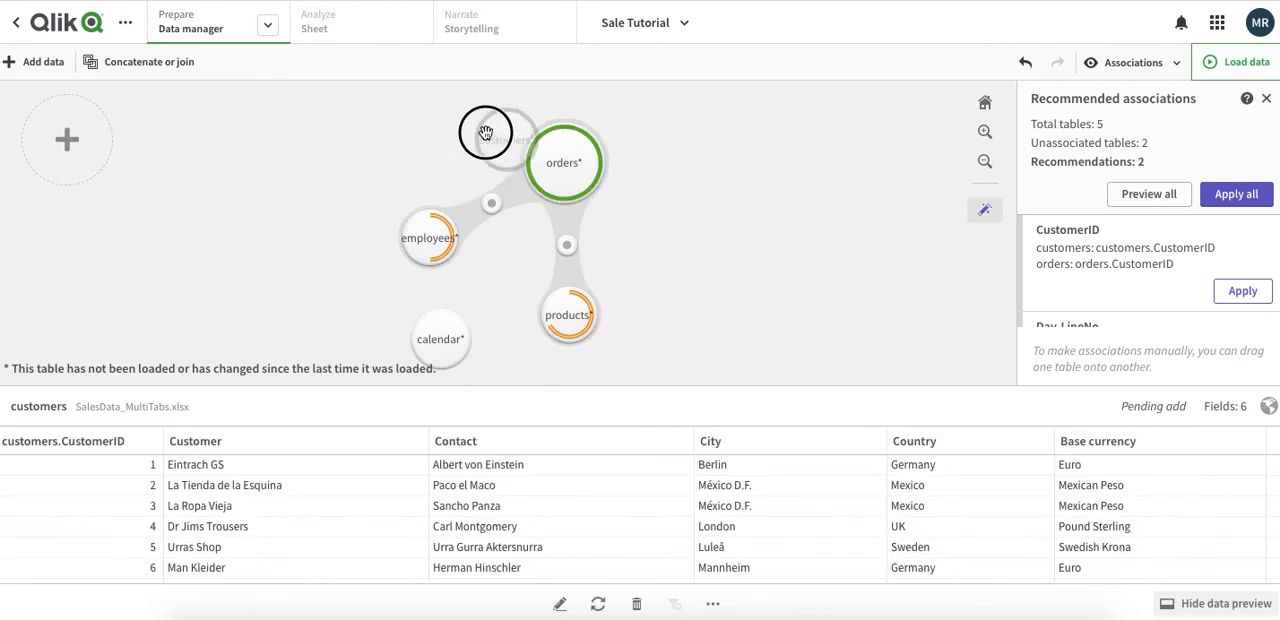
Link customers to orders on CustomerID and delete the calendar table.
click(1242, 290)
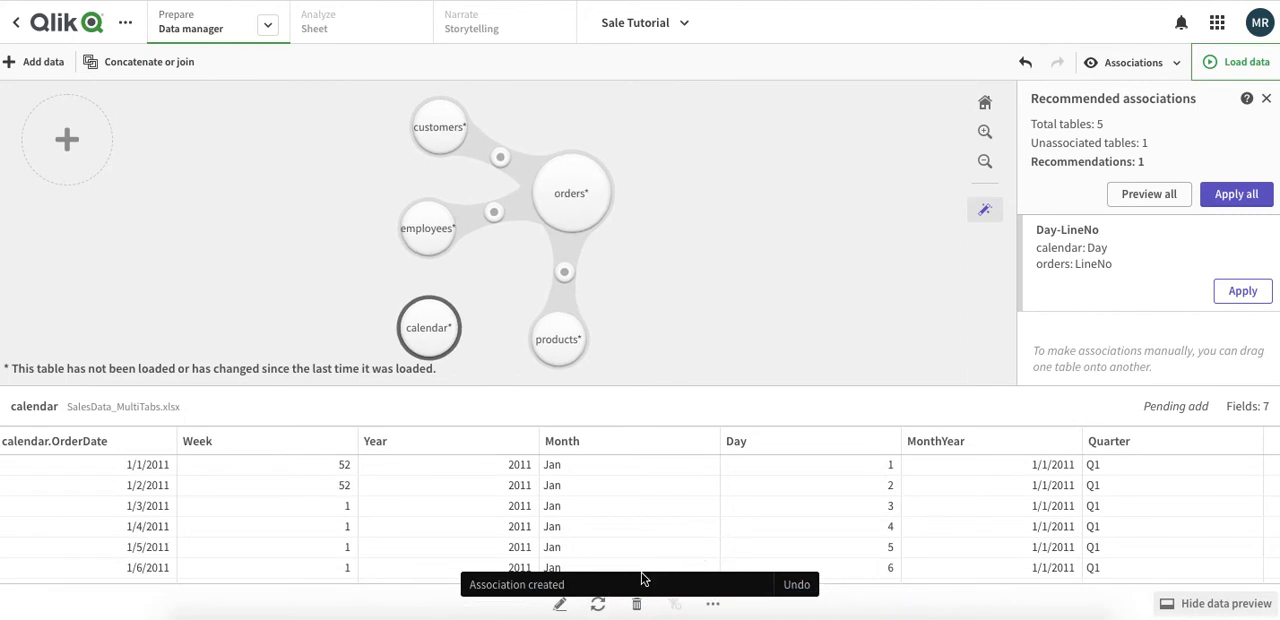
click(636, 604)
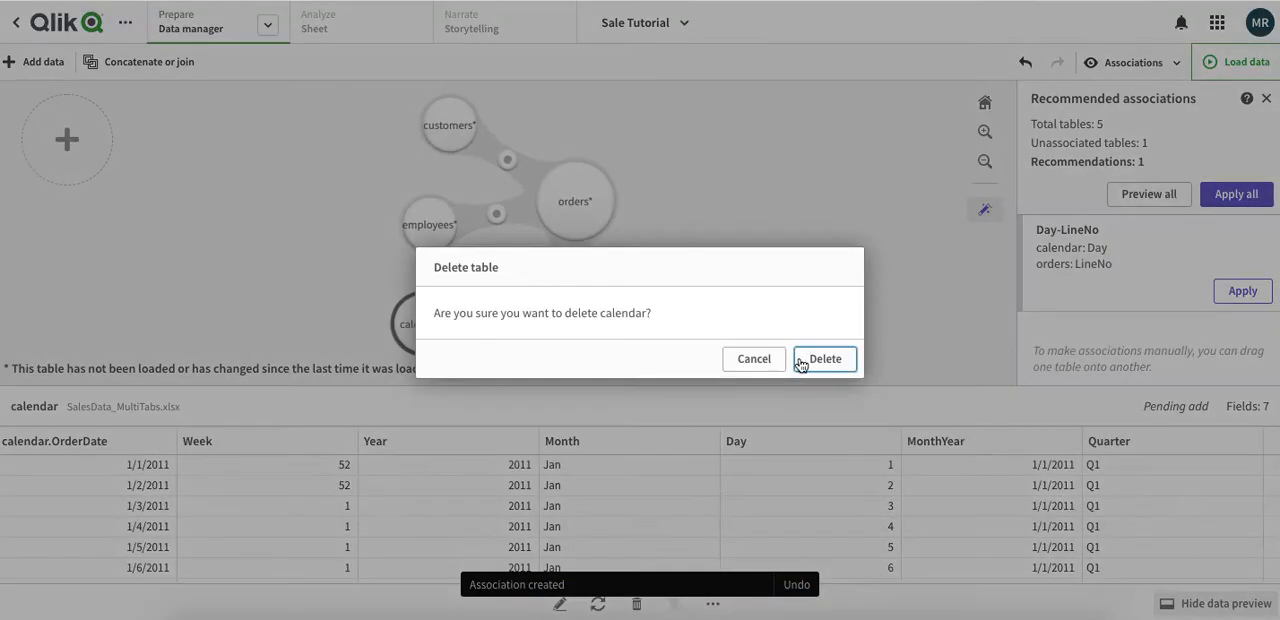
click(824, 358)
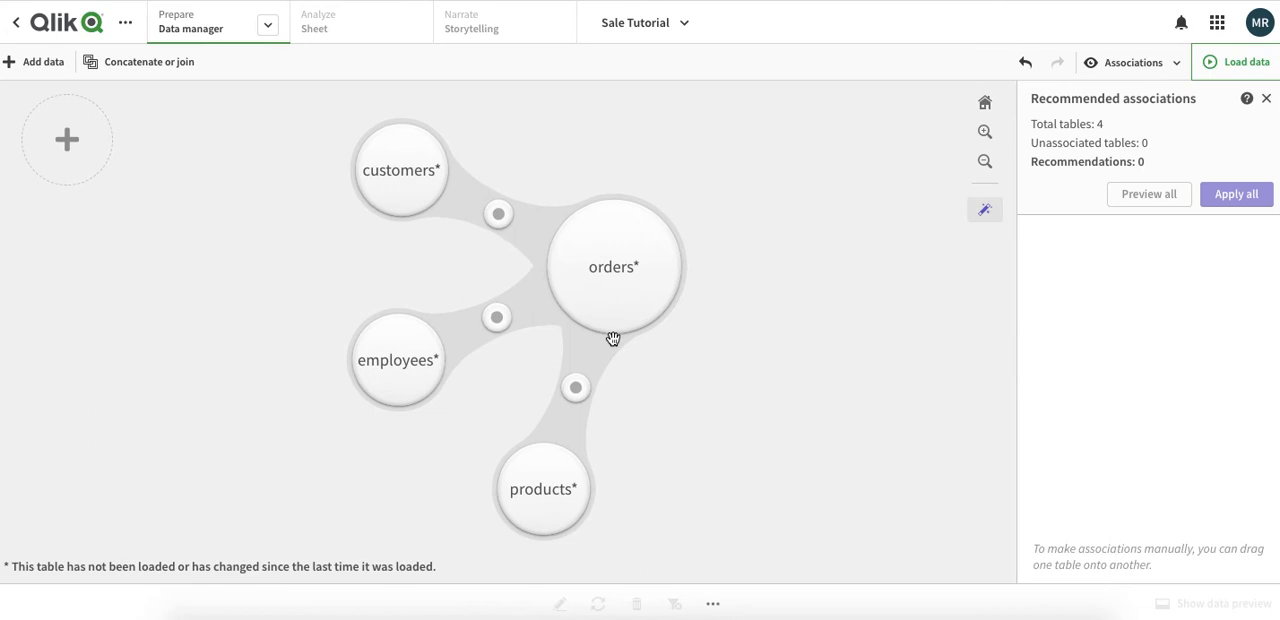
Preview the products table in the remaining four-table model.
click(544, 488)
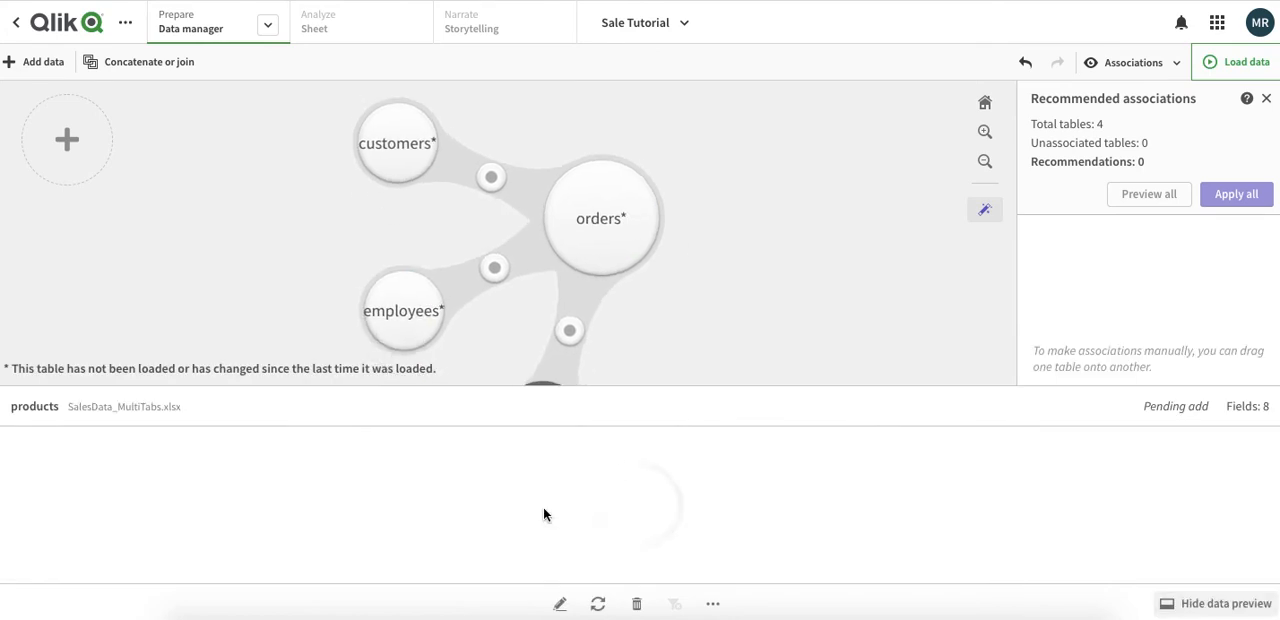
click(524, 324)
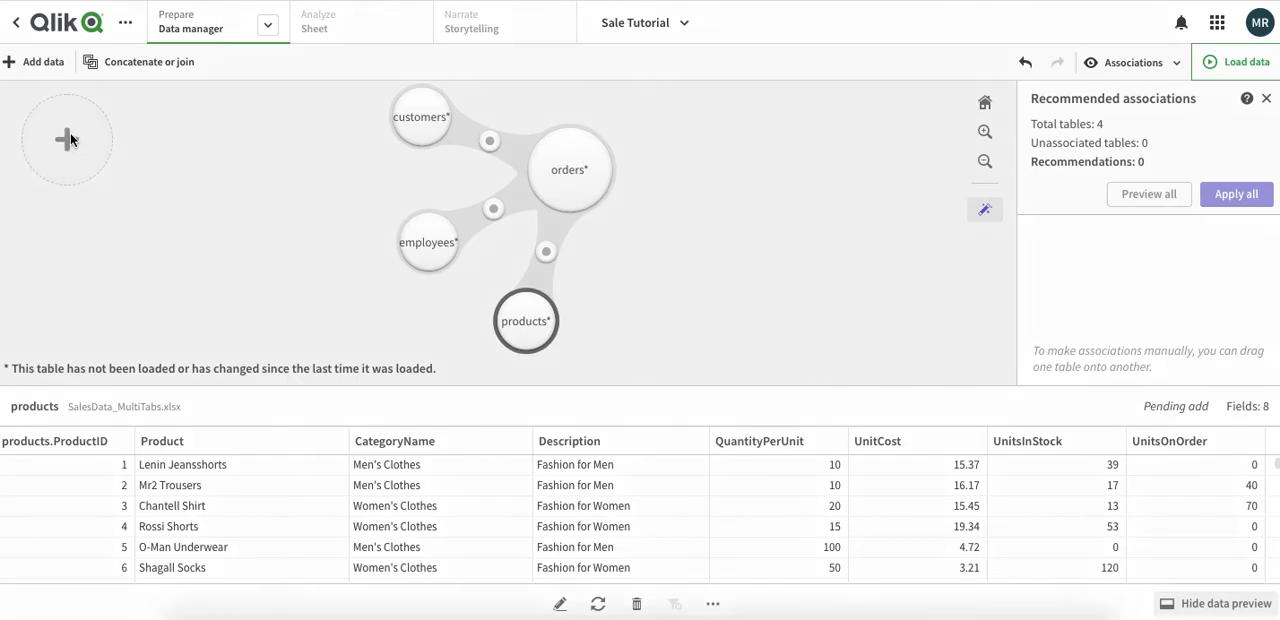
Browse the app's Data files in Add data, then cancel without adding anything.
click(34, 60)
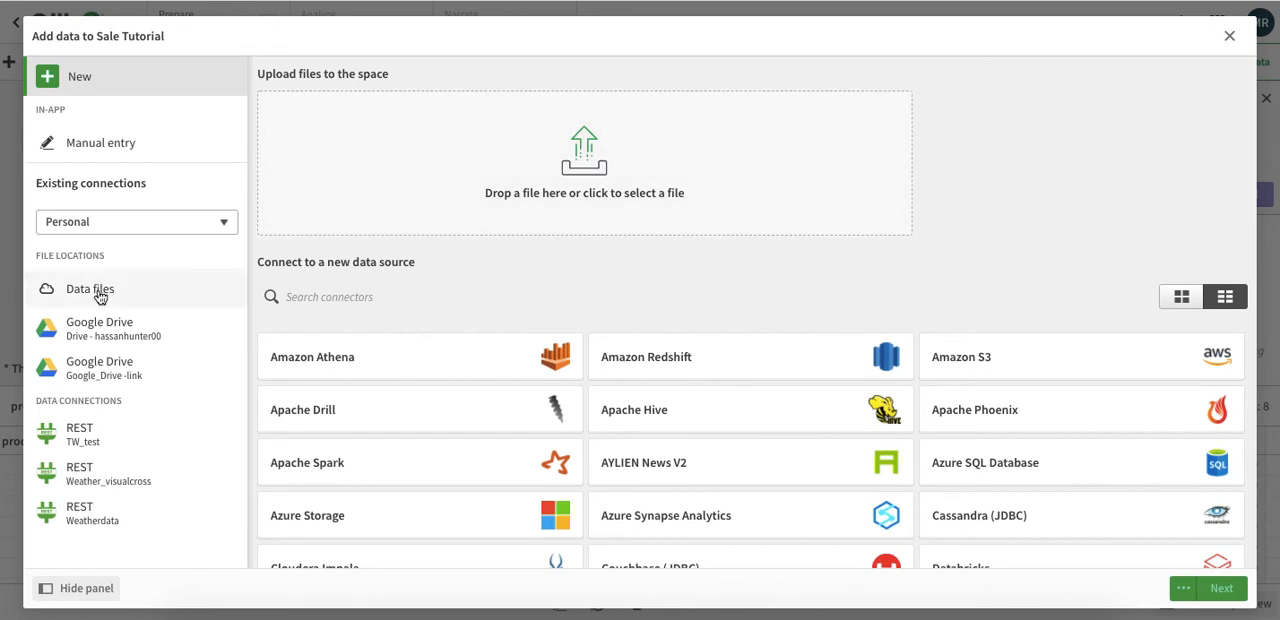
scroll(down, 3)
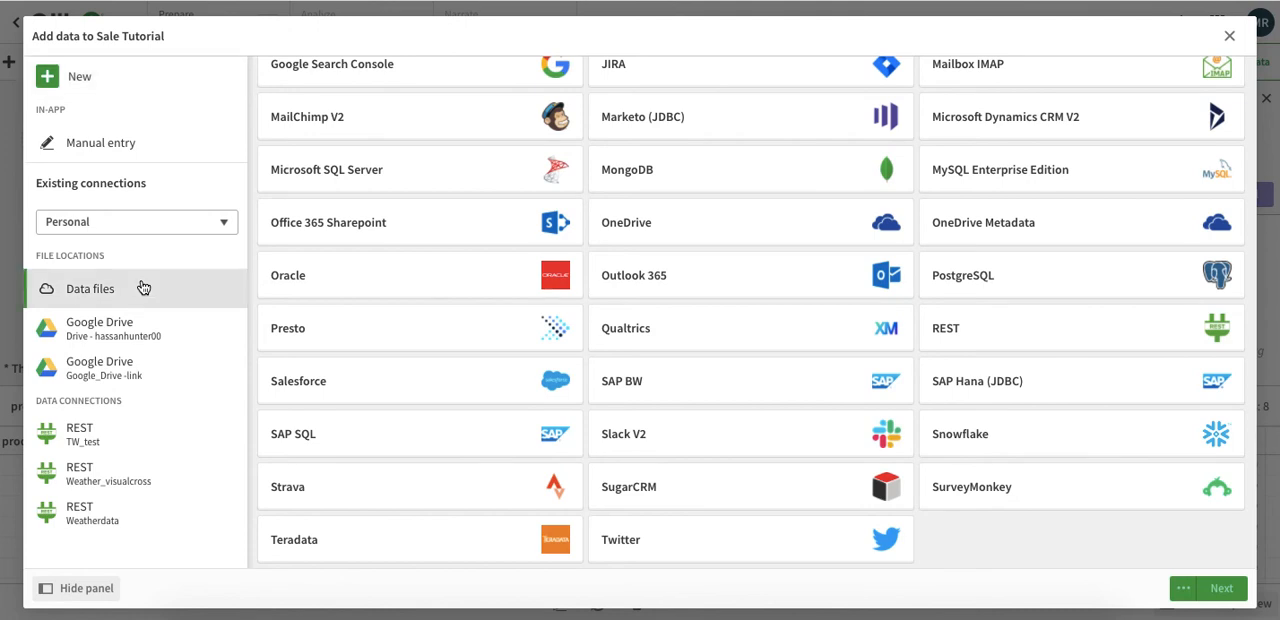
click(88, 288)
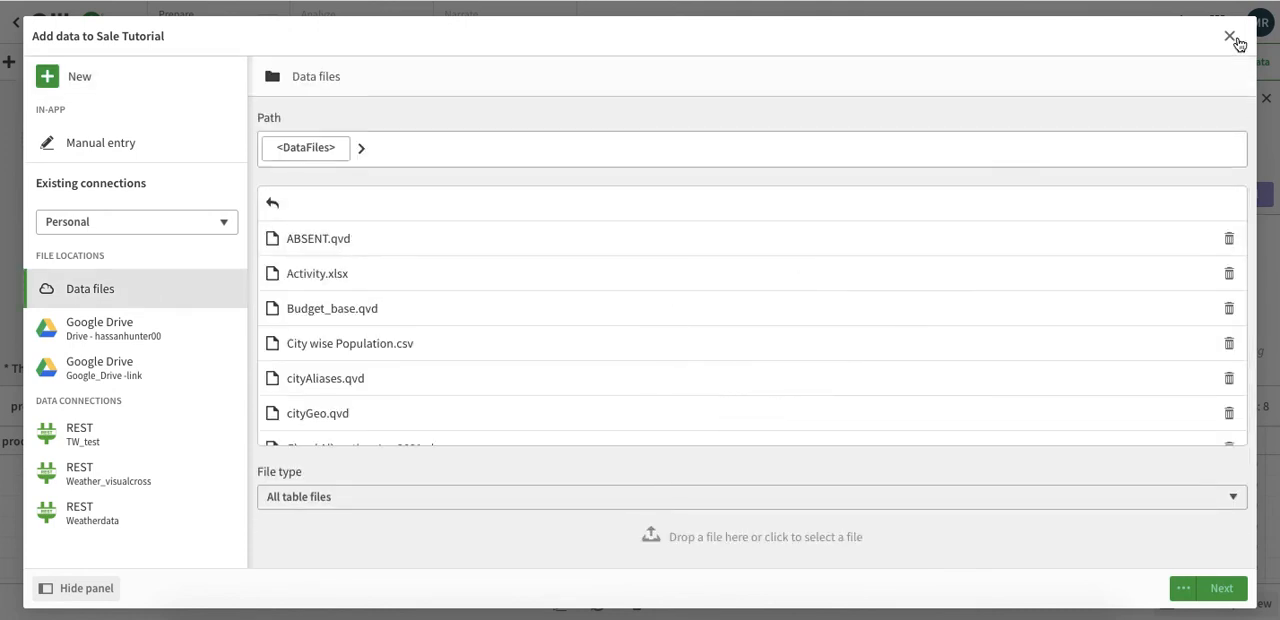
mouse_move(1232, 42)
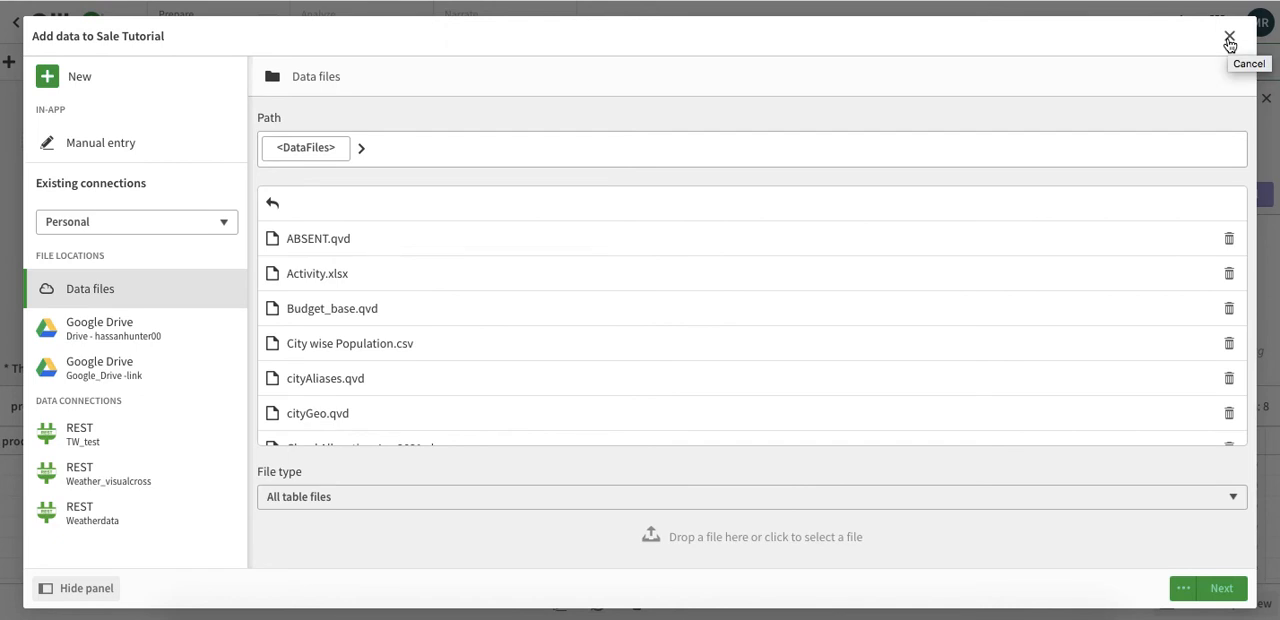
mouse_move(1230, 44)
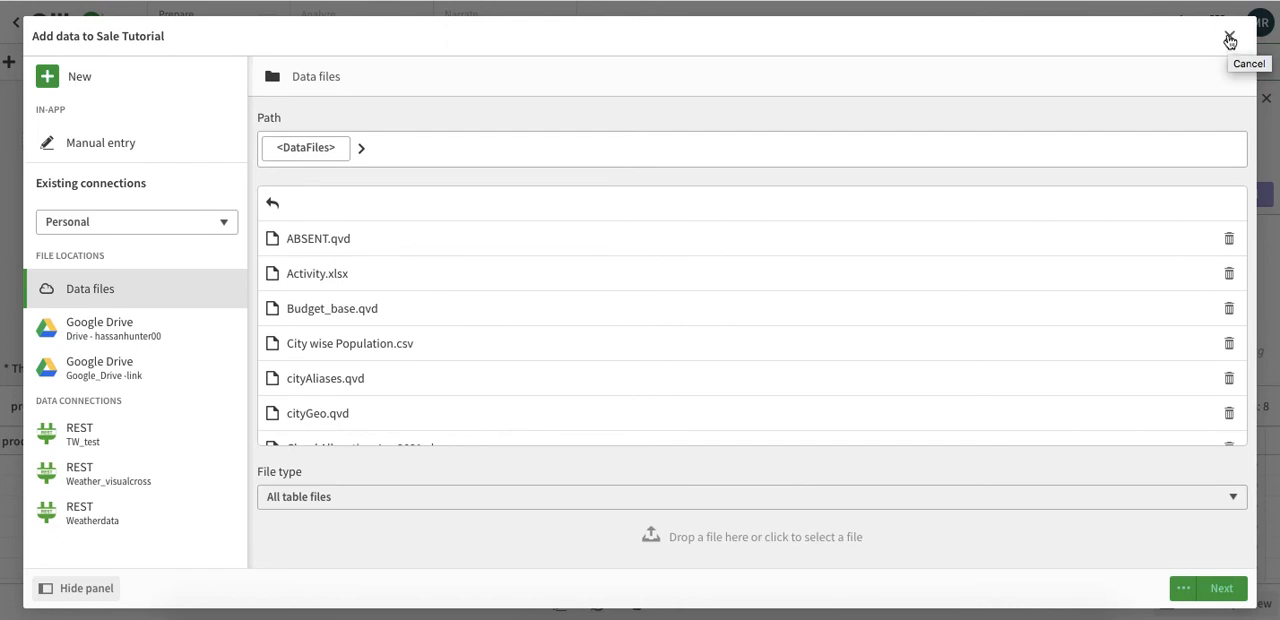
mouse_move(730, 596)
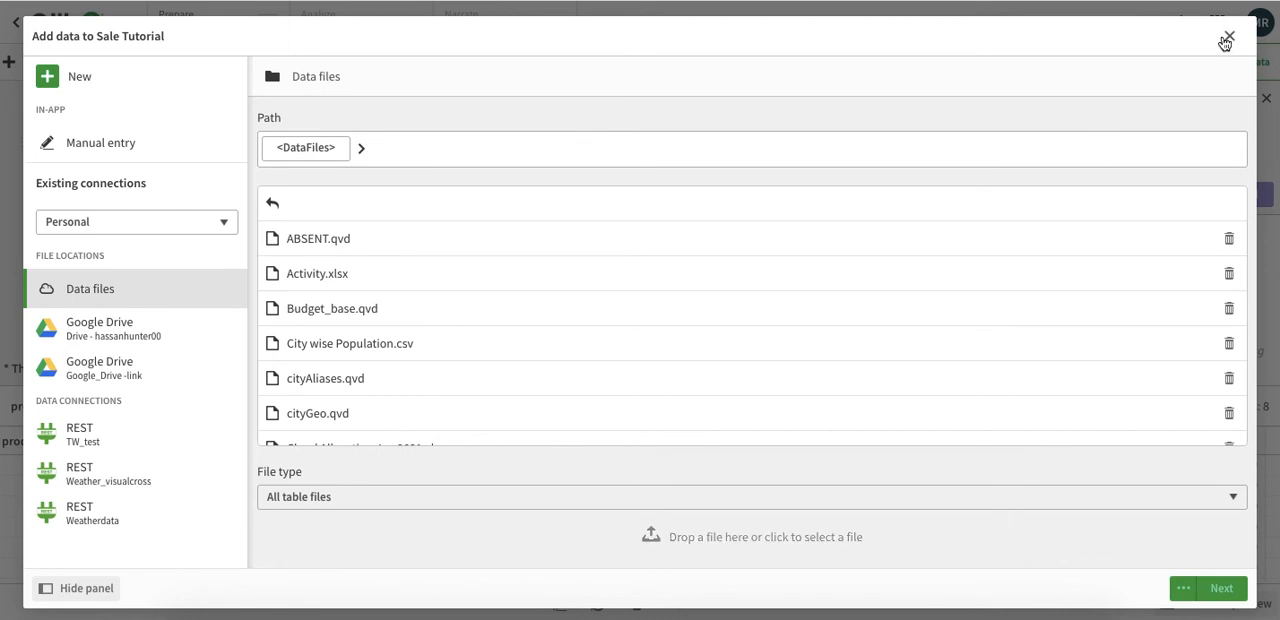
click(1228, 36)
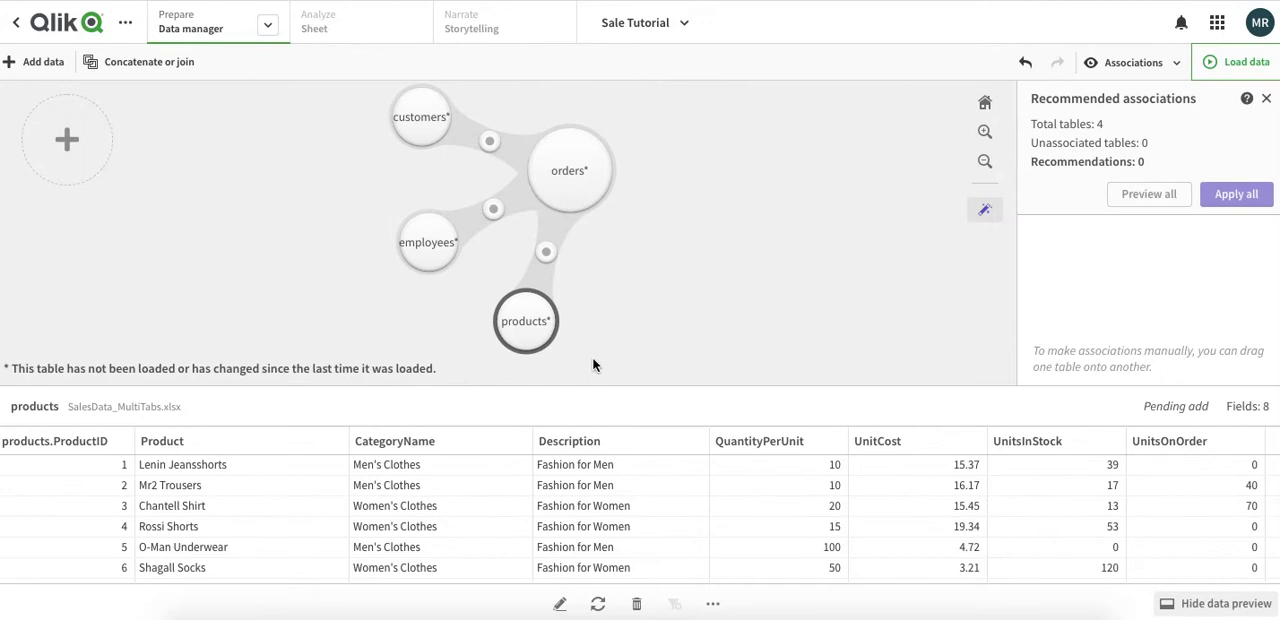
mouse_move(1244, 62)
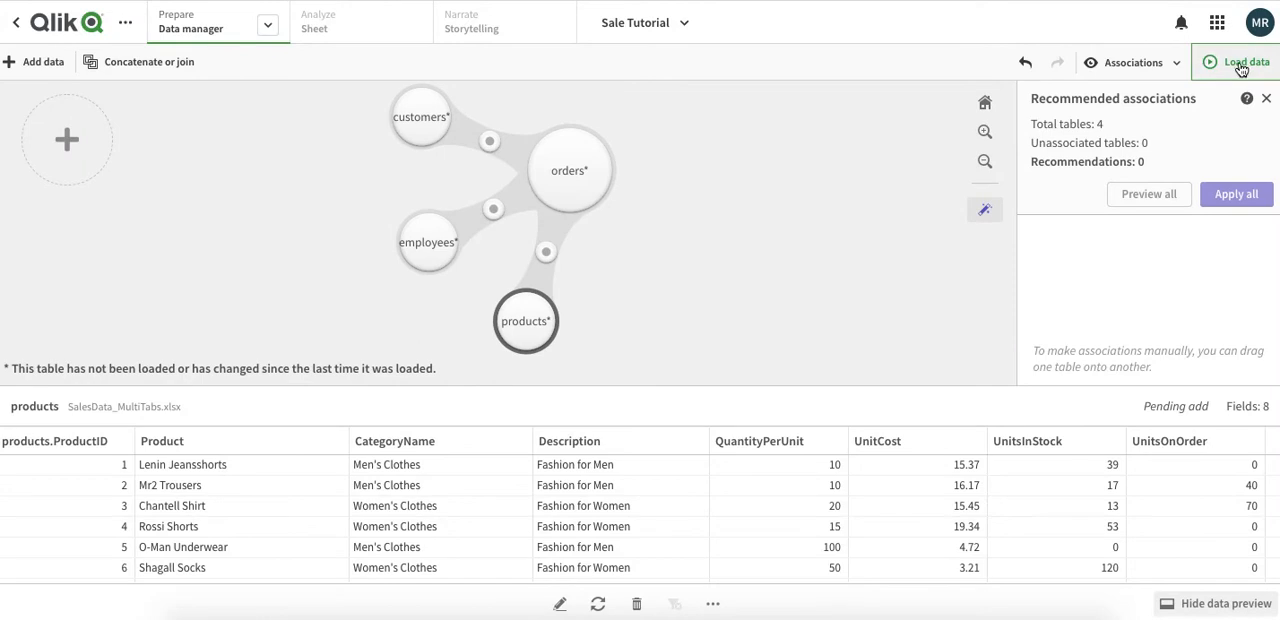
mouse_move(1244, 60)
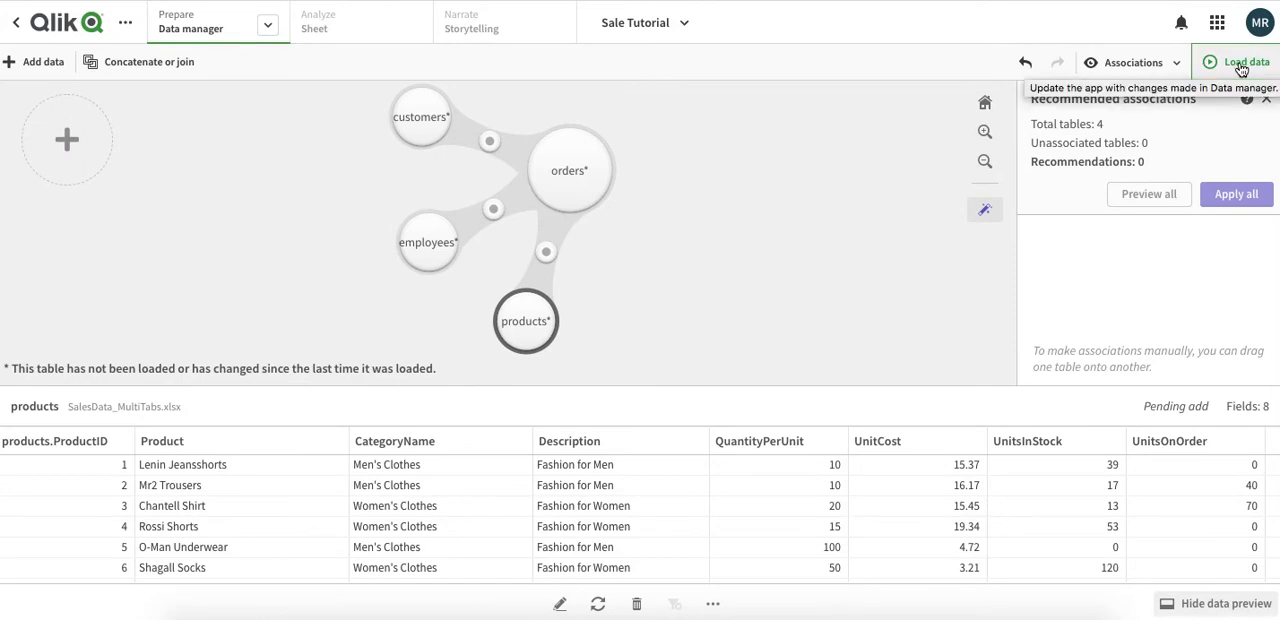
Load the four associated tables into the Sale Tutorial app.
click(1244, 60)
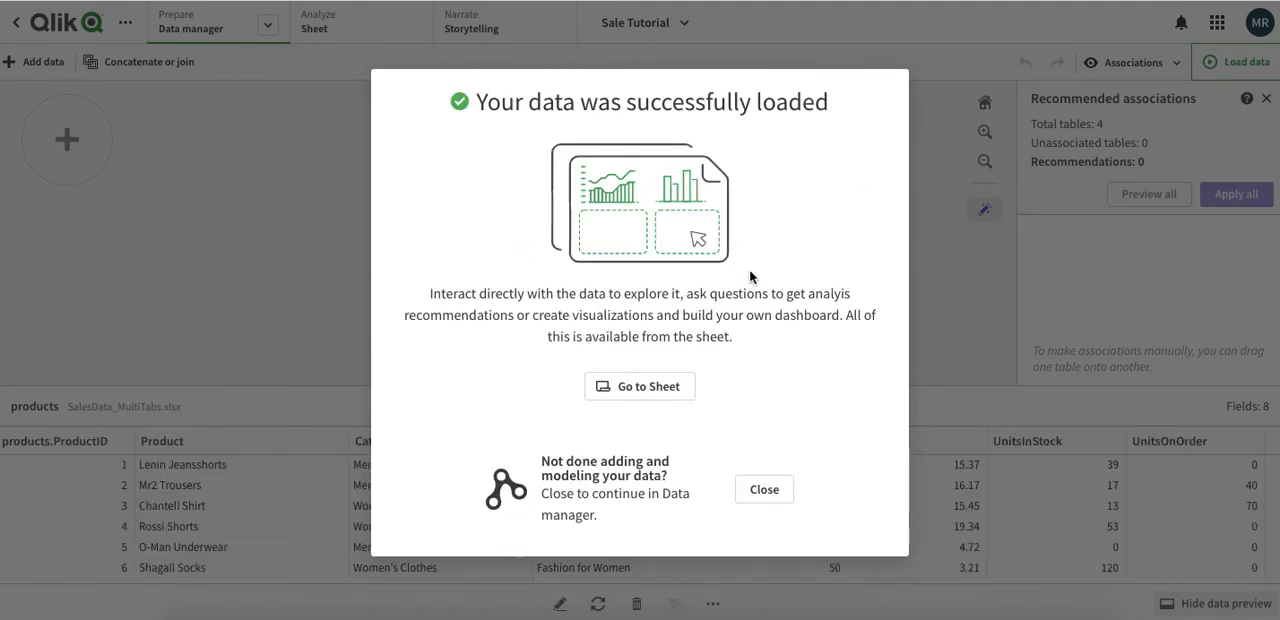
mouse_move(712, 392)
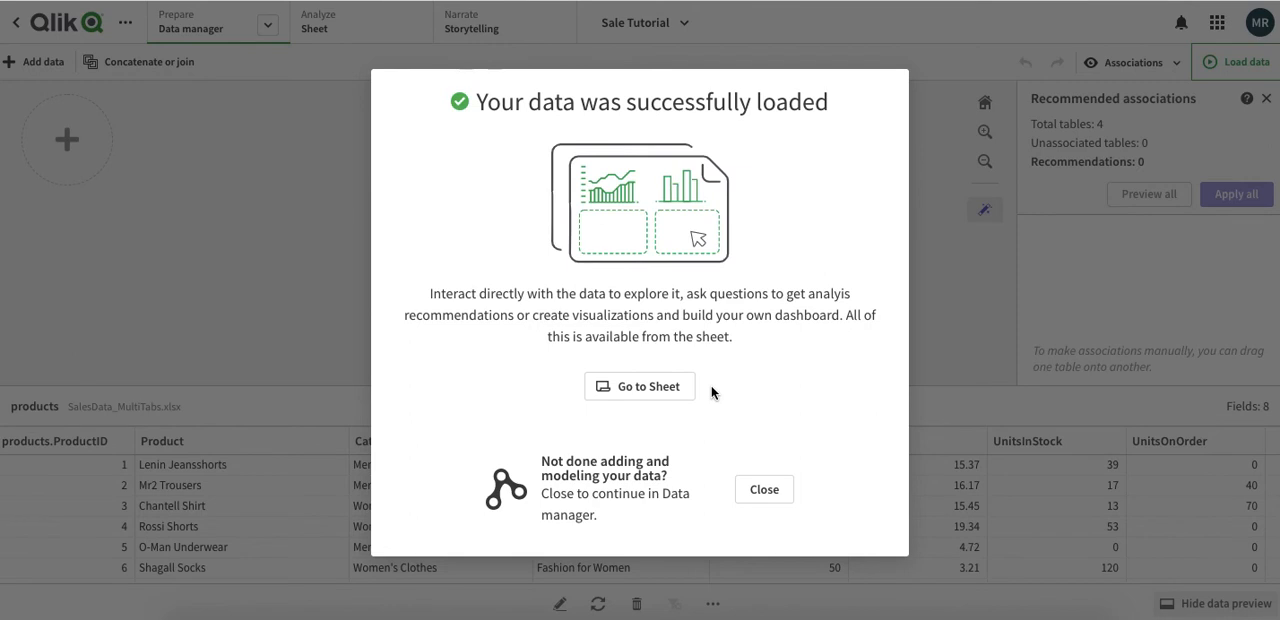
mouse_move(668, 494)
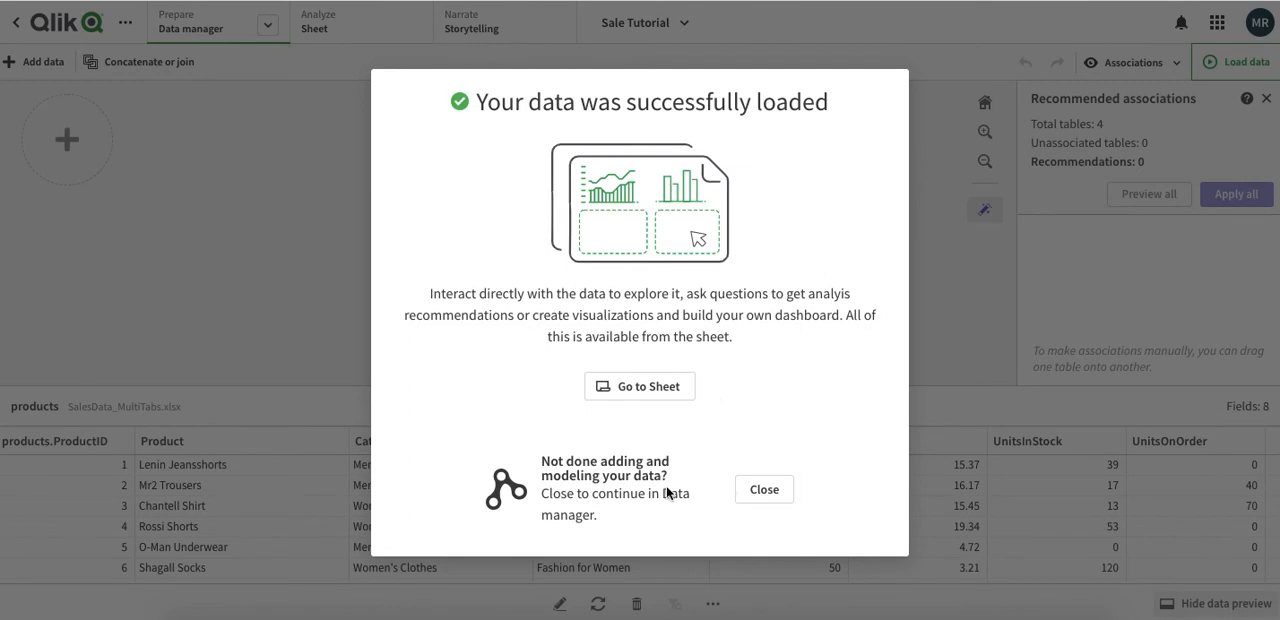
mouse_move(688, 436)
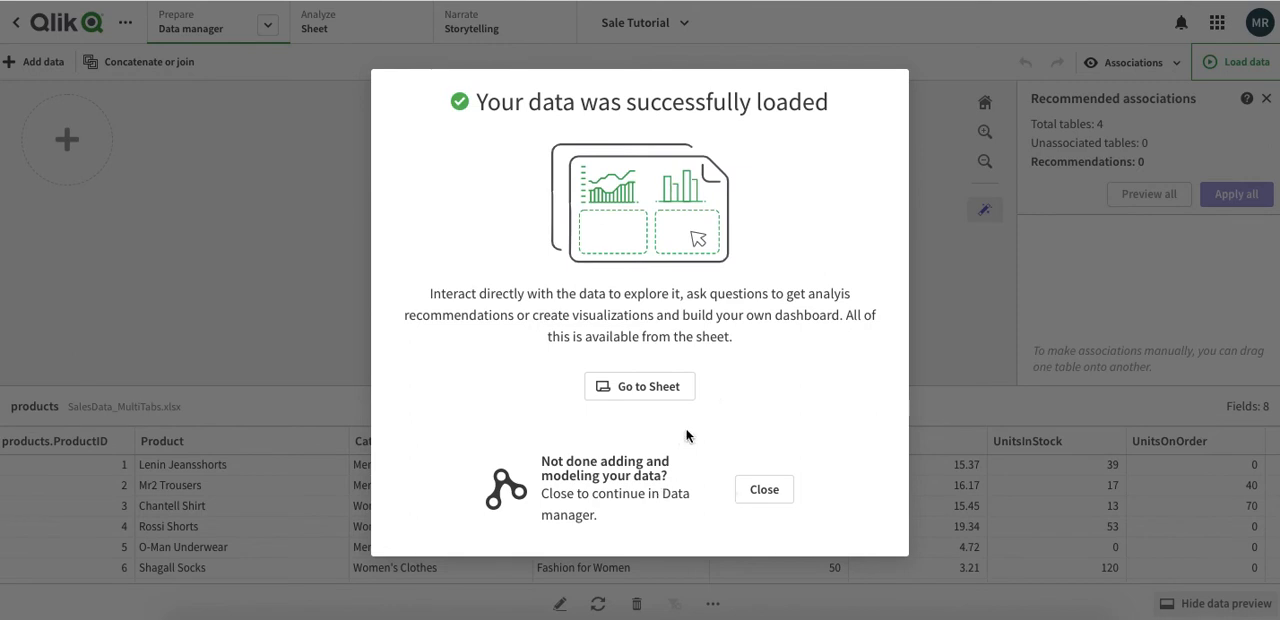
mouse_move(668, 390)
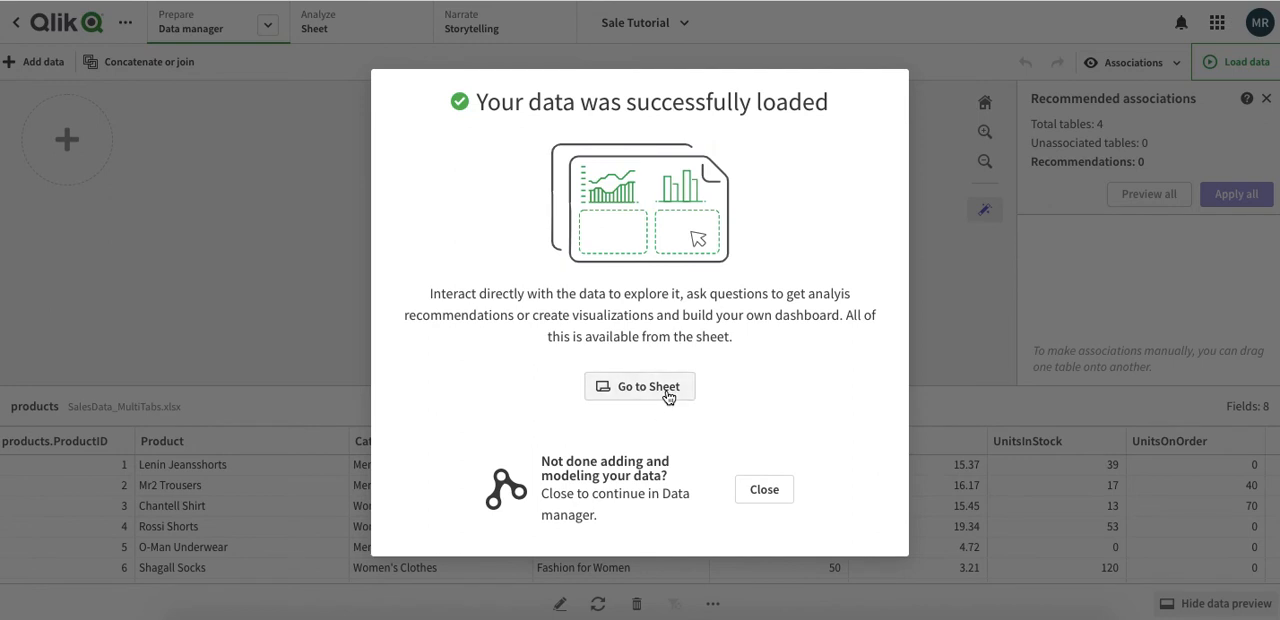
Go to the app's first sheet from the successful-load dialog.
click(640, 386)
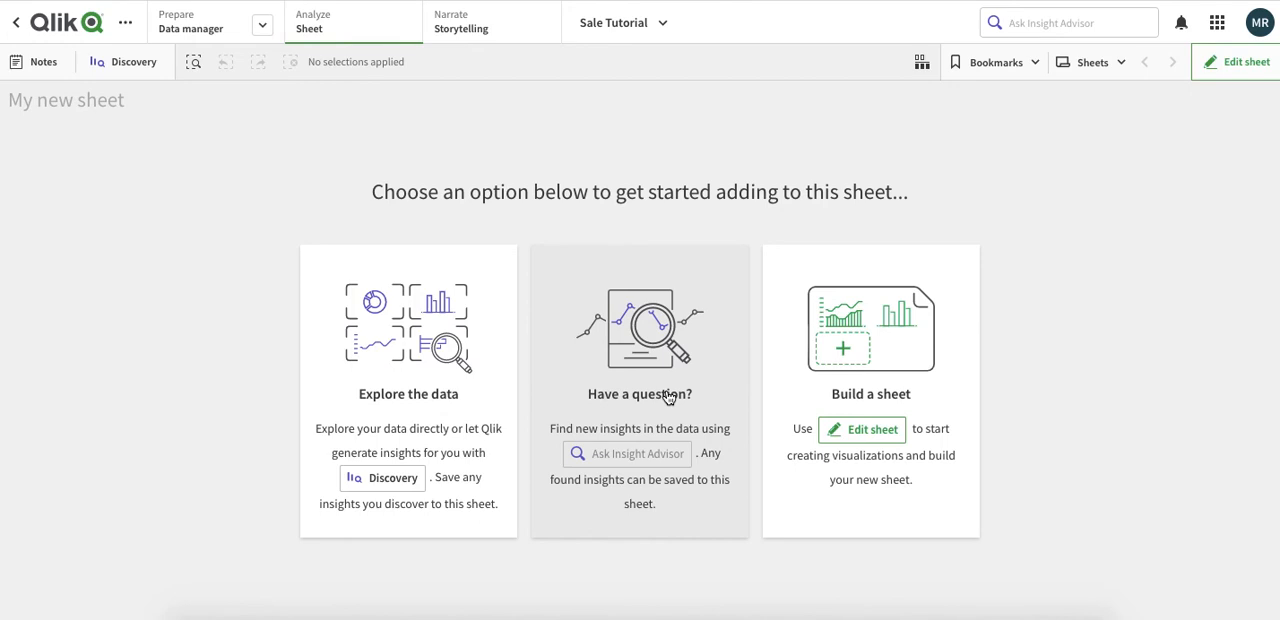
mouse_move(736, 490)
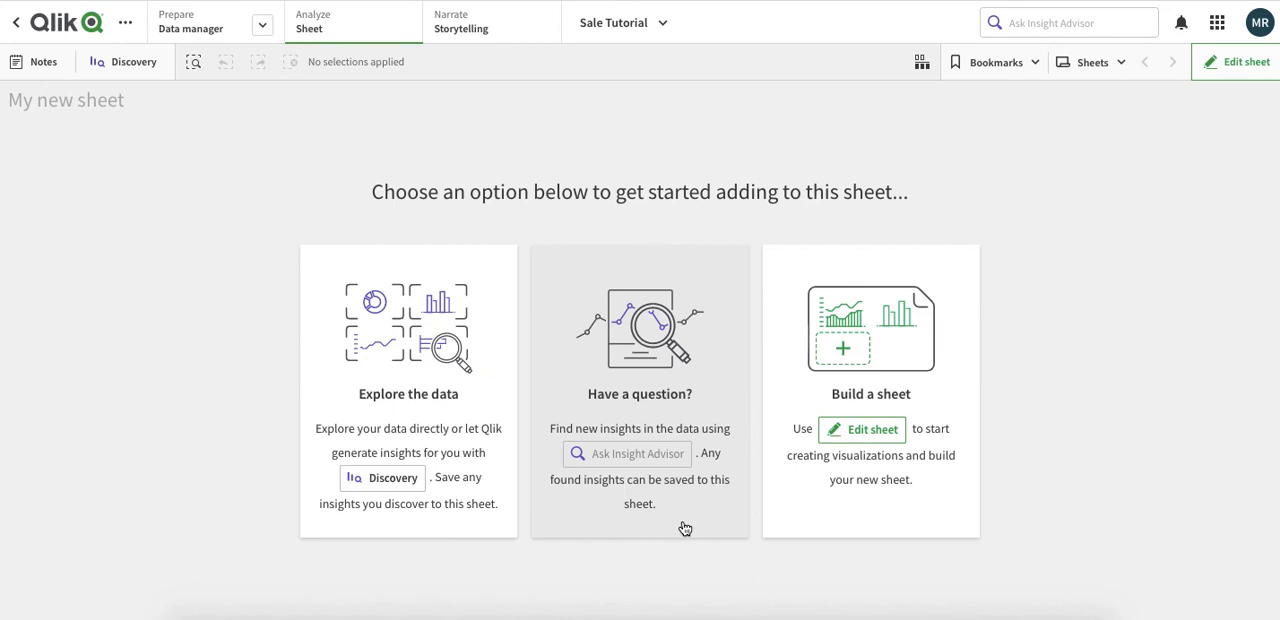
mouse_move(856, 350)
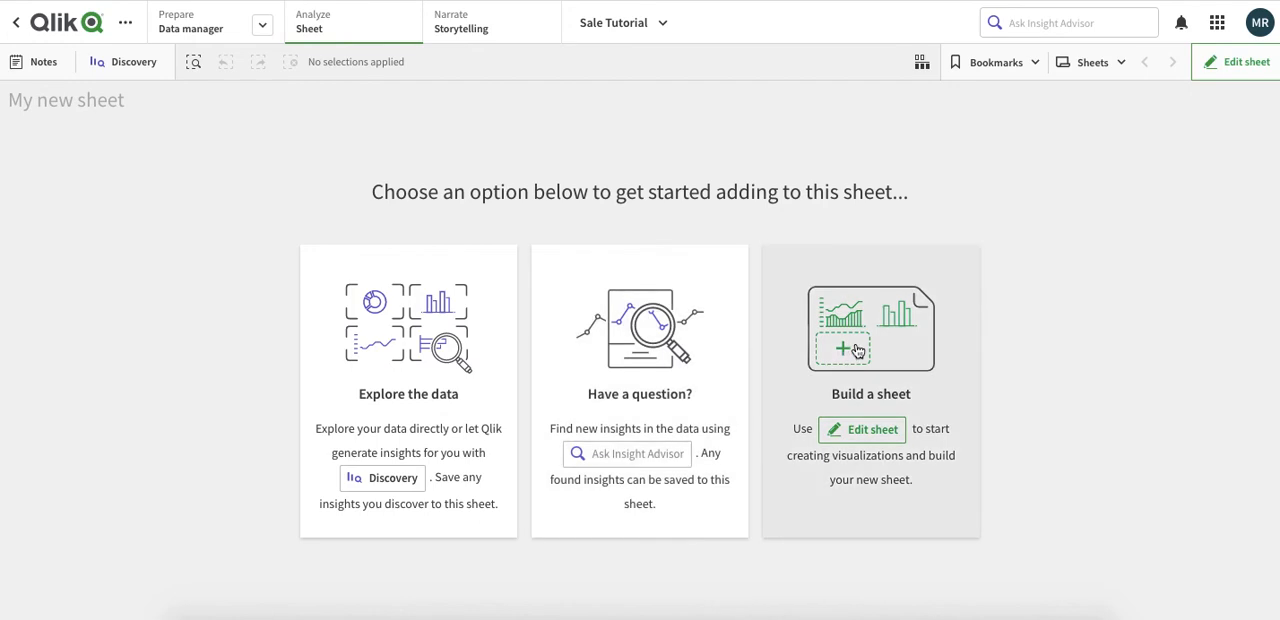
mouse_move(560, 380)
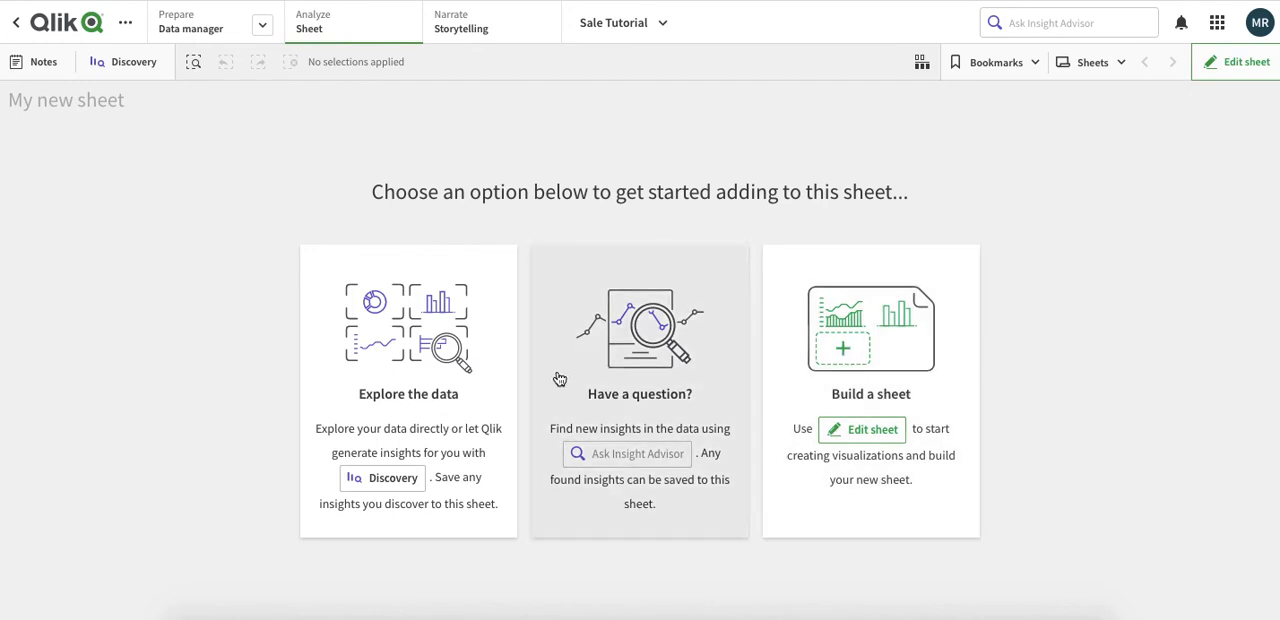
mouse_move(584, 392)
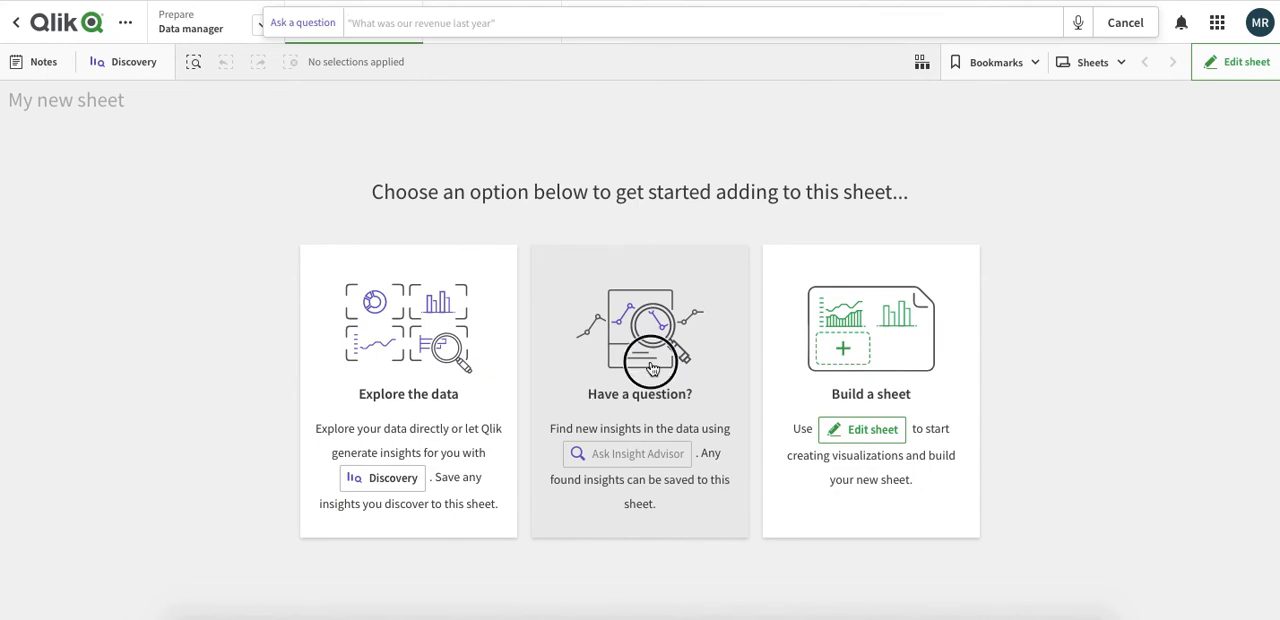
mouse_move(640, 416)
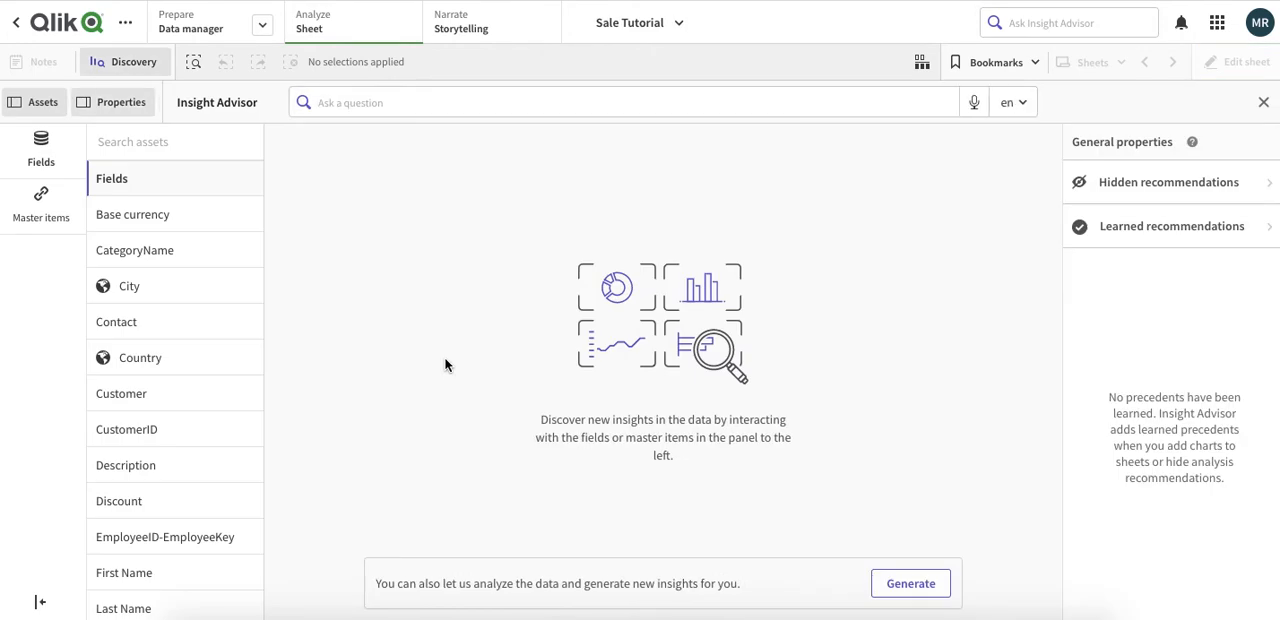
Generate Insight Advisor charts, including Quantity 634.1k and 92 distinct customers.
click(908, 584)
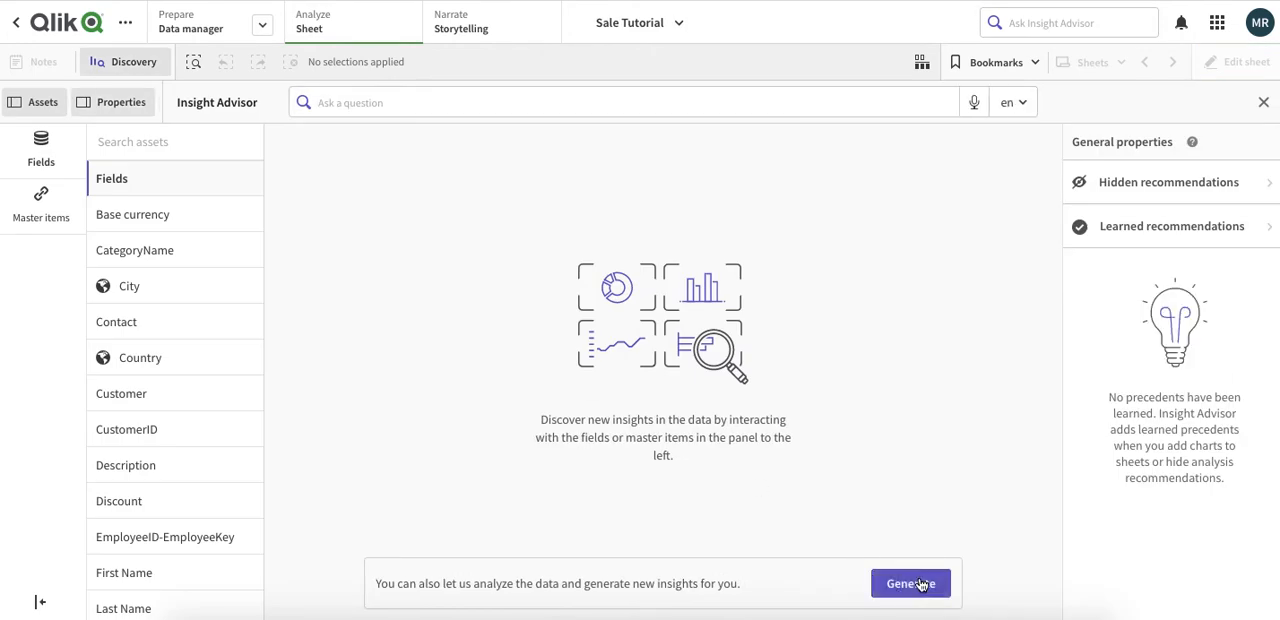
click(910, 584)
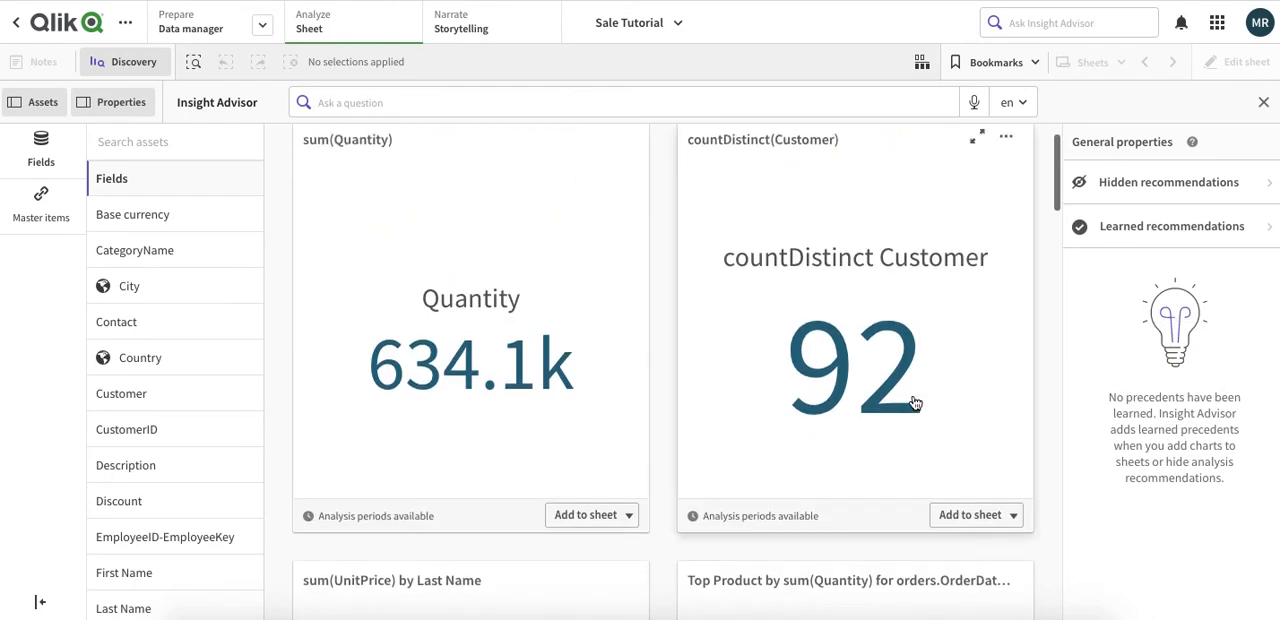
mouse_move(632, 286)
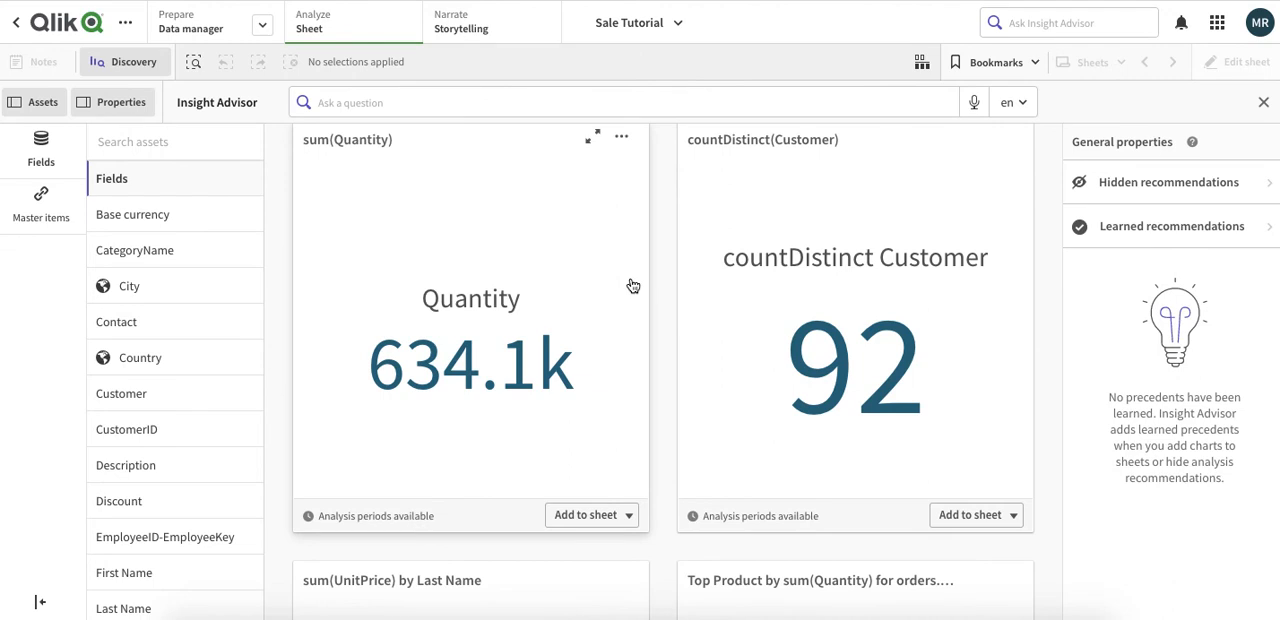
scroll(down, 3)
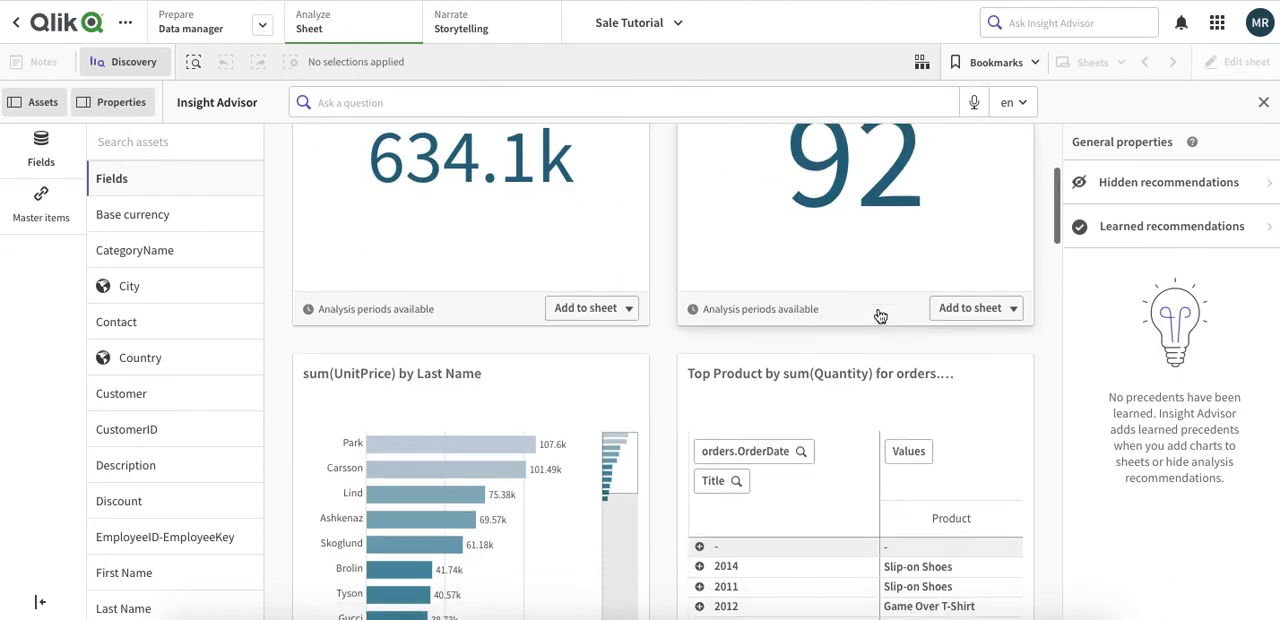
scroll(down, 3)
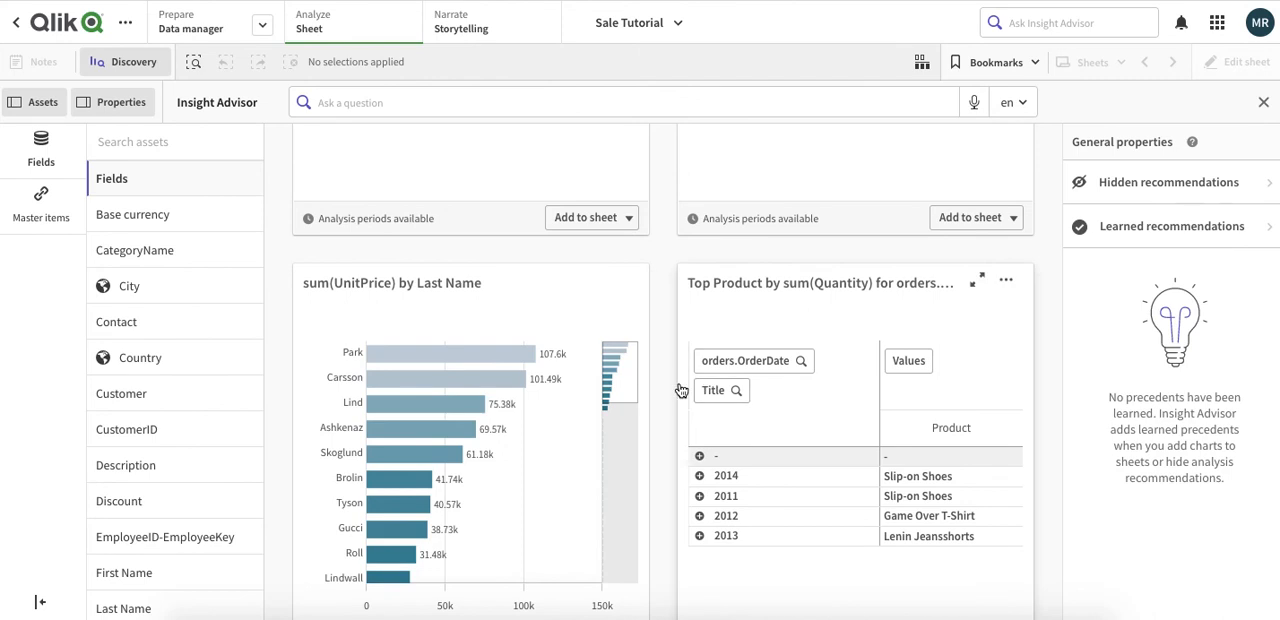
scroll(up, 3)
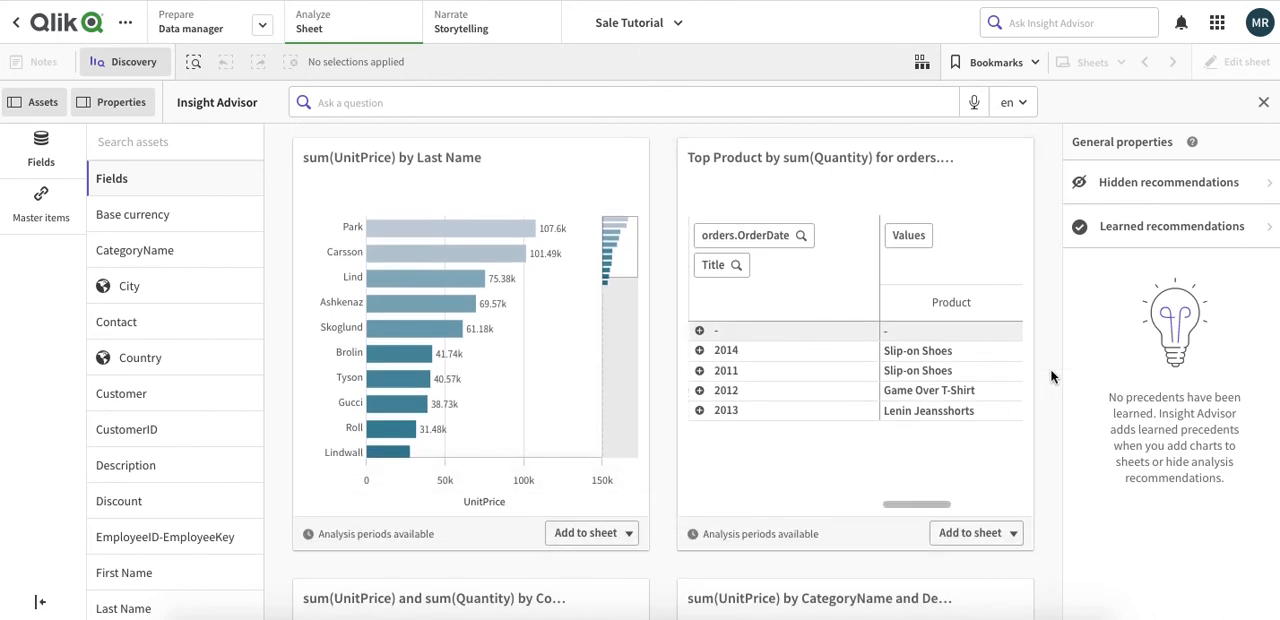
scroll(down, 3)
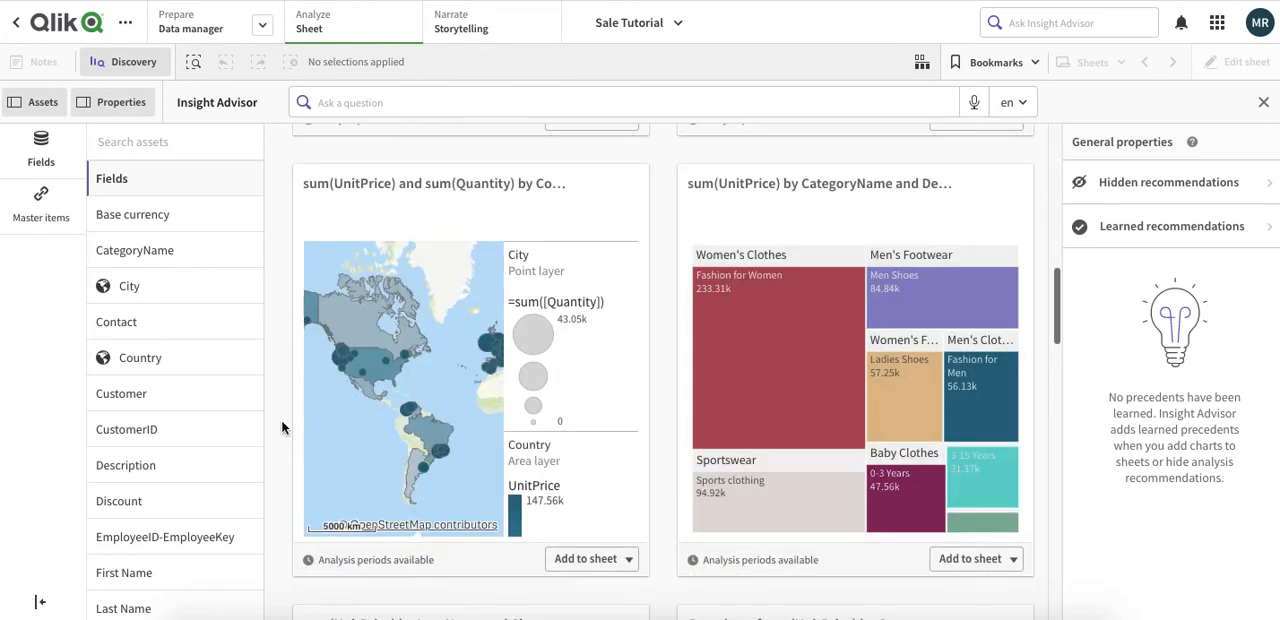
mouse_move(484, 398)
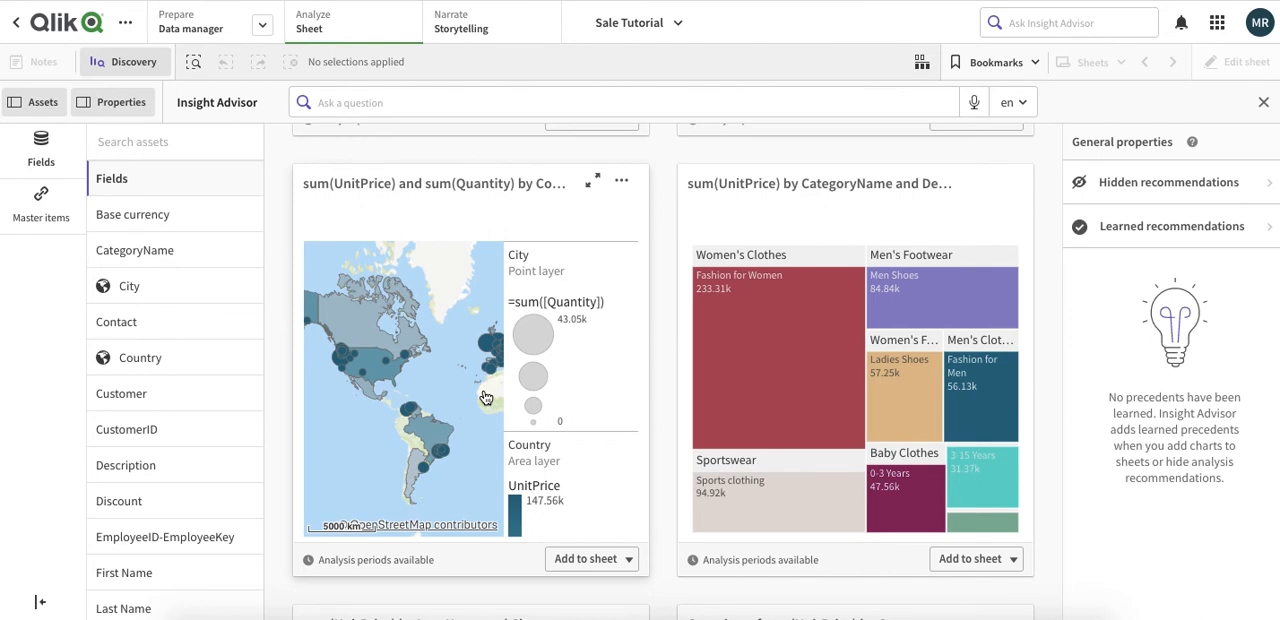
scroll(down, 3)
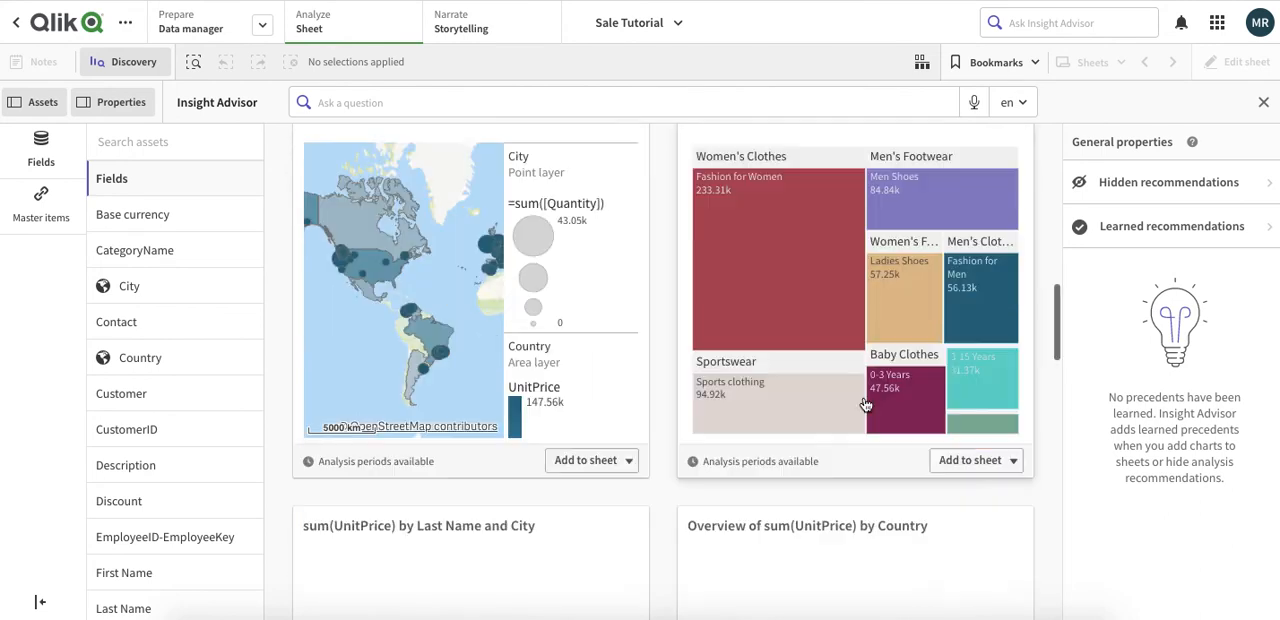
scroll(down, 3)
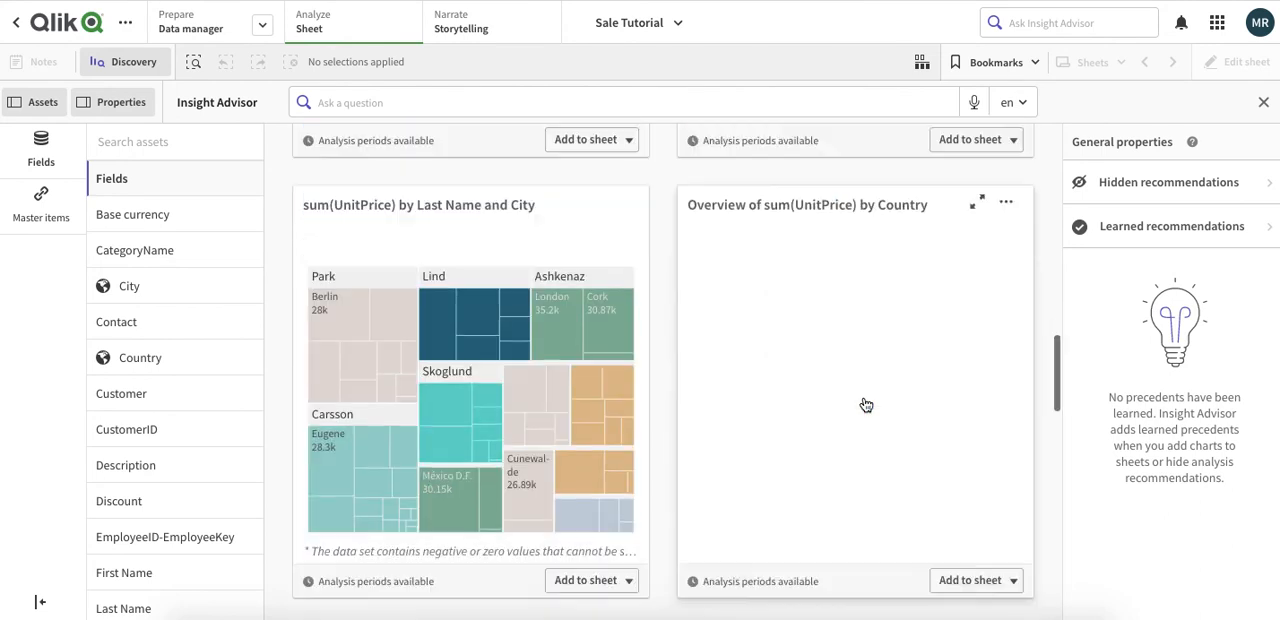
scroll(down, 3)
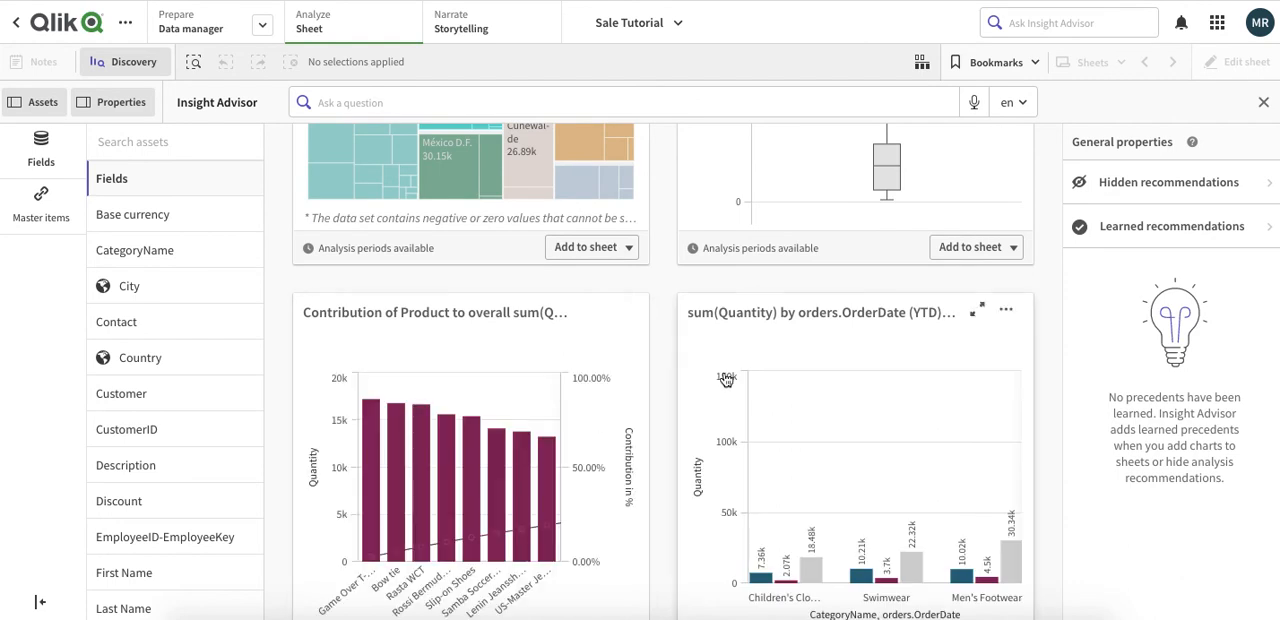
scroll(down, 3)
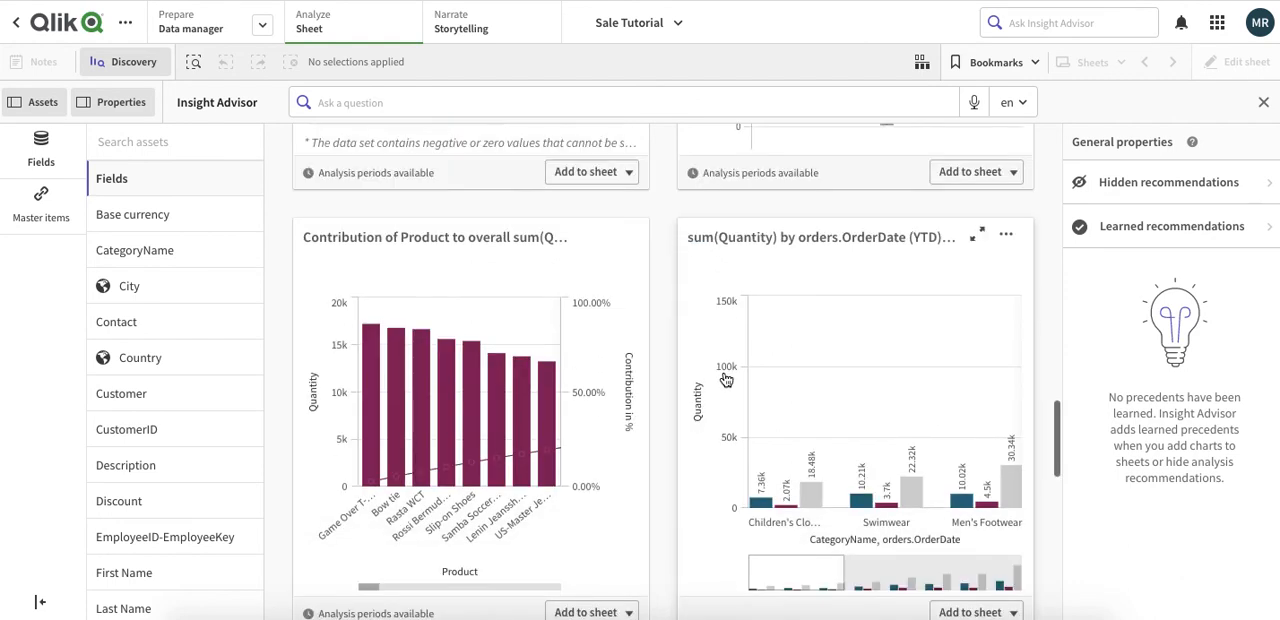
scroll(down, 3)
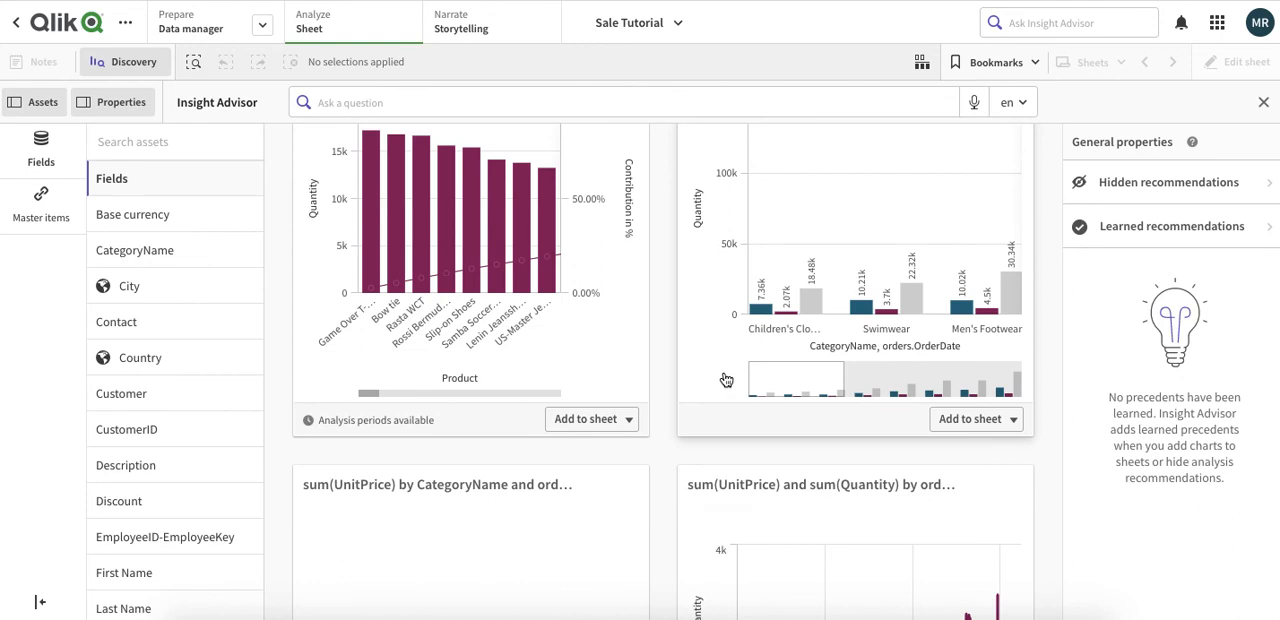
scroll(down, 3)
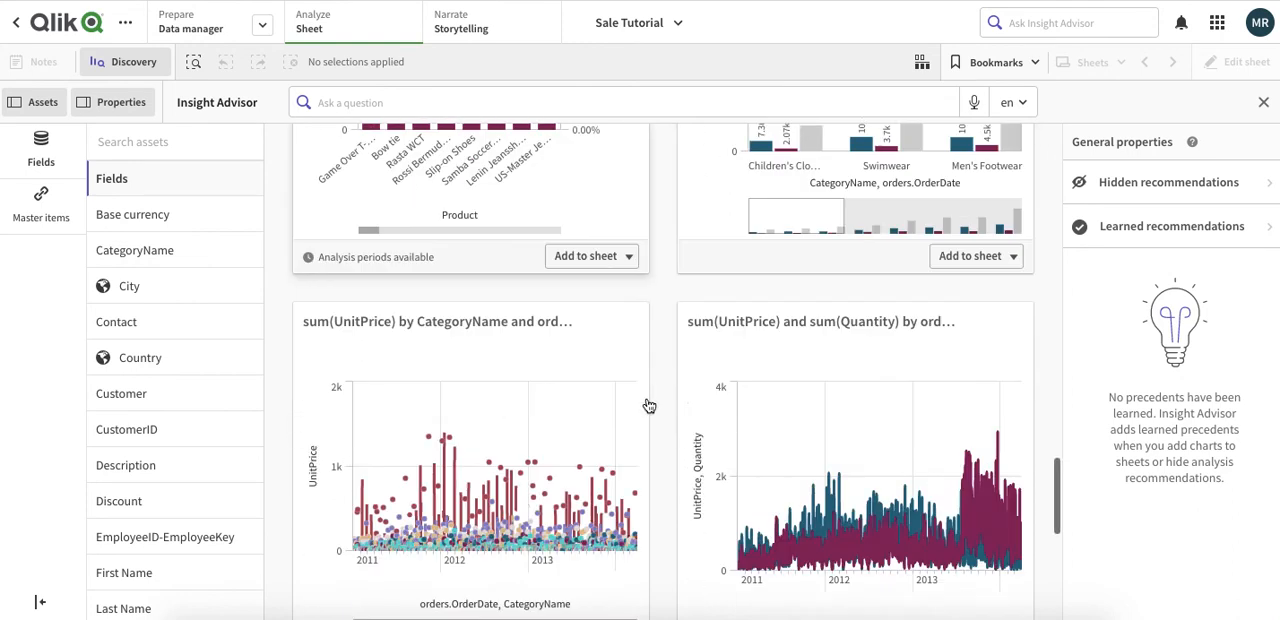
scroll(down, 3)
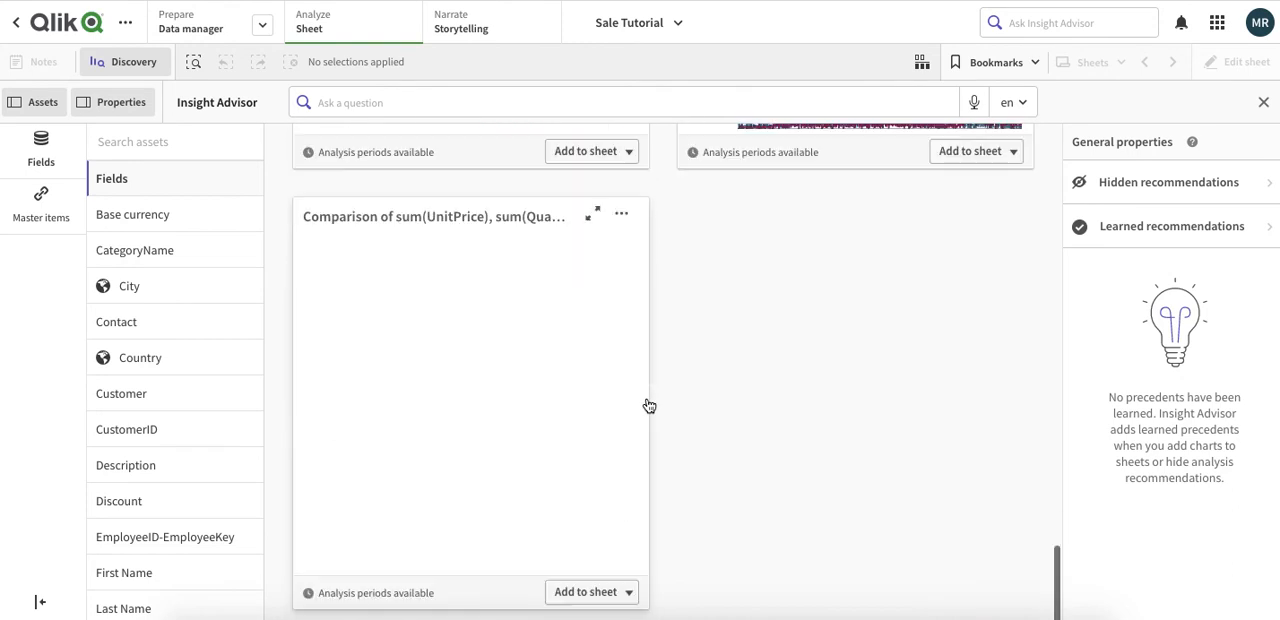
scroll(up, 3)
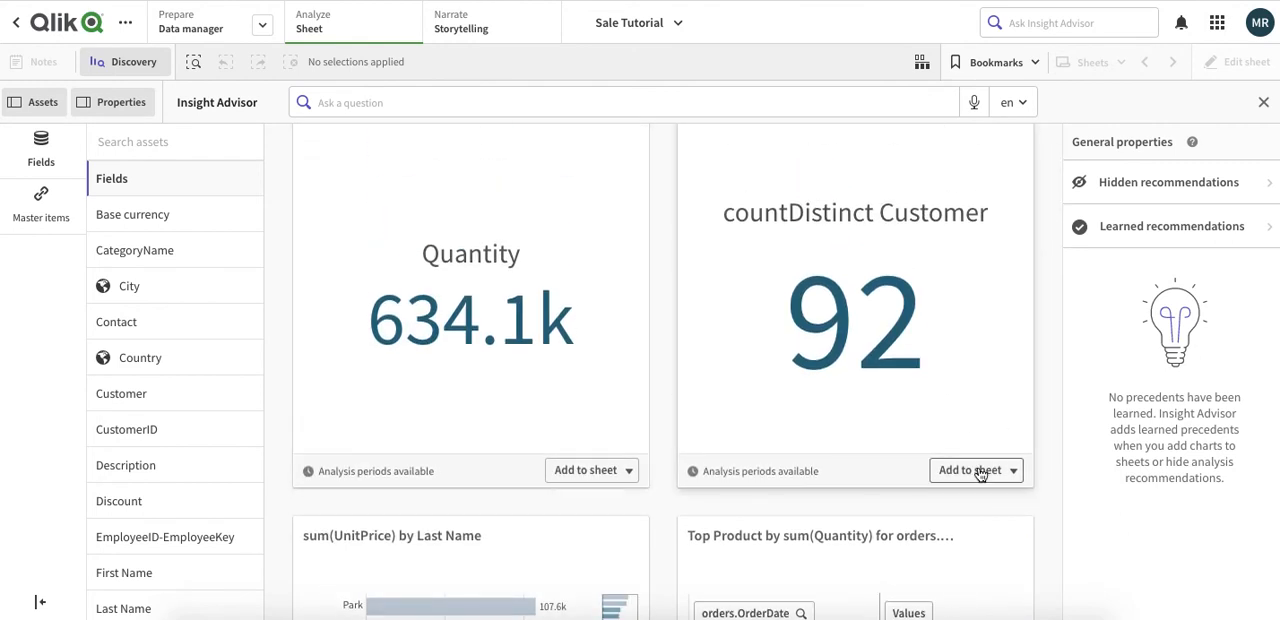
Add the distinct Customer count KPI to My new sheet.
click(976, 470)
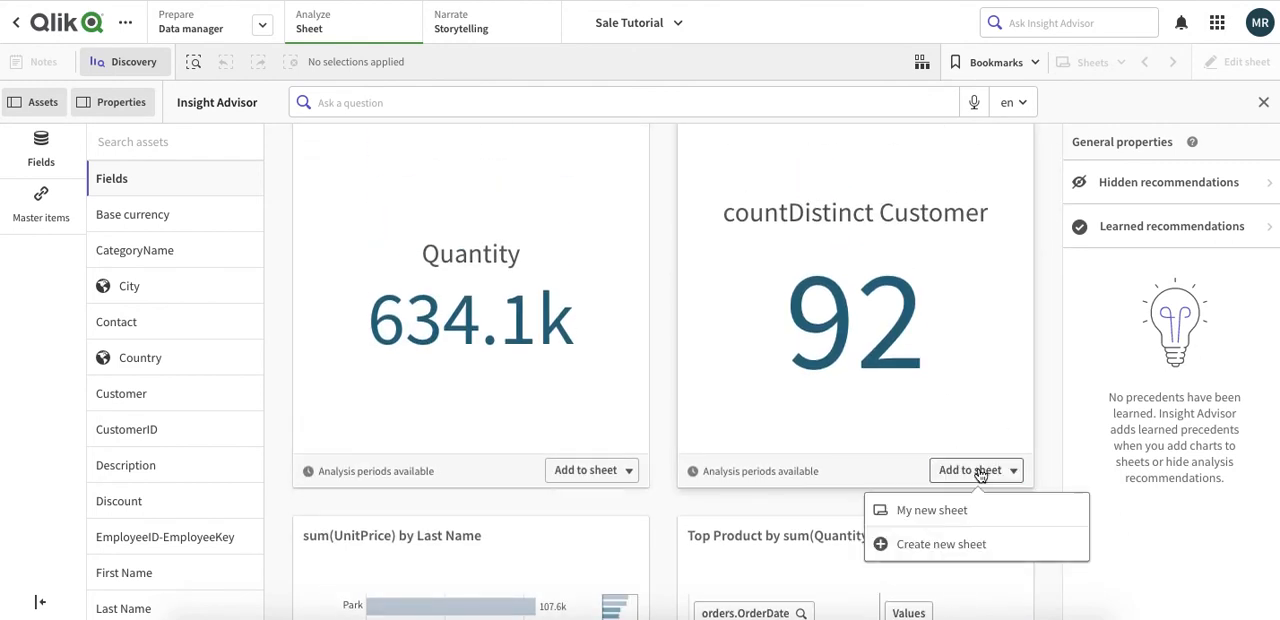
mouse_move(932, 524)
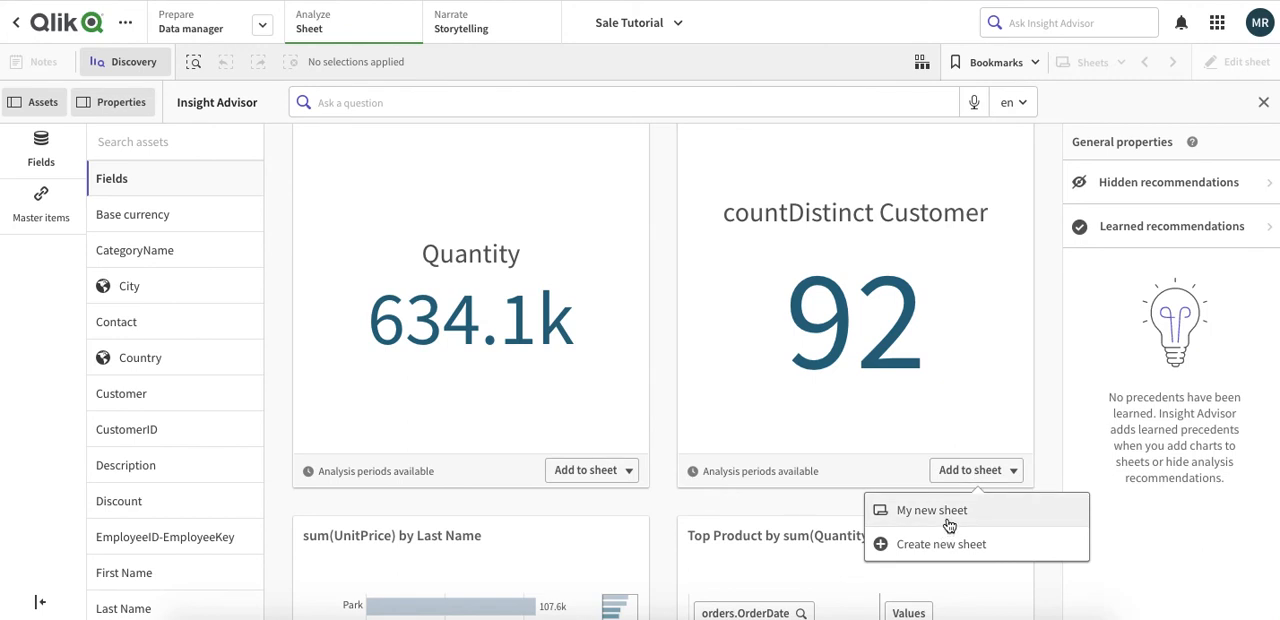
click(932, 510)
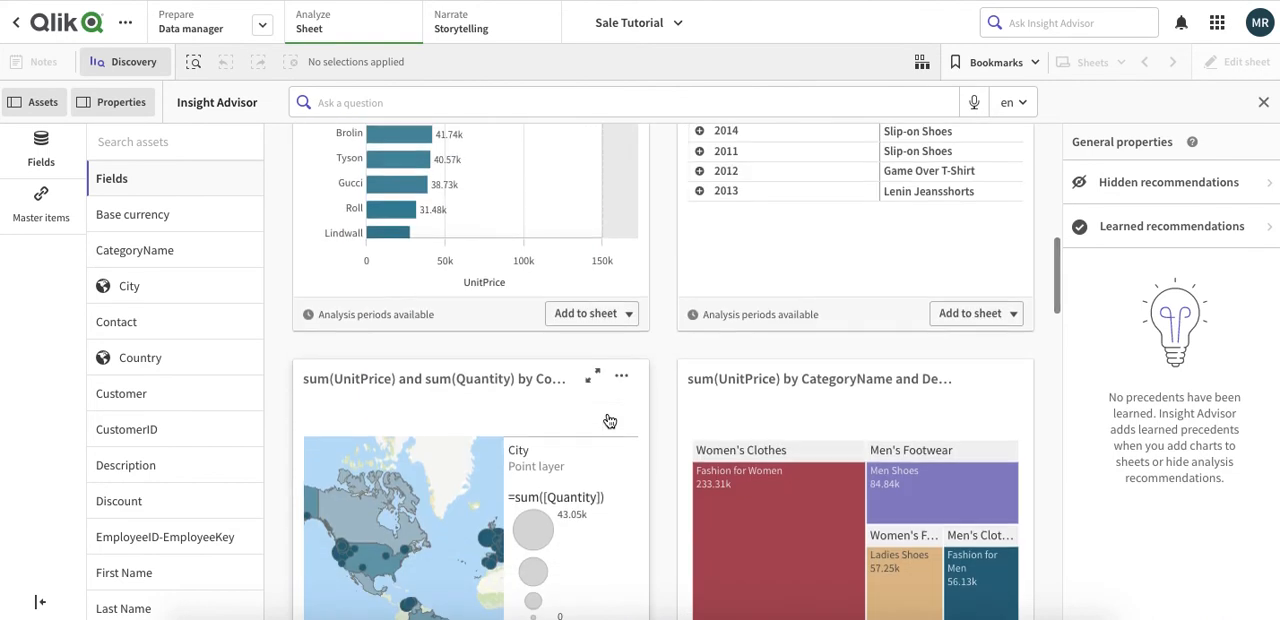
Add the sum(UnitPrice) by Last Name bar chart to My new sheet.
scroll(up, 3)
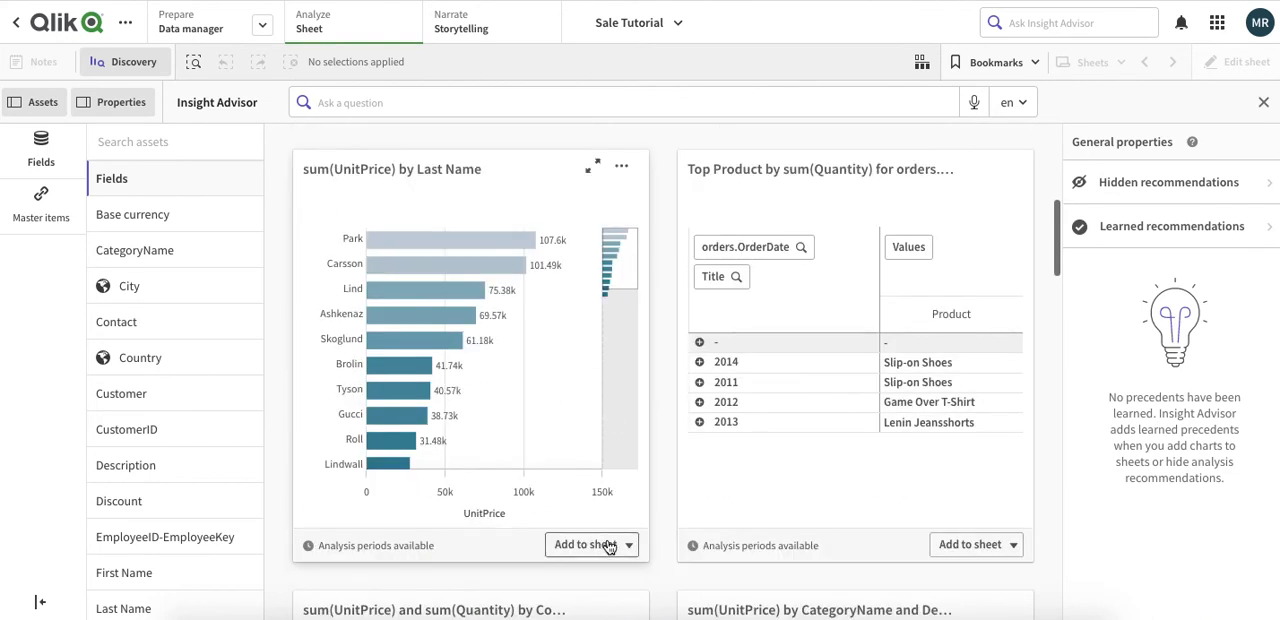
click(628, 544)
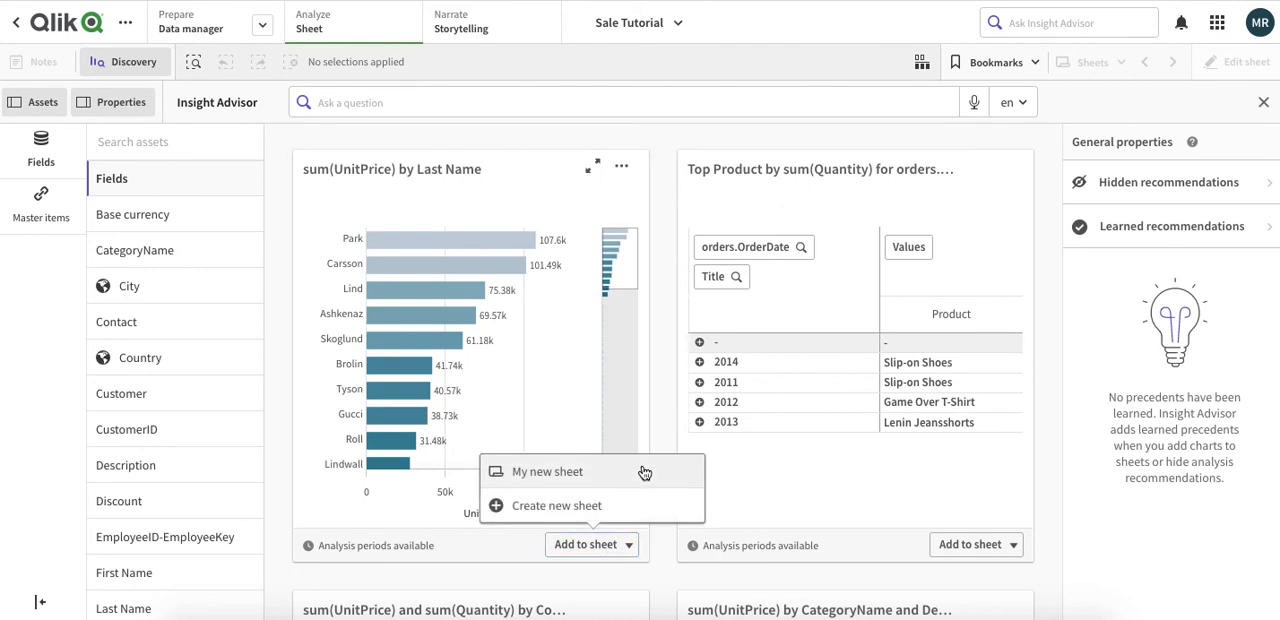
scroll(down, 3)
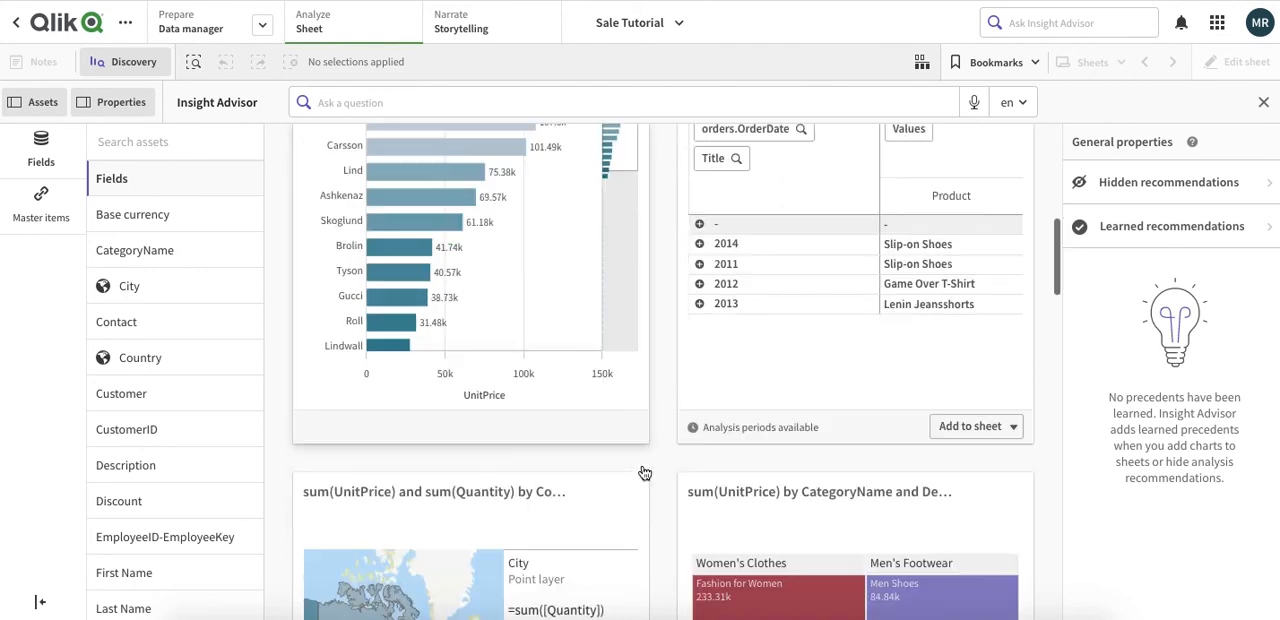
scroll(down, 3)
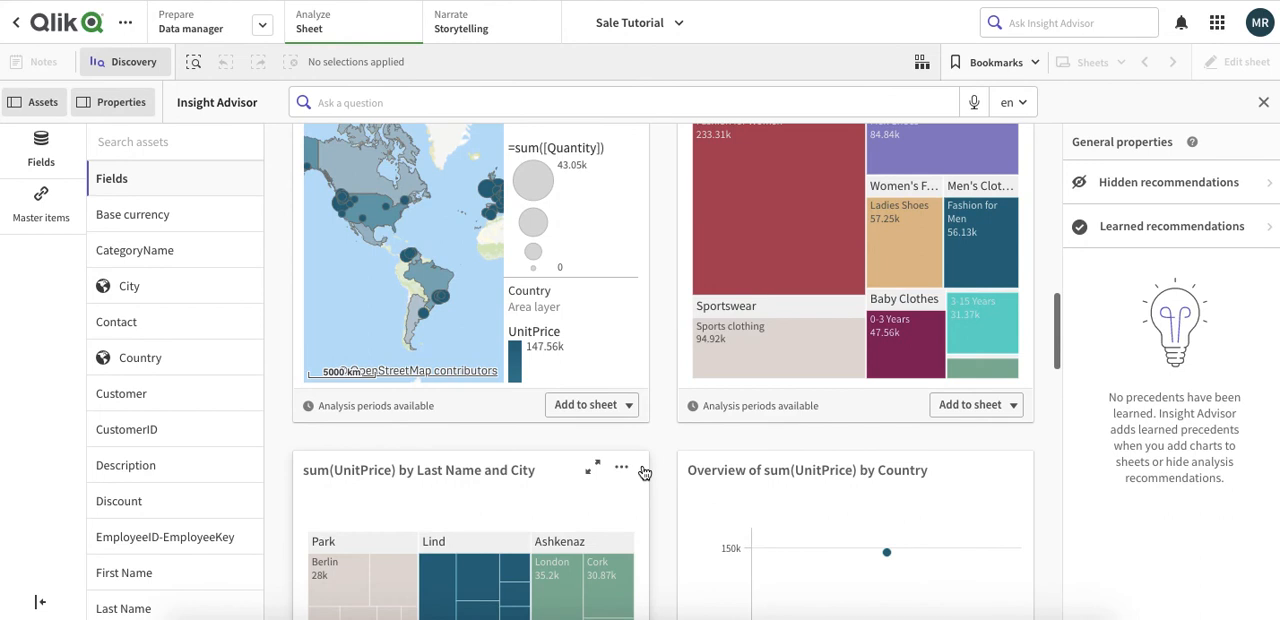
click(584, 404)
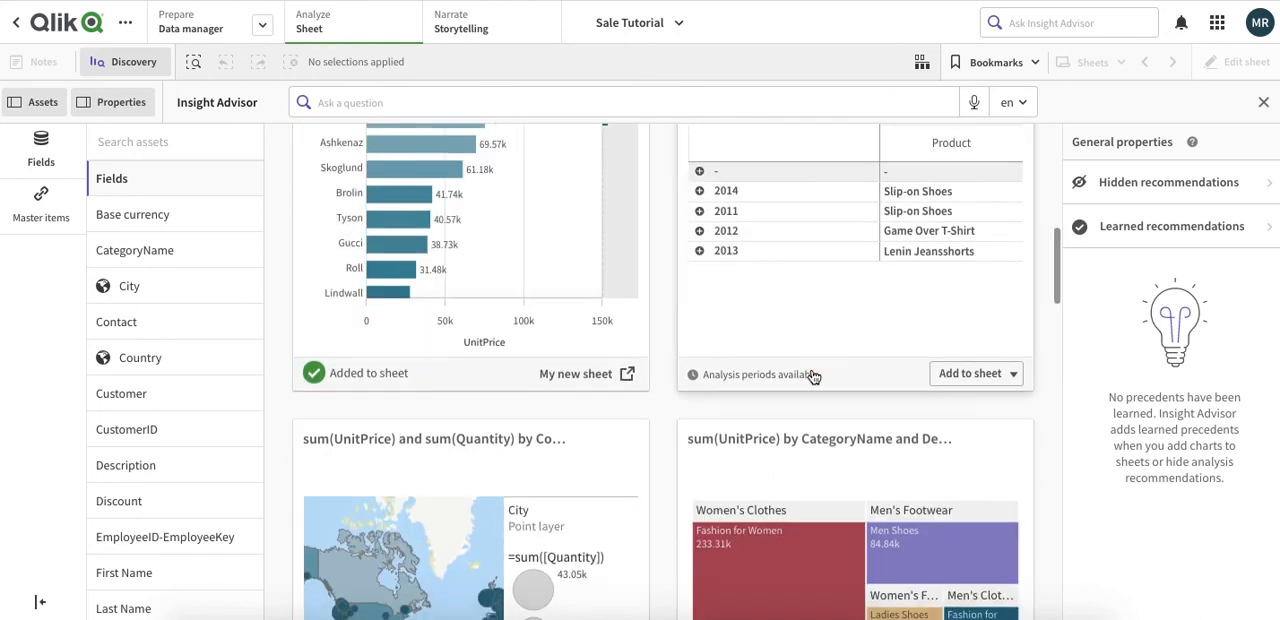
Add the sum(Quantity) by orders.OrderDate chart to My new sheet.
scroll(down, 3)
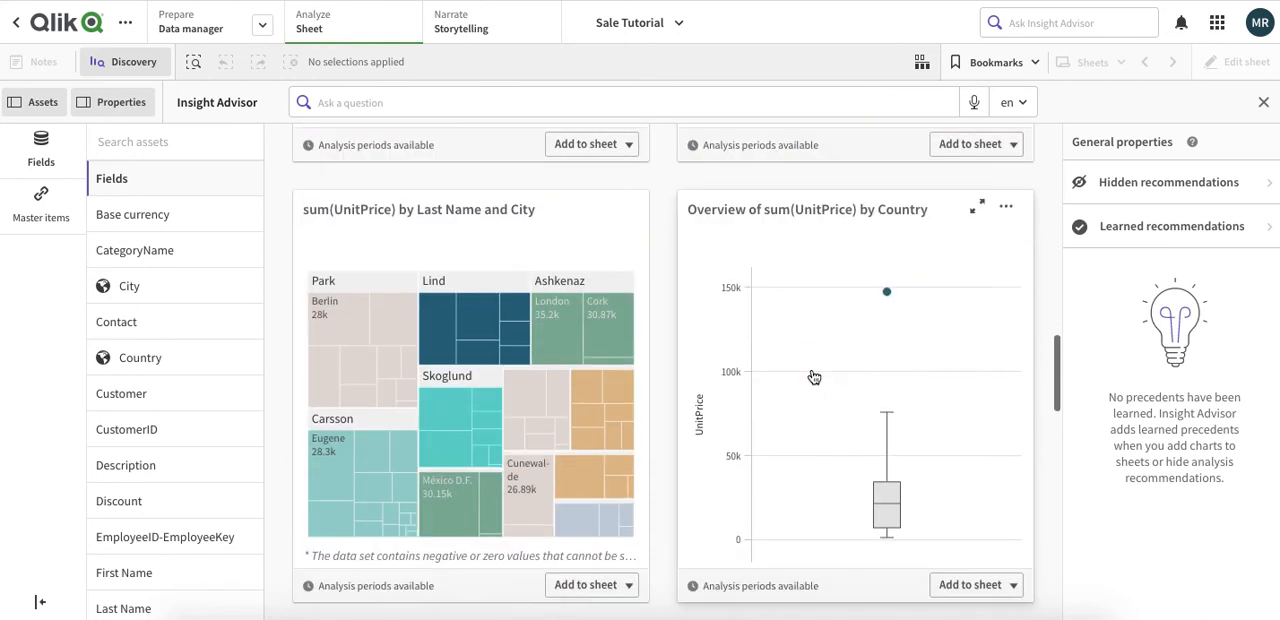
scroll(down, 3)
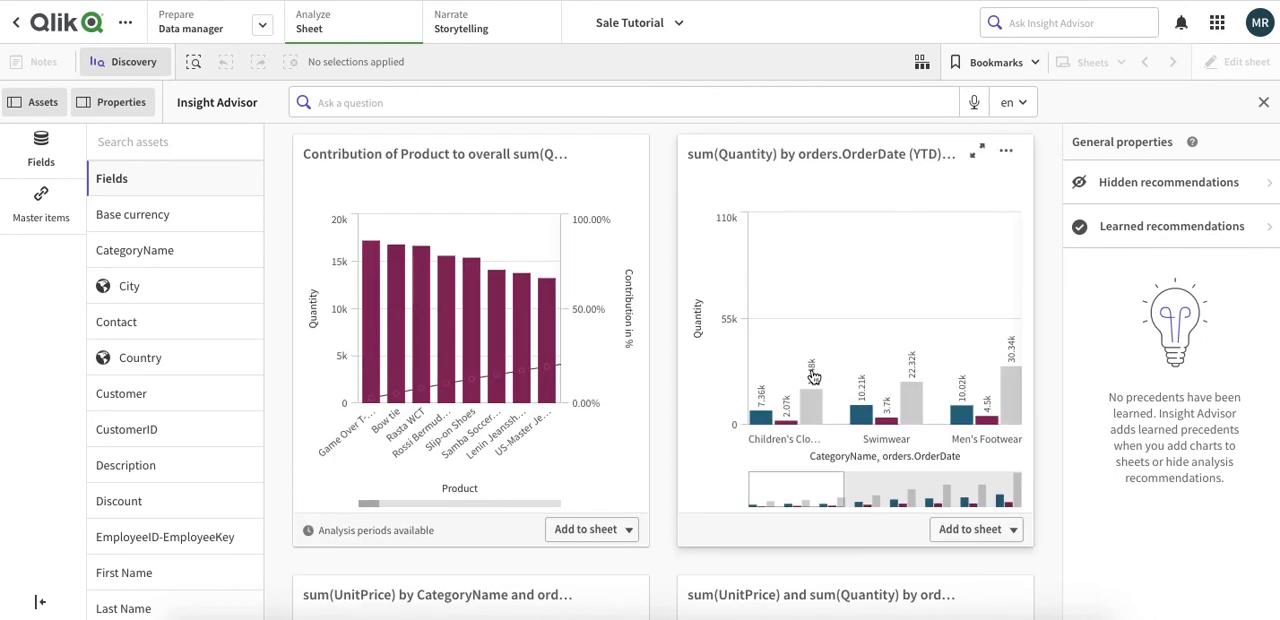
scroll(down, 3)
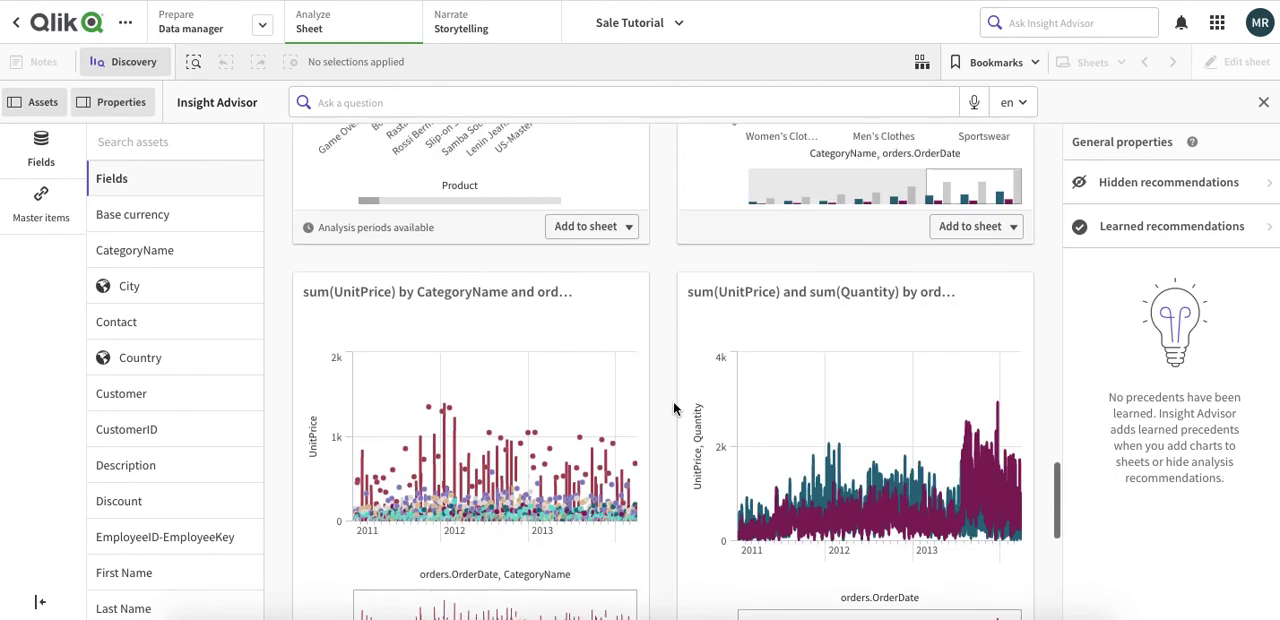
scroll(up, 3)
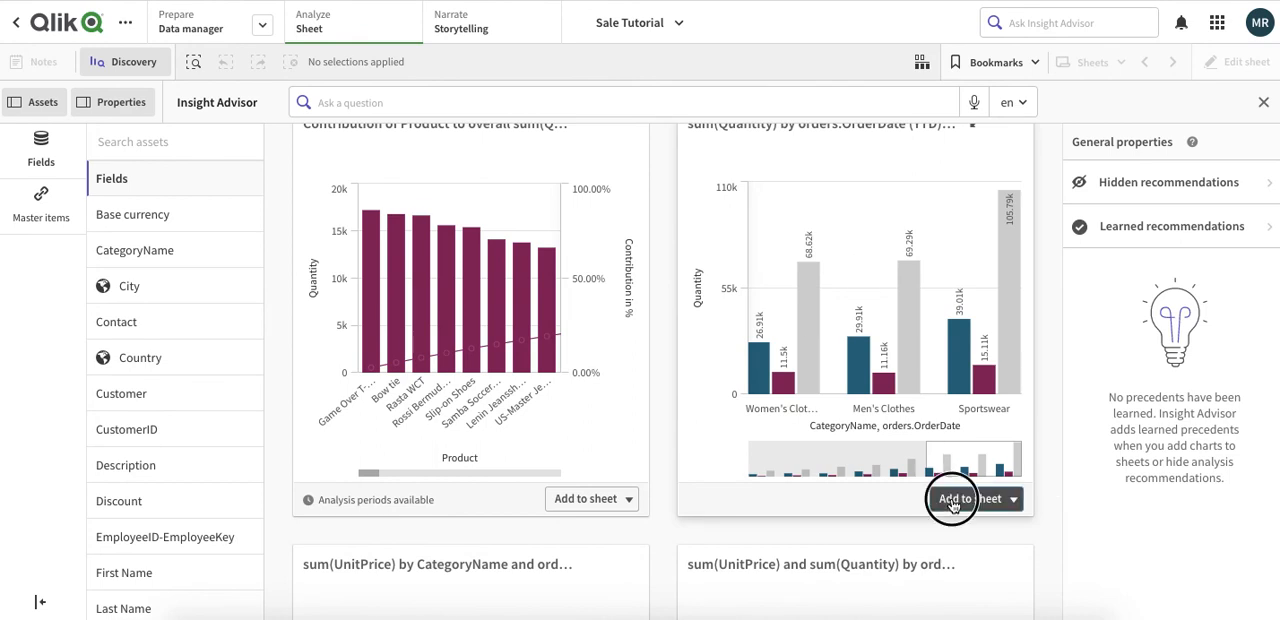
mouse_move(940, 552)
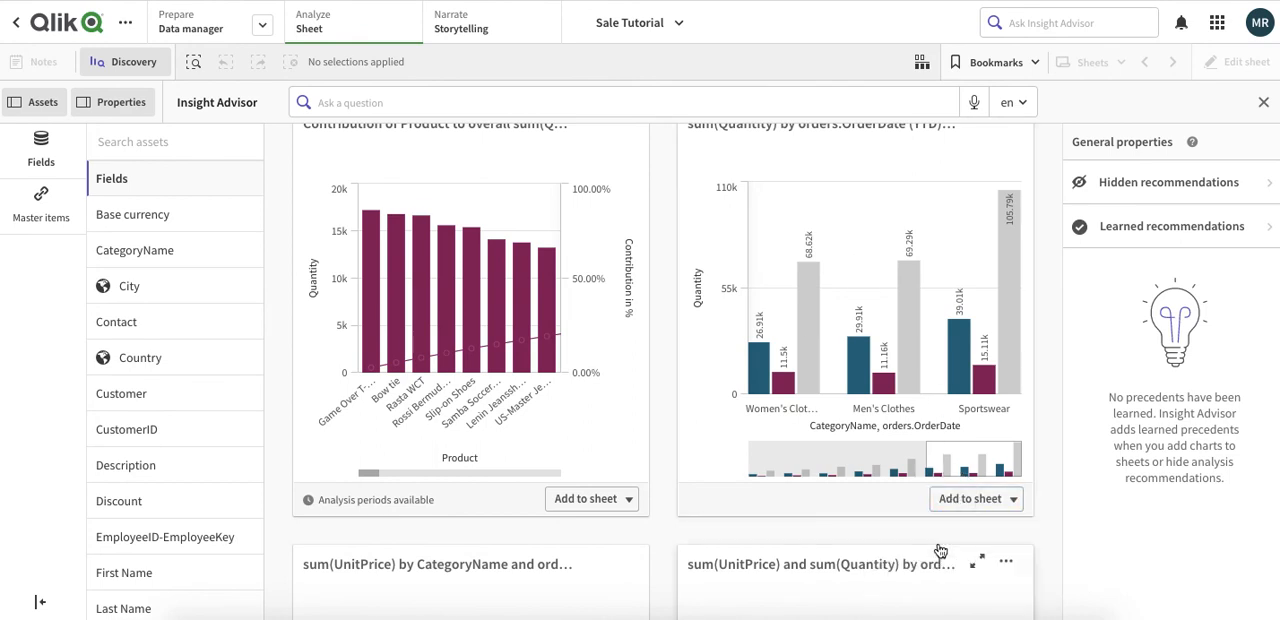
click(968, 498)
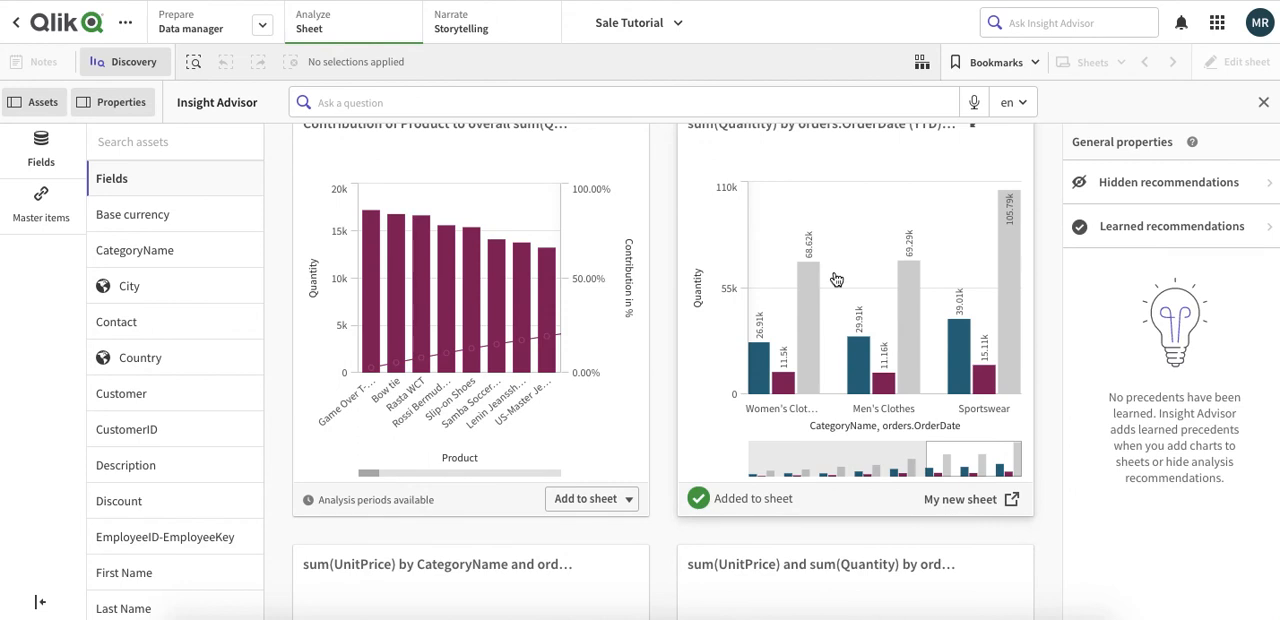
scroll(left, 3)
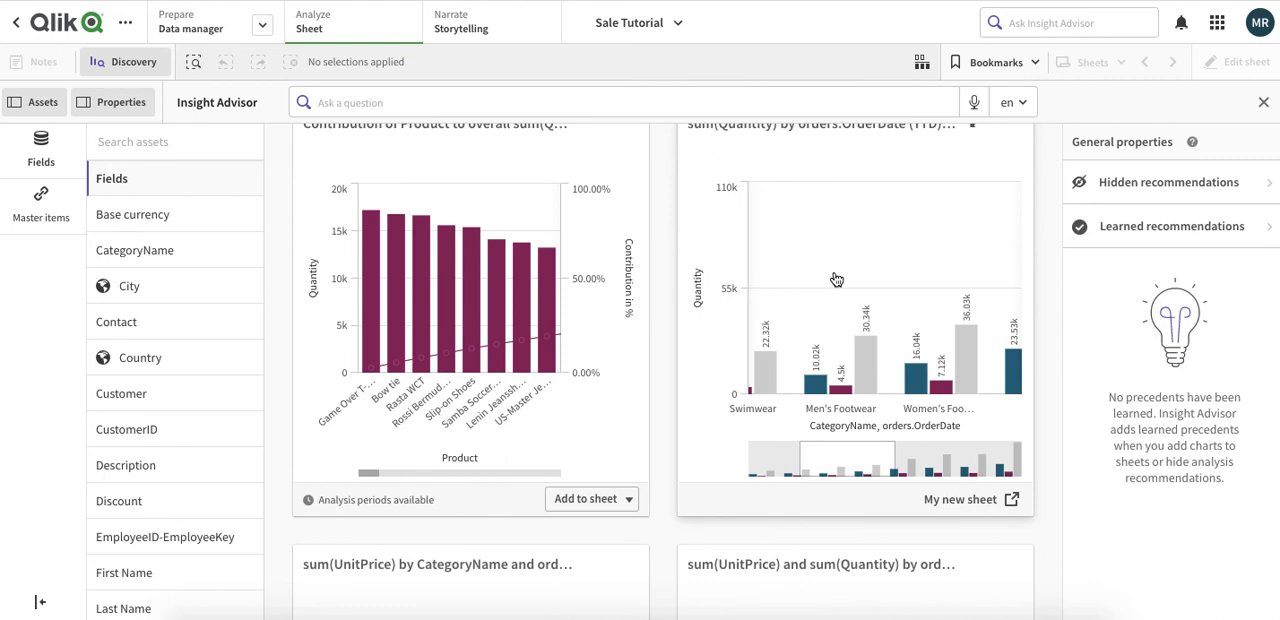
mouse_move(1128, 88)
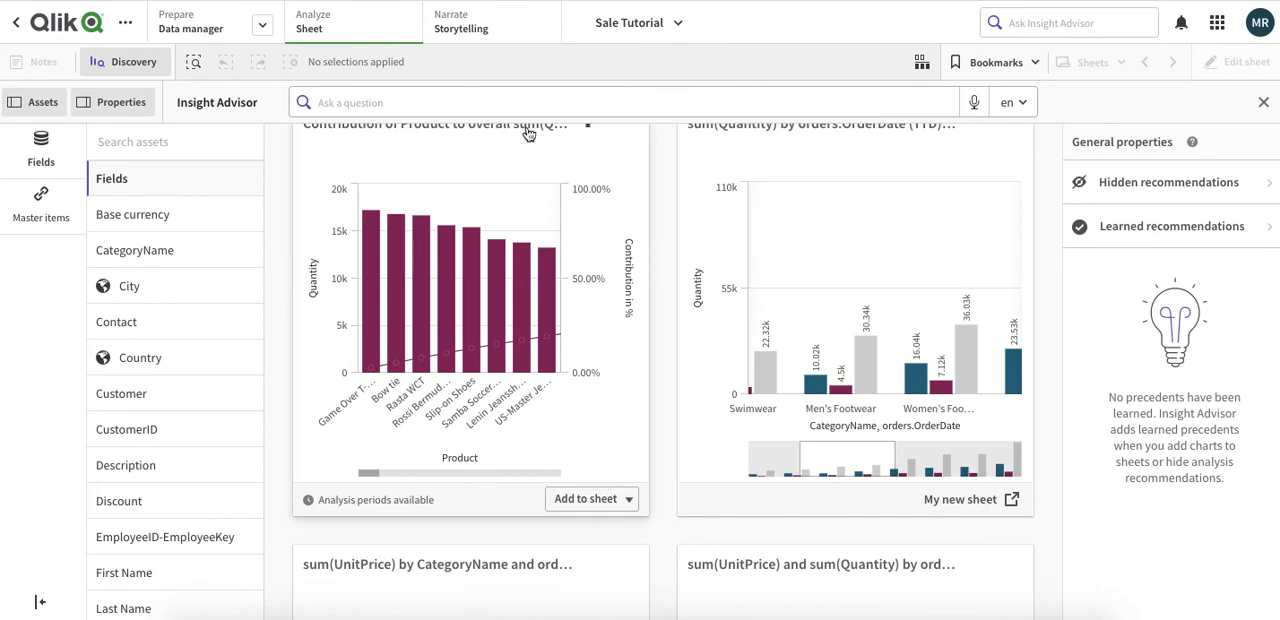
mouse_move(370, 20)
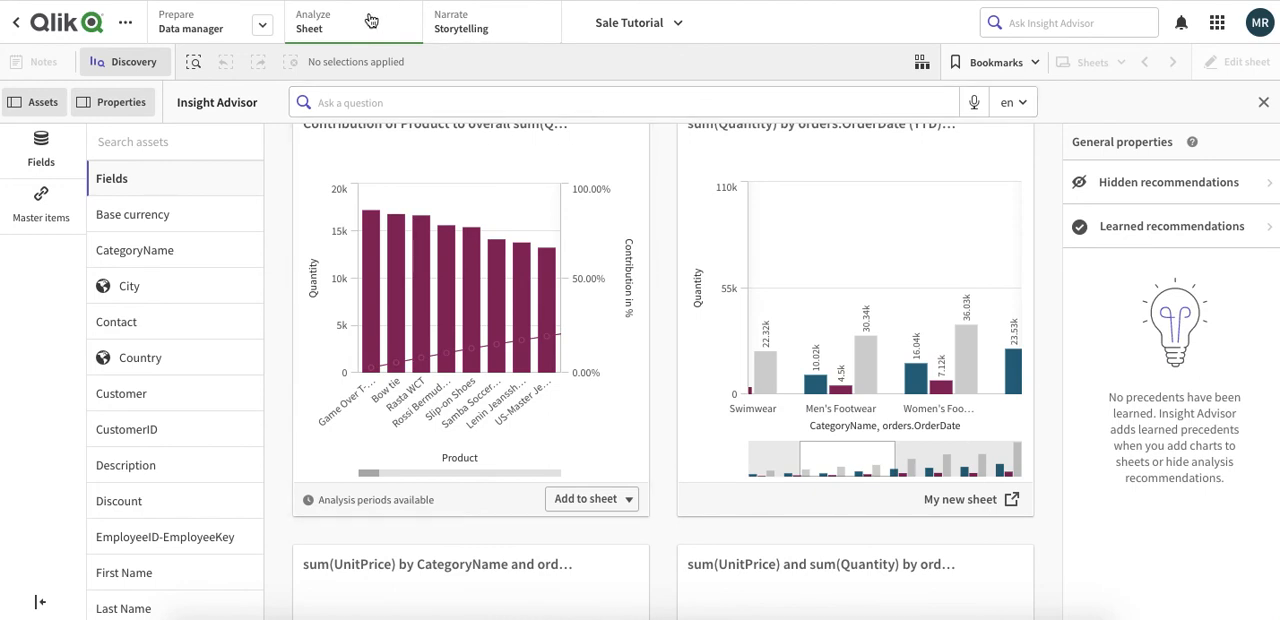
mouse_move(320, 22)
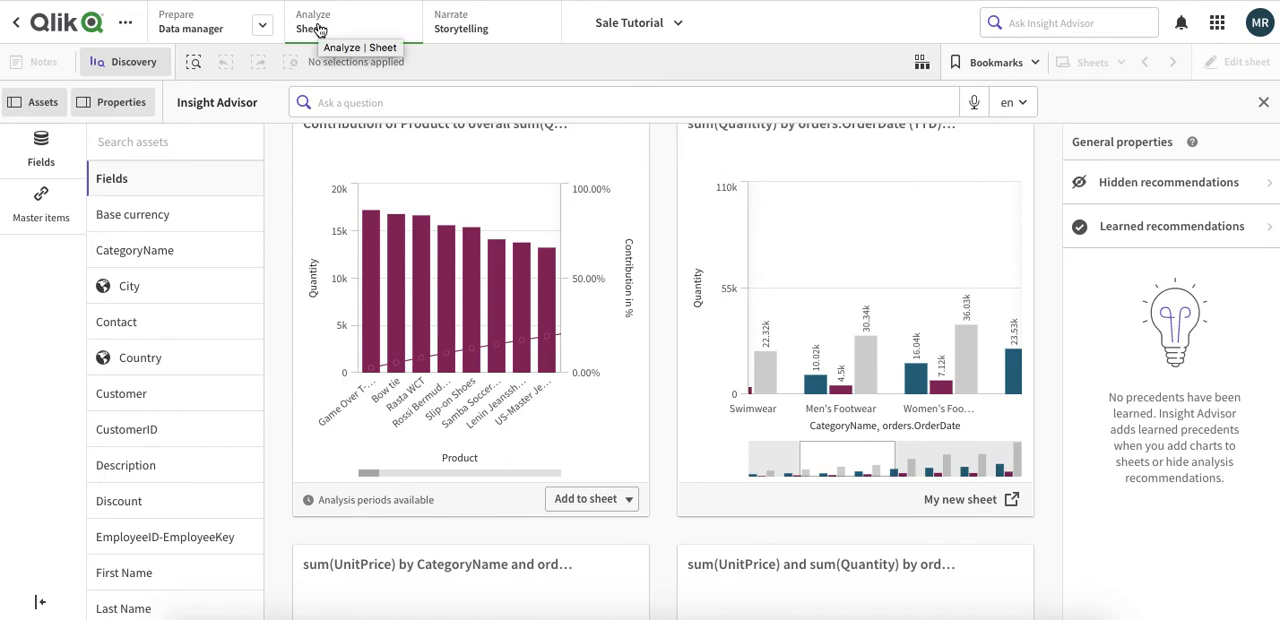
mouse_move(404, 48)
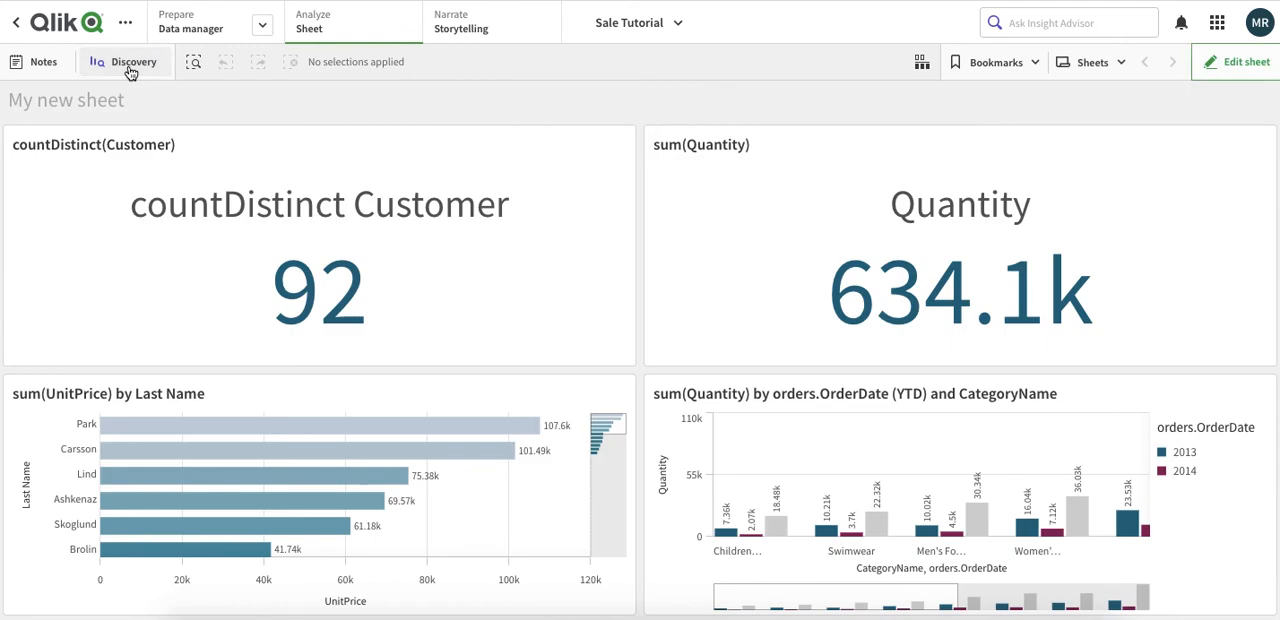
mouse_move(630, 320)
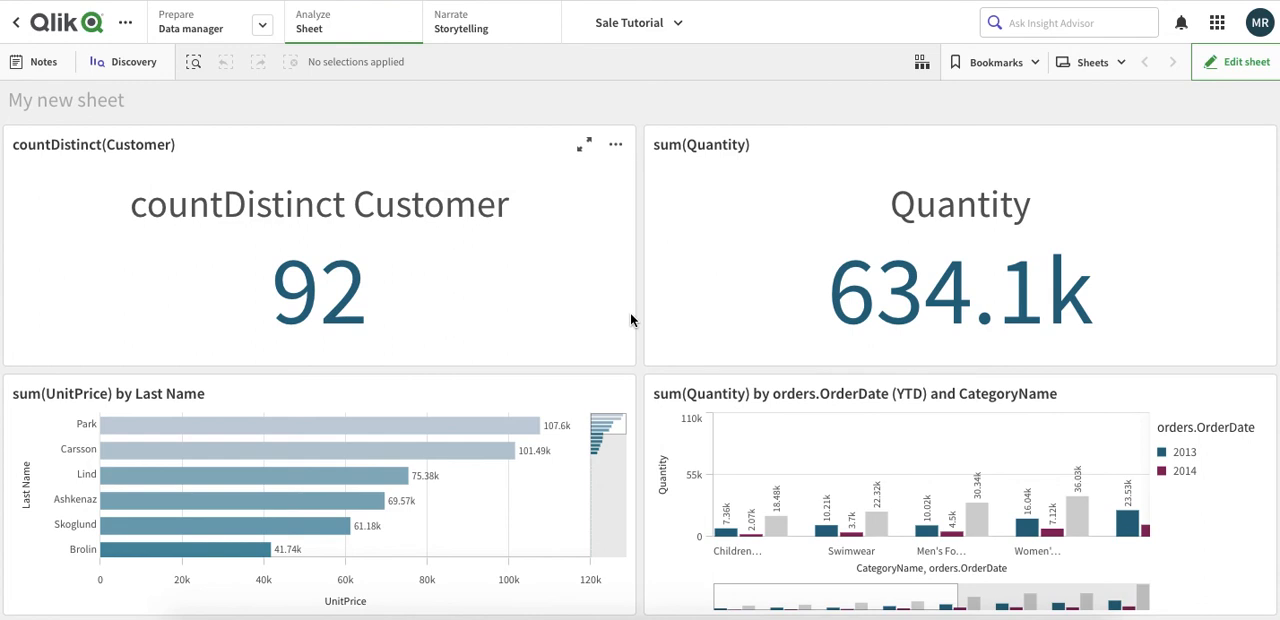
mouse_move(680, 586)
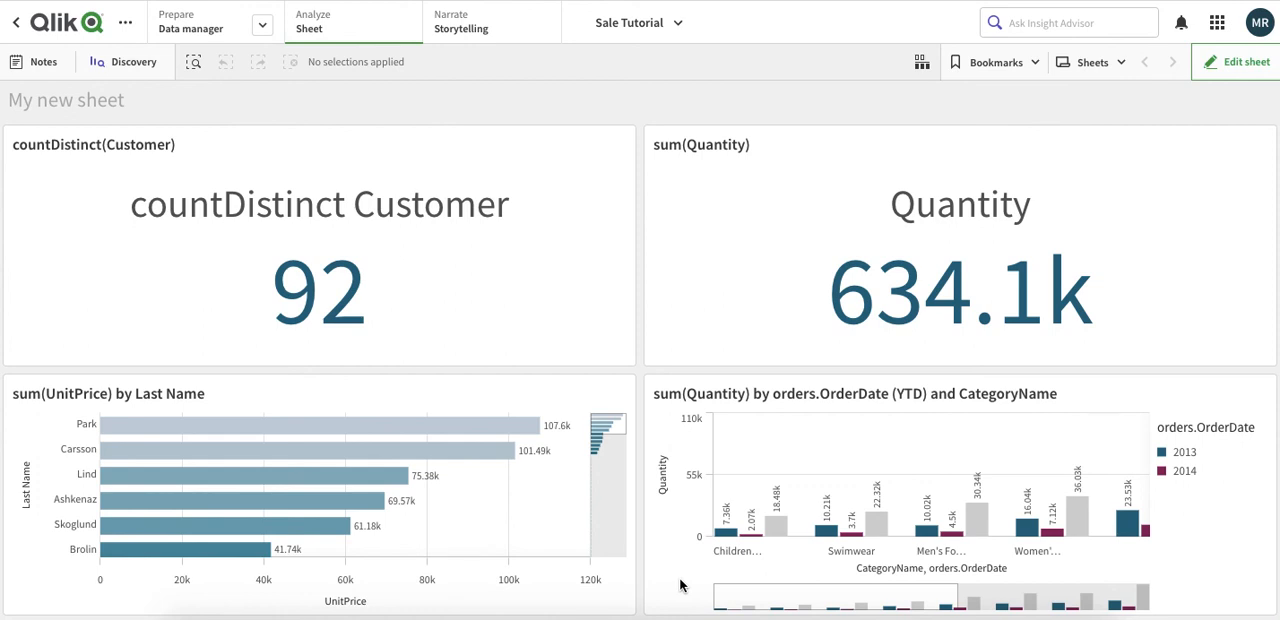
mouse_move(1052, 214)
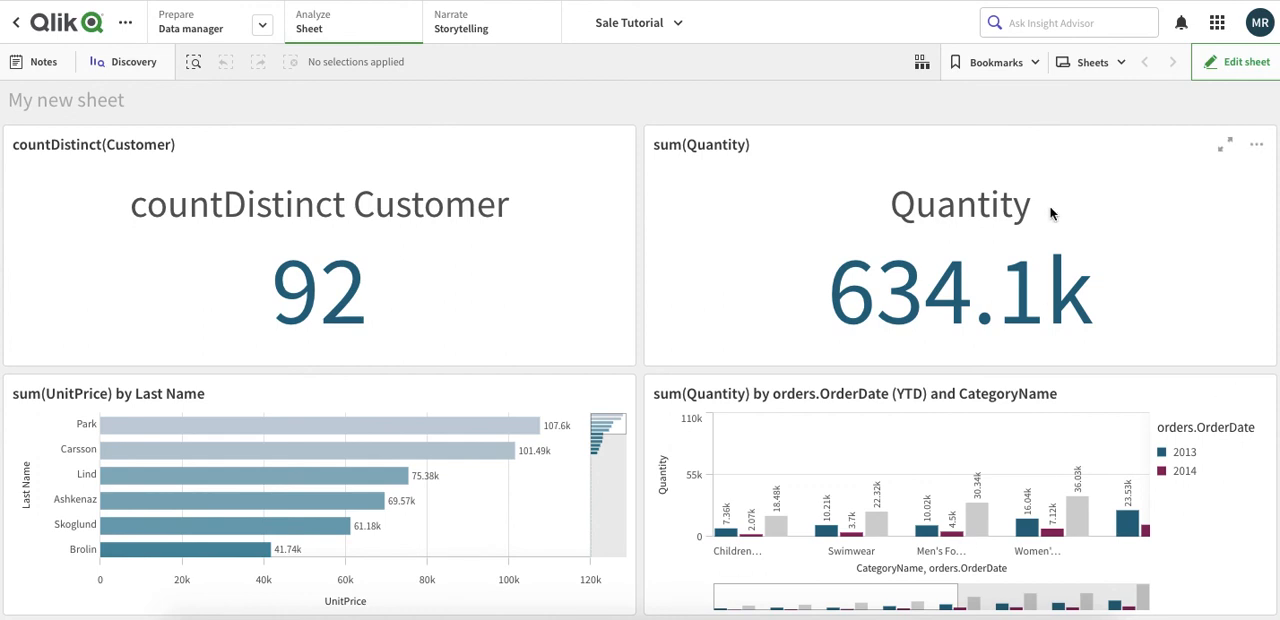
mouse_move(1144, 90)
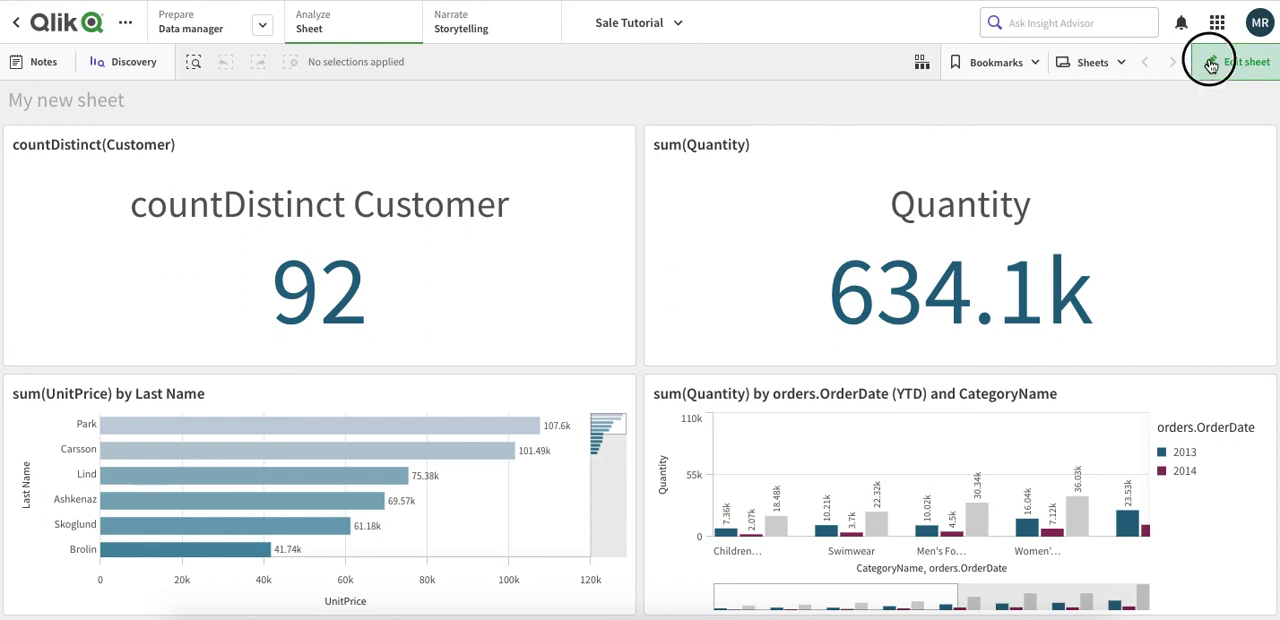
Hide the Quantity KPI's title via Appearance > General, Show titles off.
click(1208, 60)
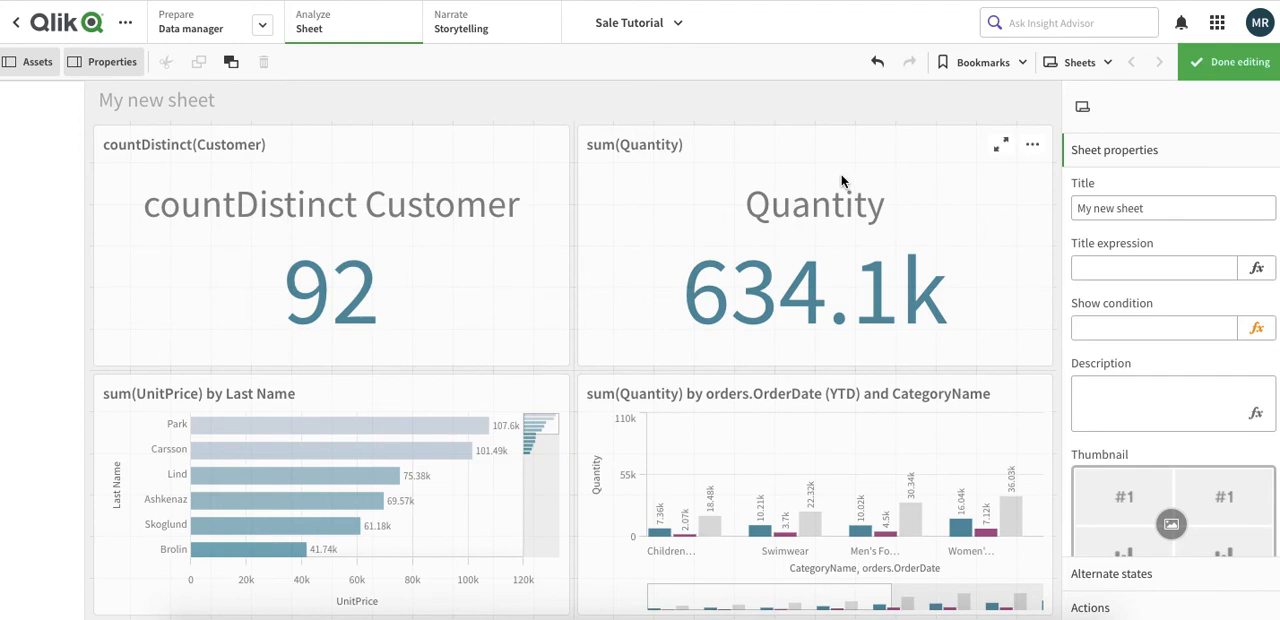
click(814, 250)
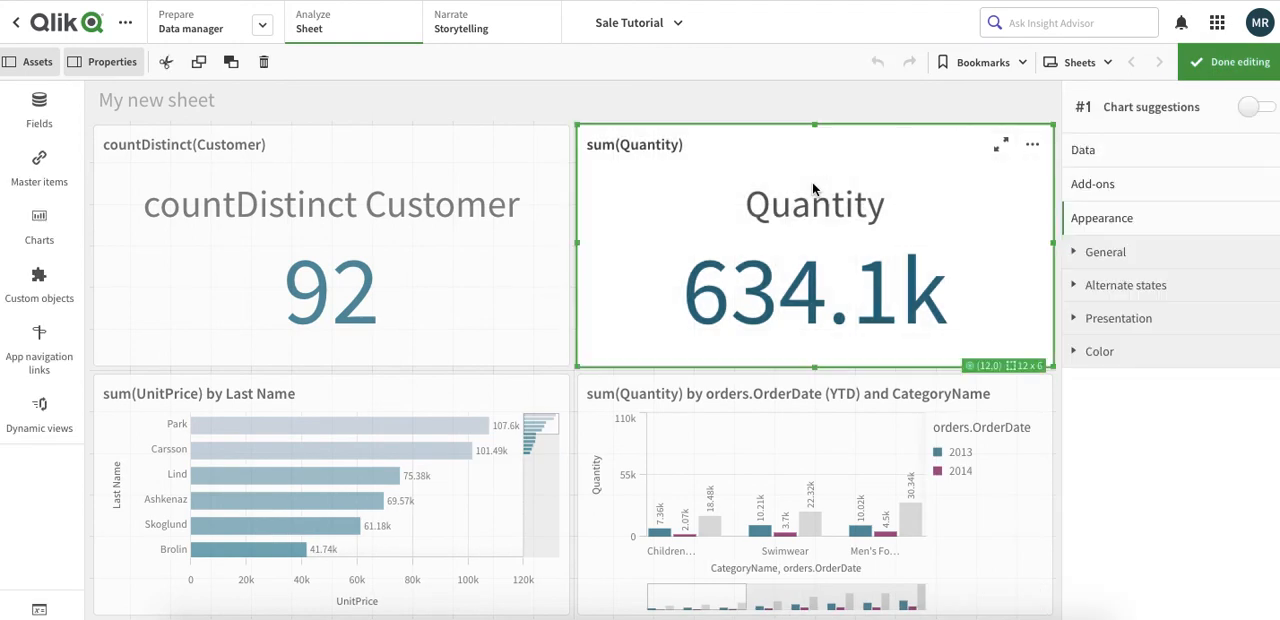
click(1084, 150)
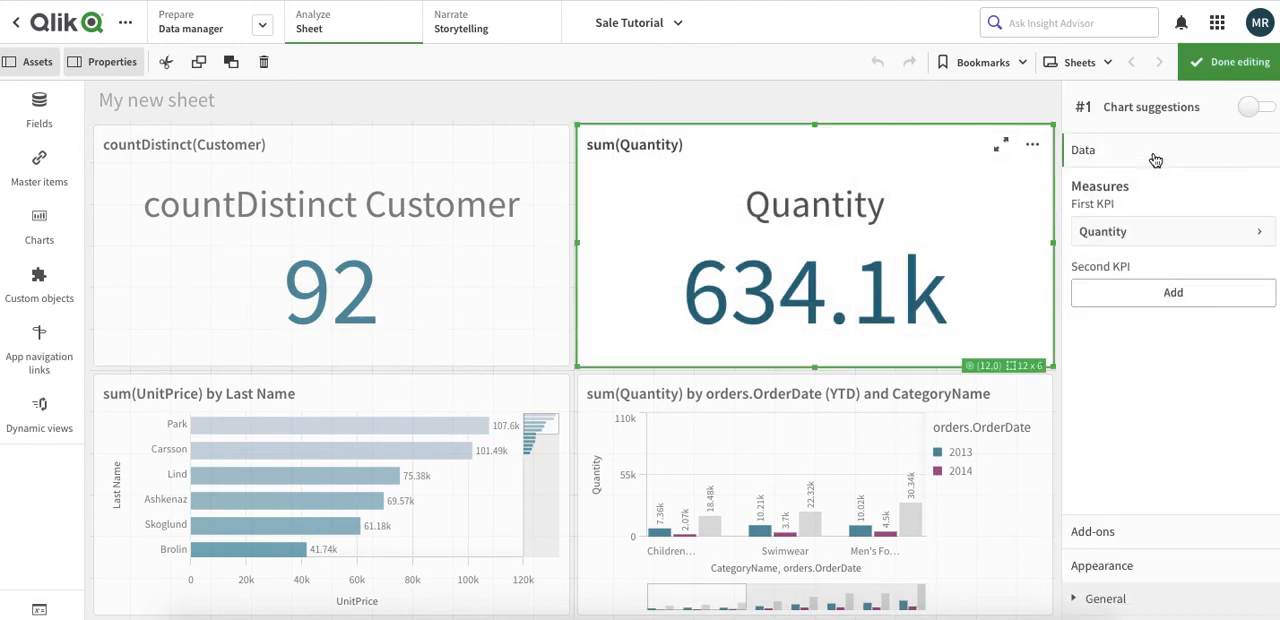
click(1160, 232)
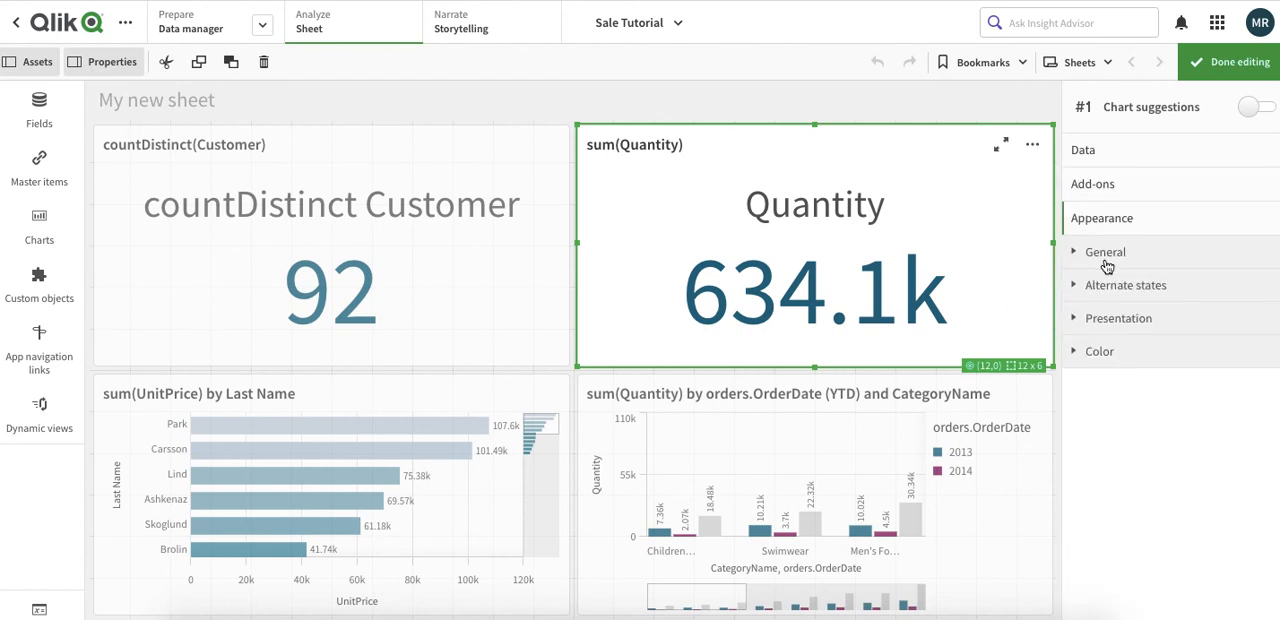
click(1104, 252)
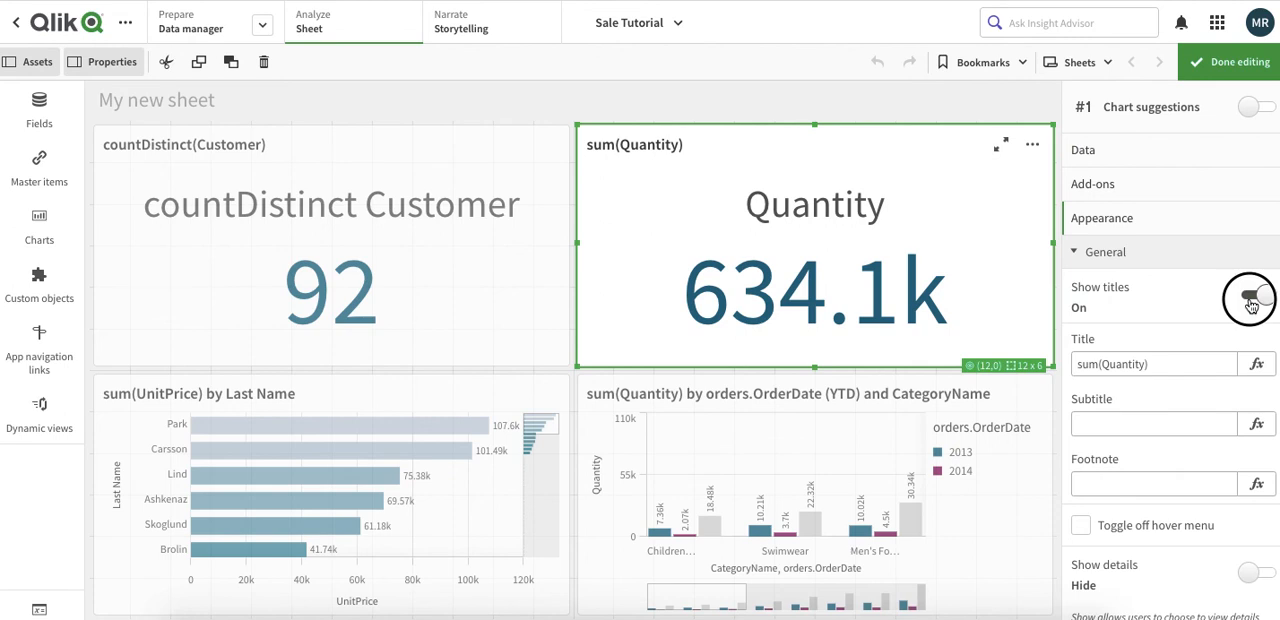
click(1248, 298)
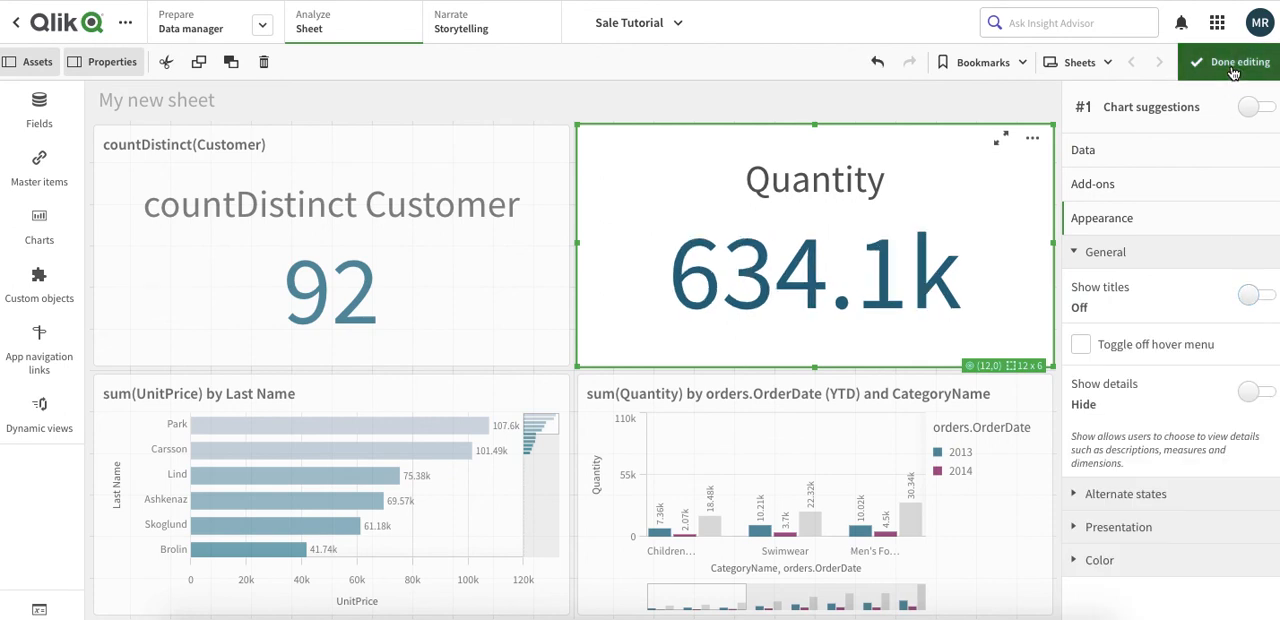
Shrink the Quantity KPI to half height and place it at the top right.
click(1236, 62)
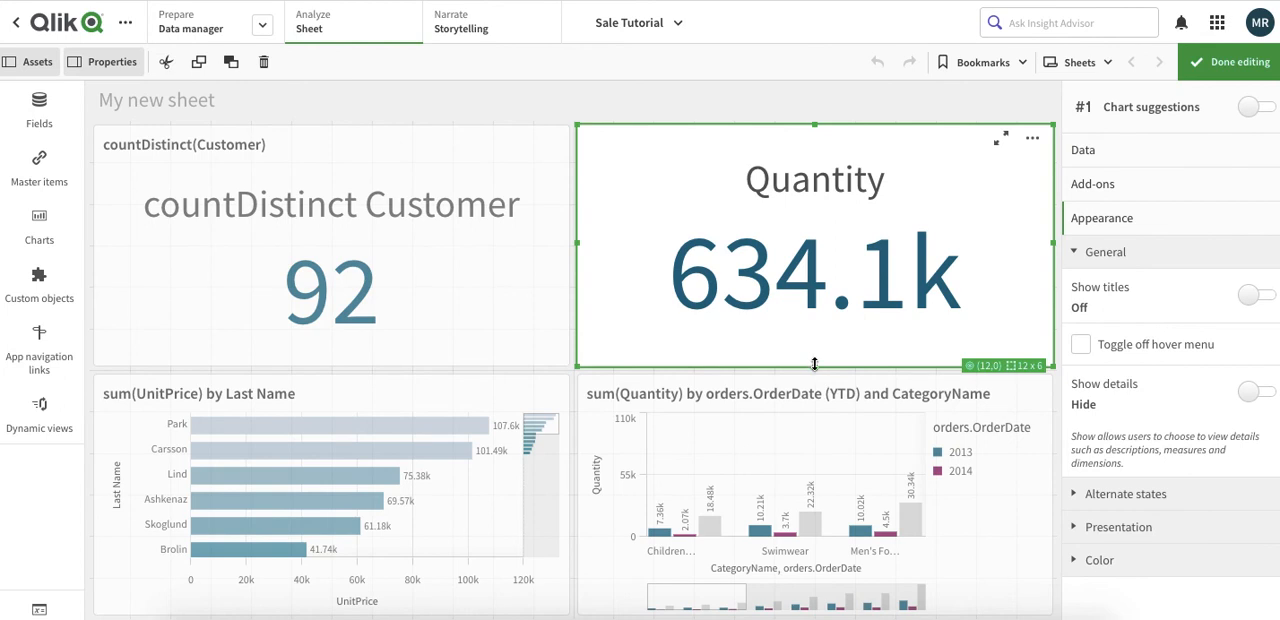
click(1032, 138)
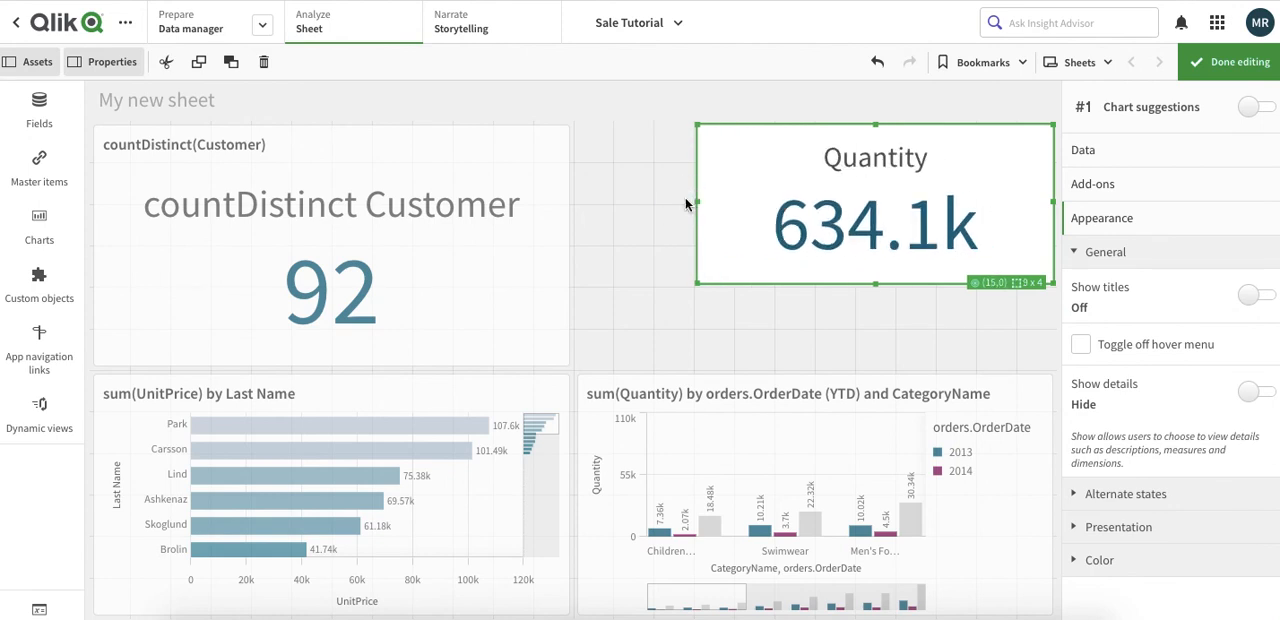
click(330, 244)
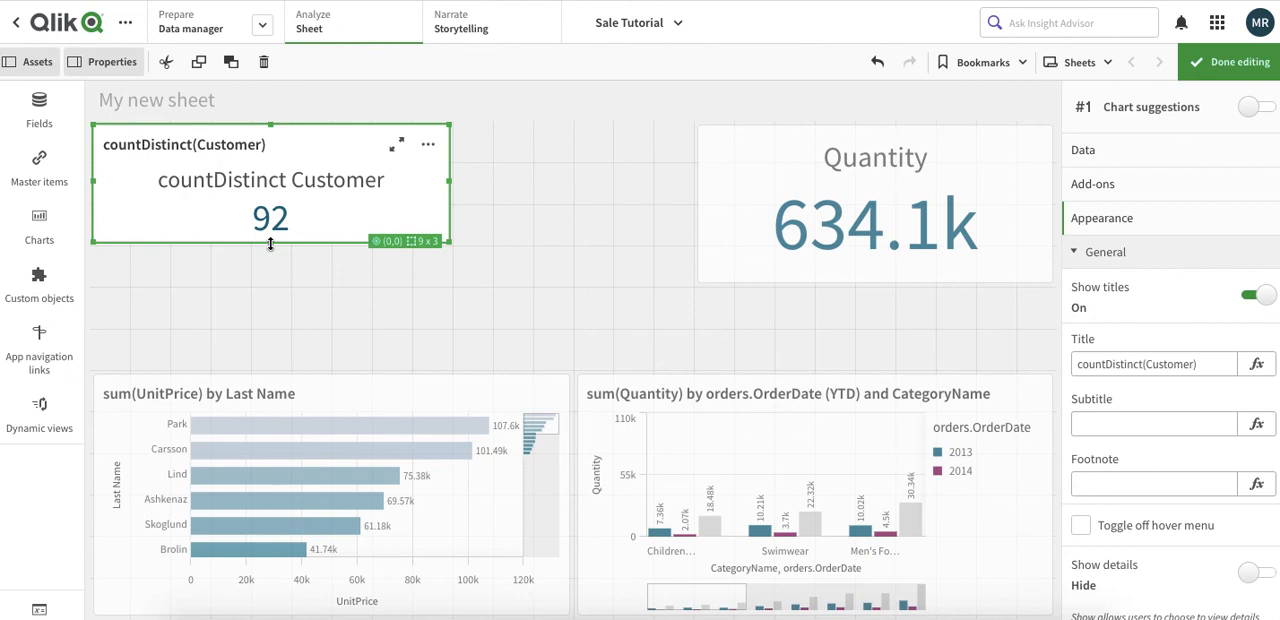
Shrink the customer-count KPI to half height and relabel its measure 'Customers'.
drag(268, 248, 268, 284)
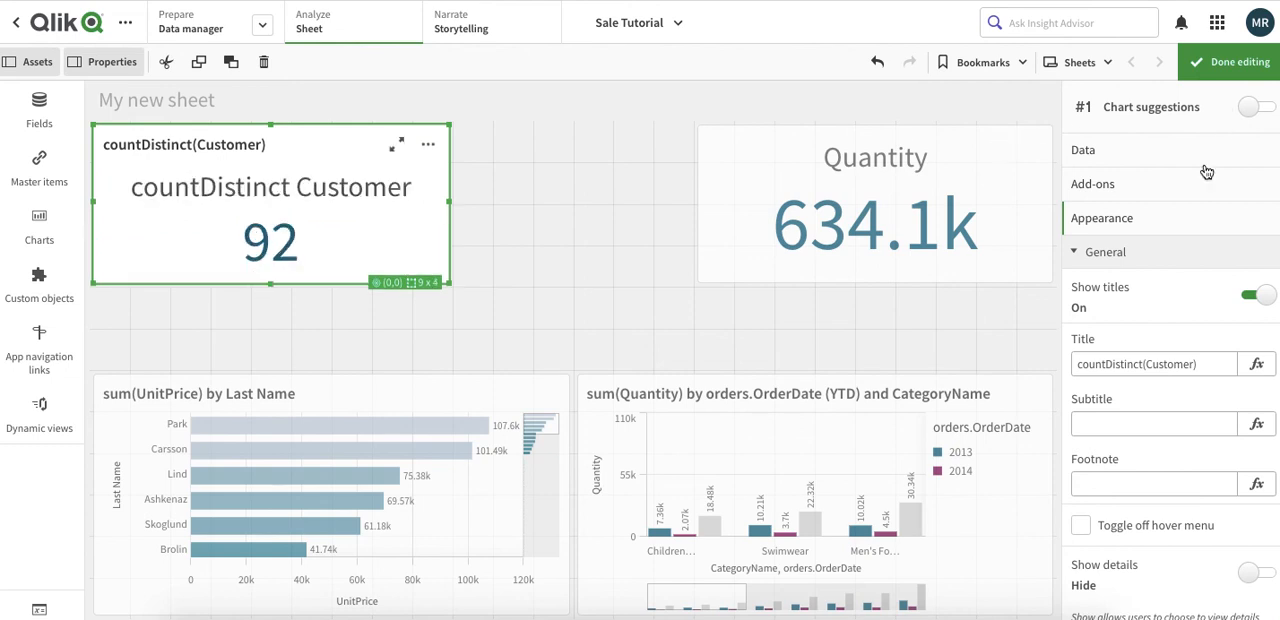
click(1084, 148)
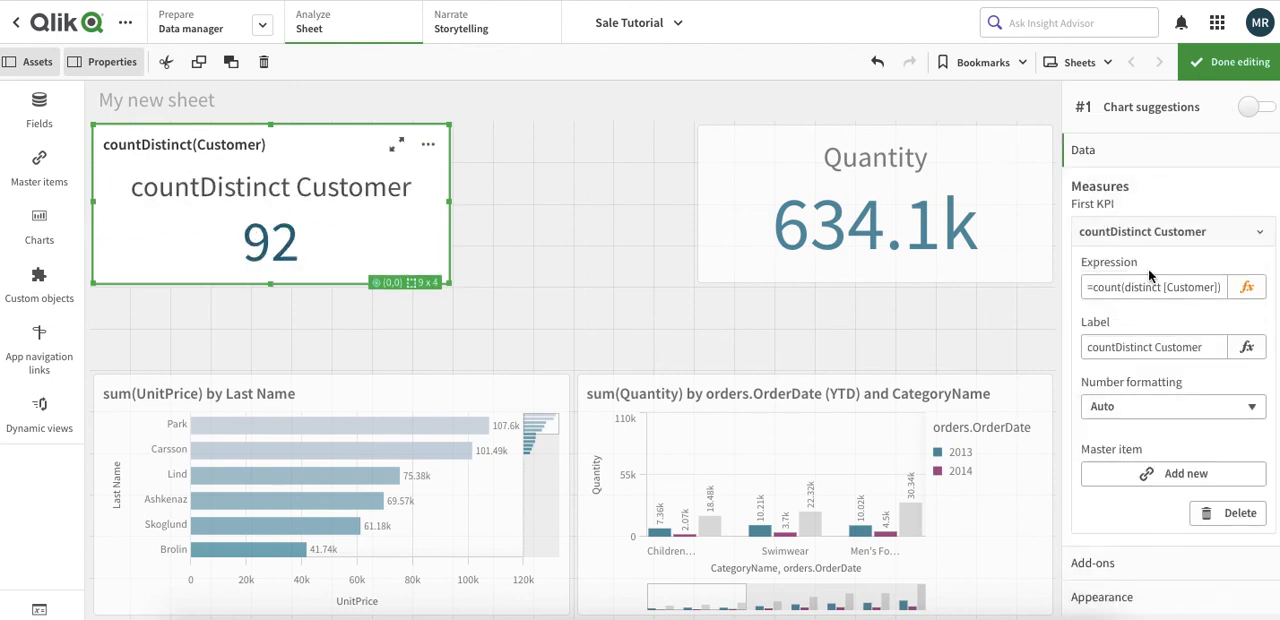
click(1152, 346)
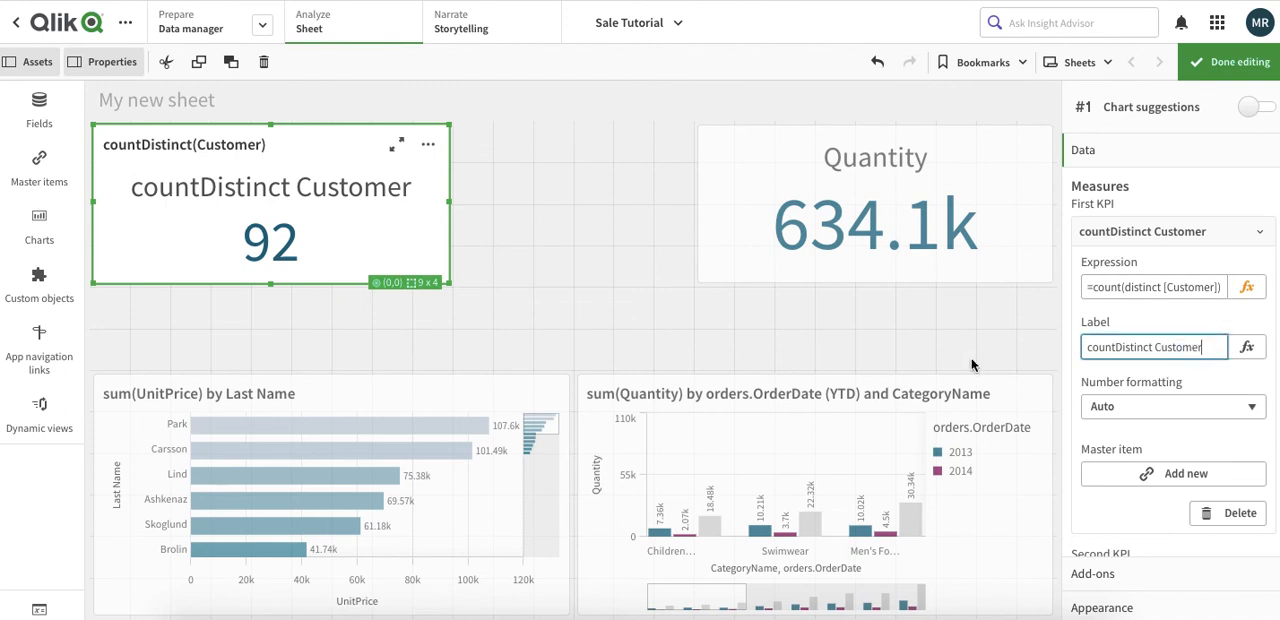
key(Backspace)
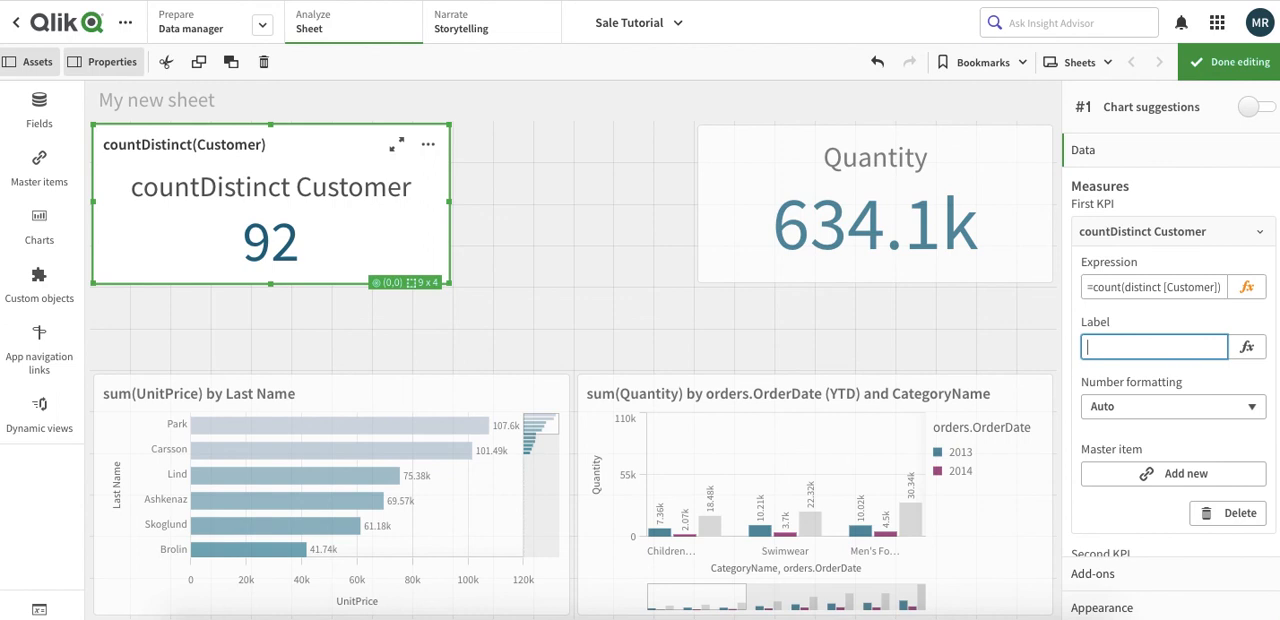
text(Customers)
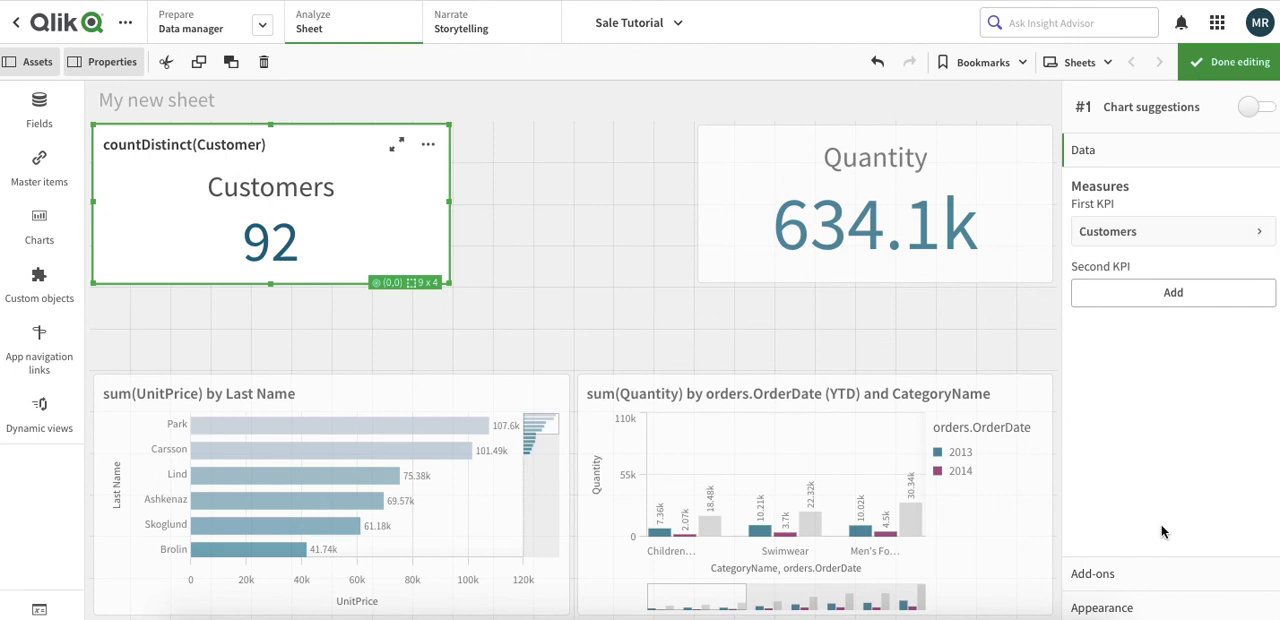
Hide the Customers KPI's title with Show titles off.
click(1100, 218)
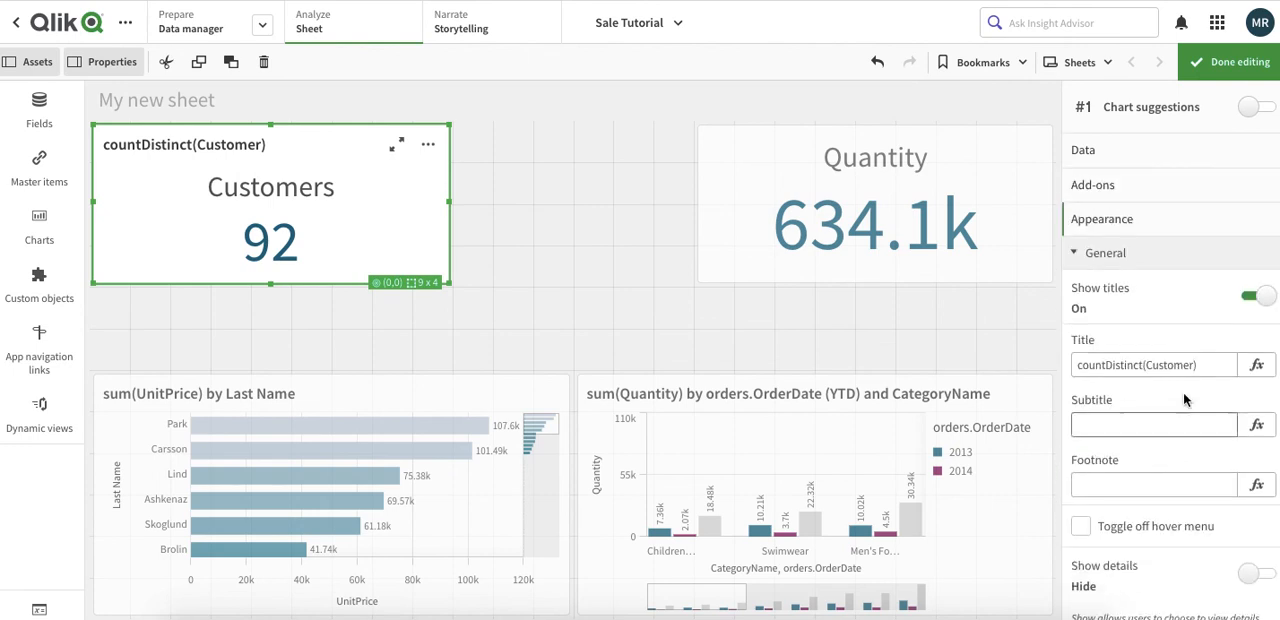
click(1256, 296)
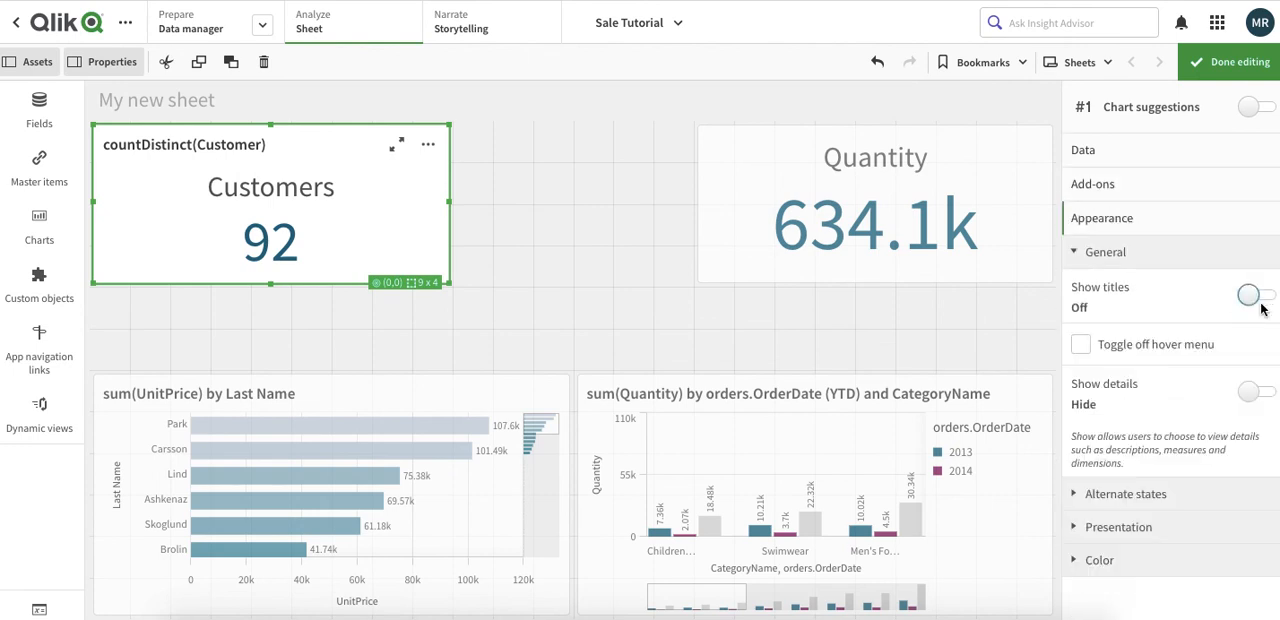
click(1248, 294)
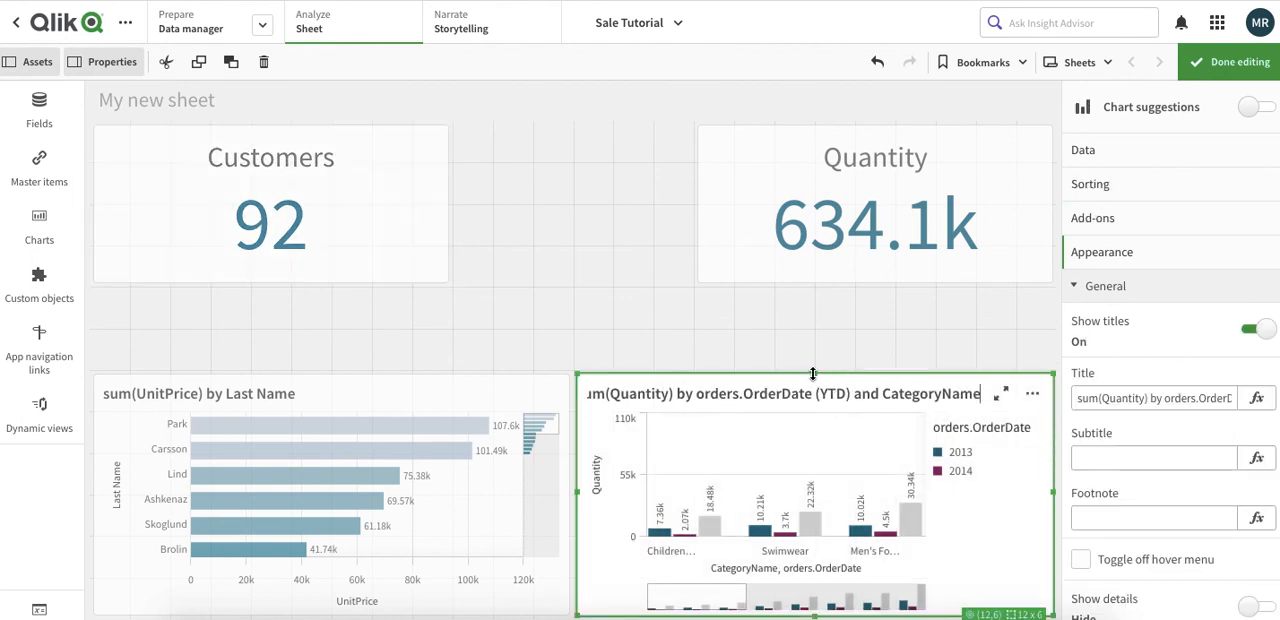
Stretch the Quantity chart and the UnitPrice bar chart up to the KPIs.
drag(812, 376, 812, 296)
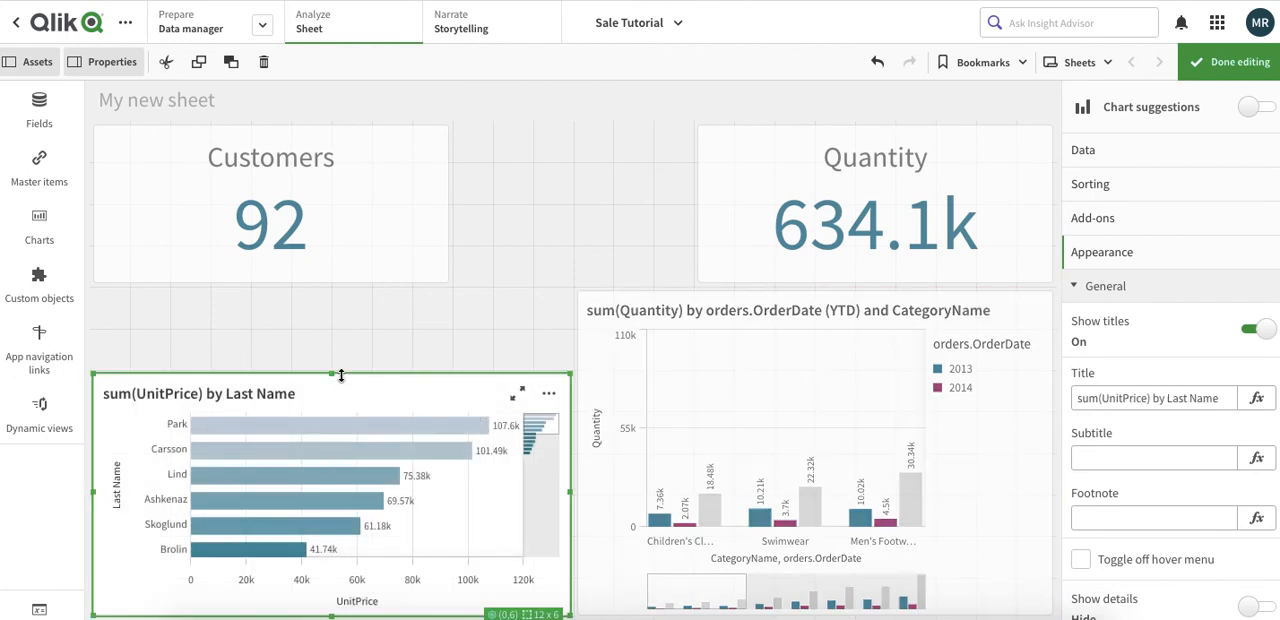
drag(340, 376, 340, 290)
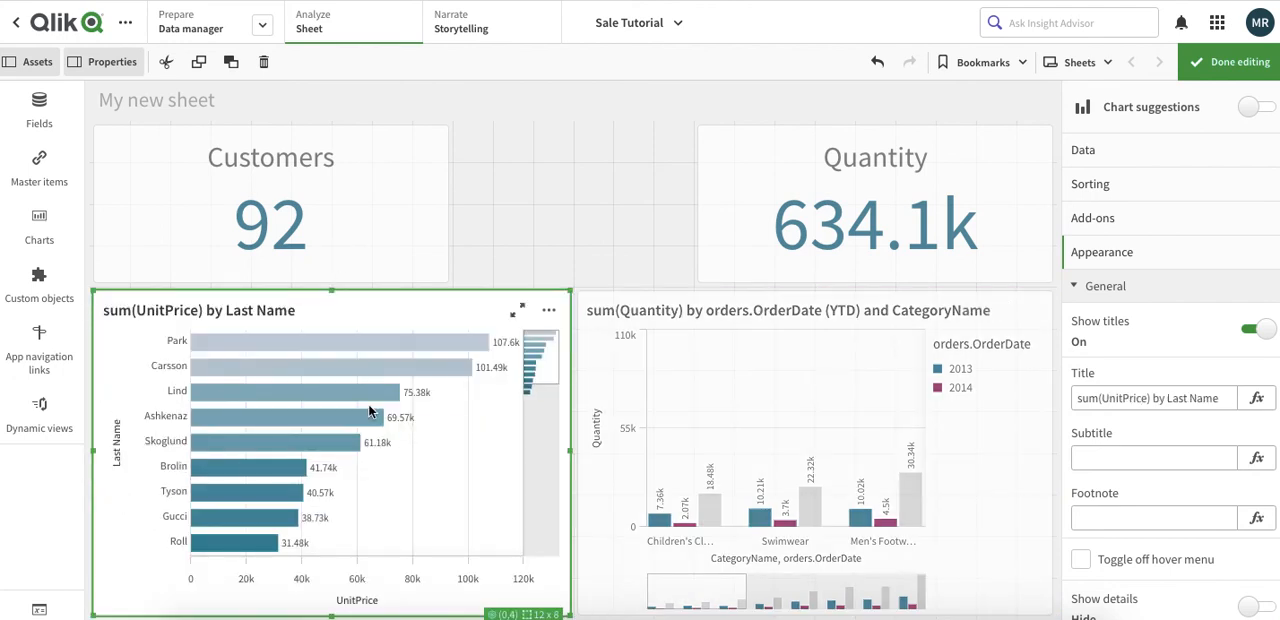
click(1084, 148)
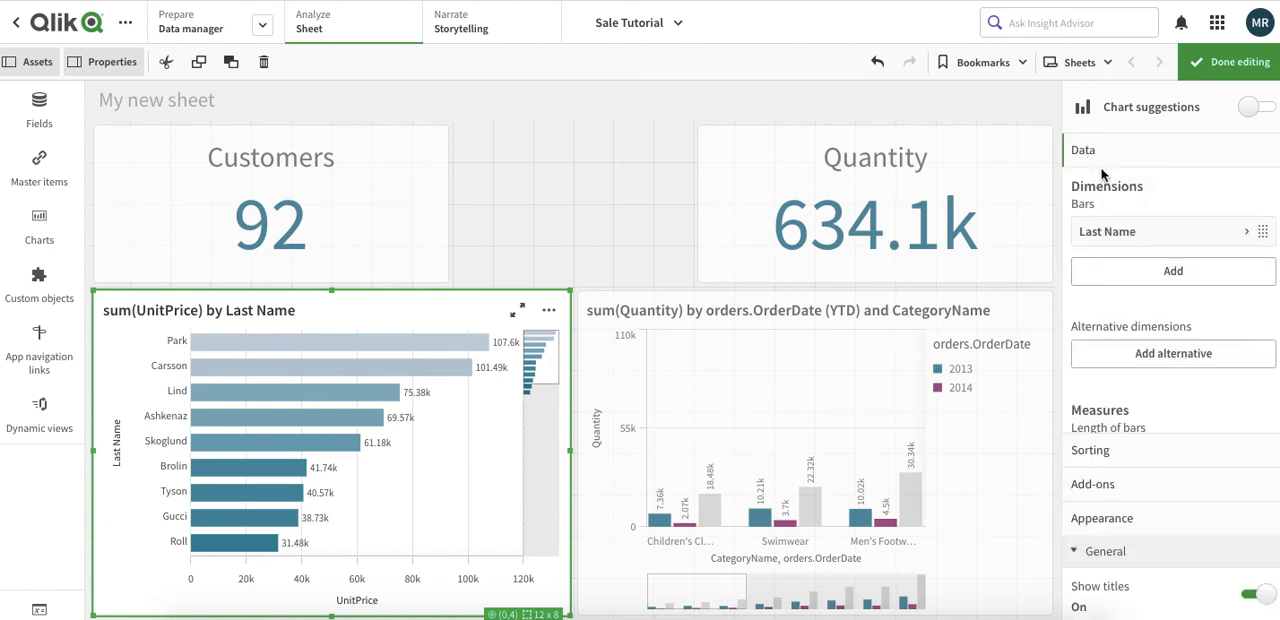
Change the bar measure expression to sum(UnitPrice) * Quantity and apply it.
click(1108, 428)
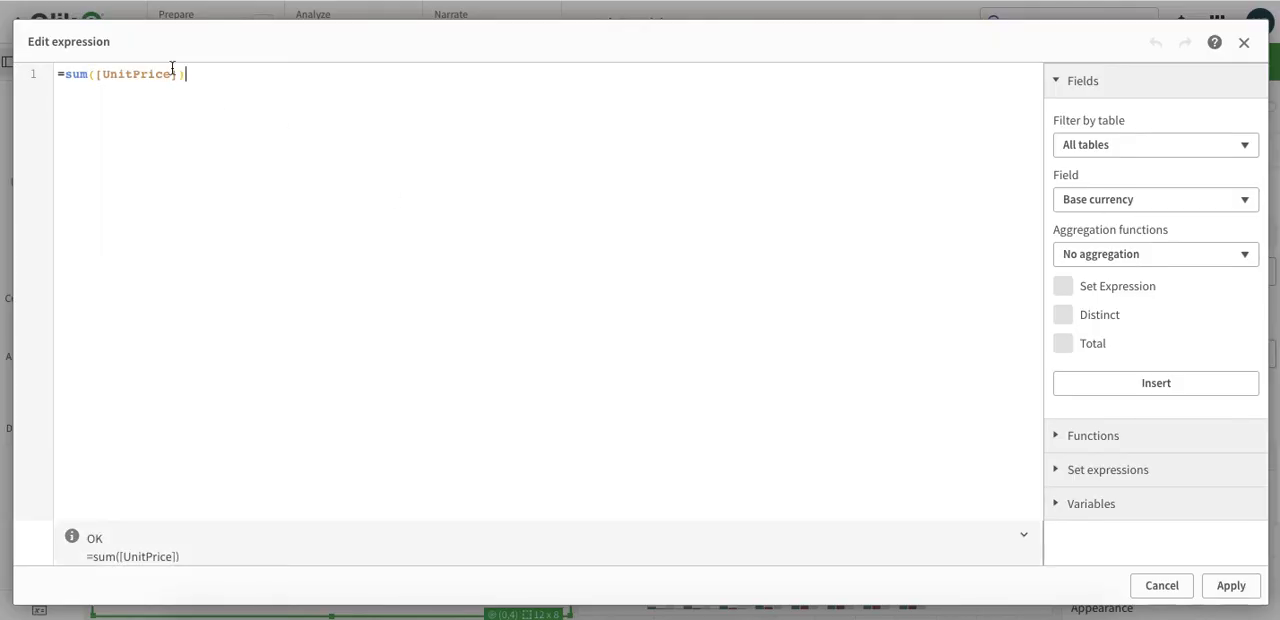
text(*)
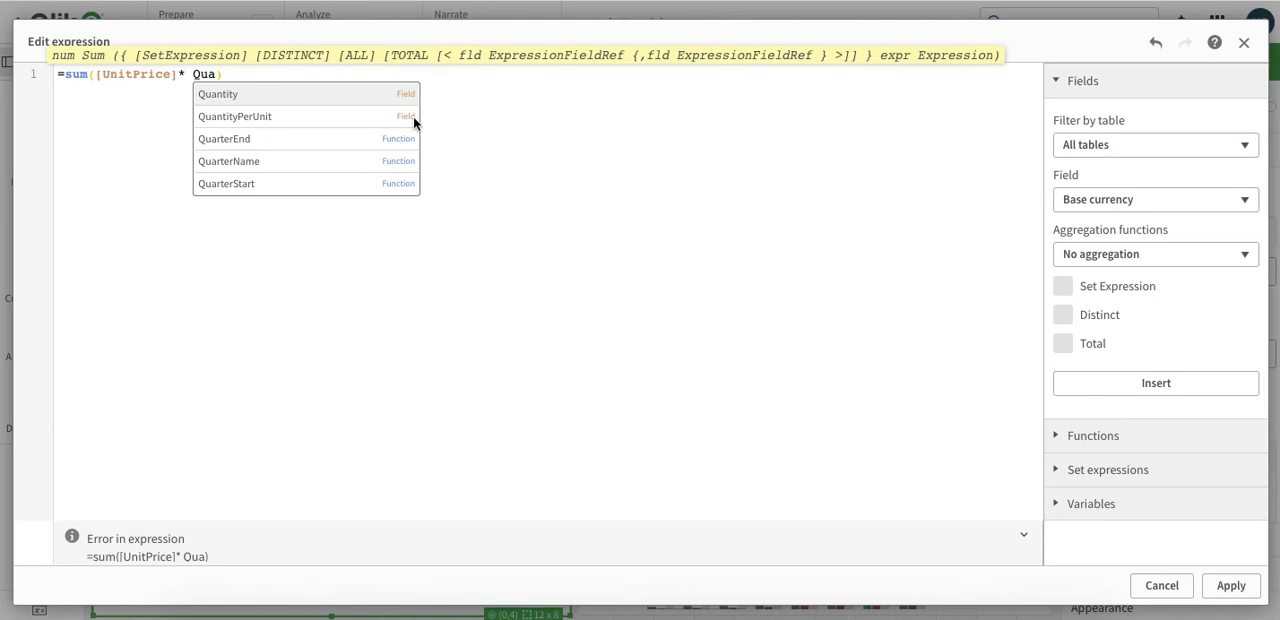
click(218, 92)
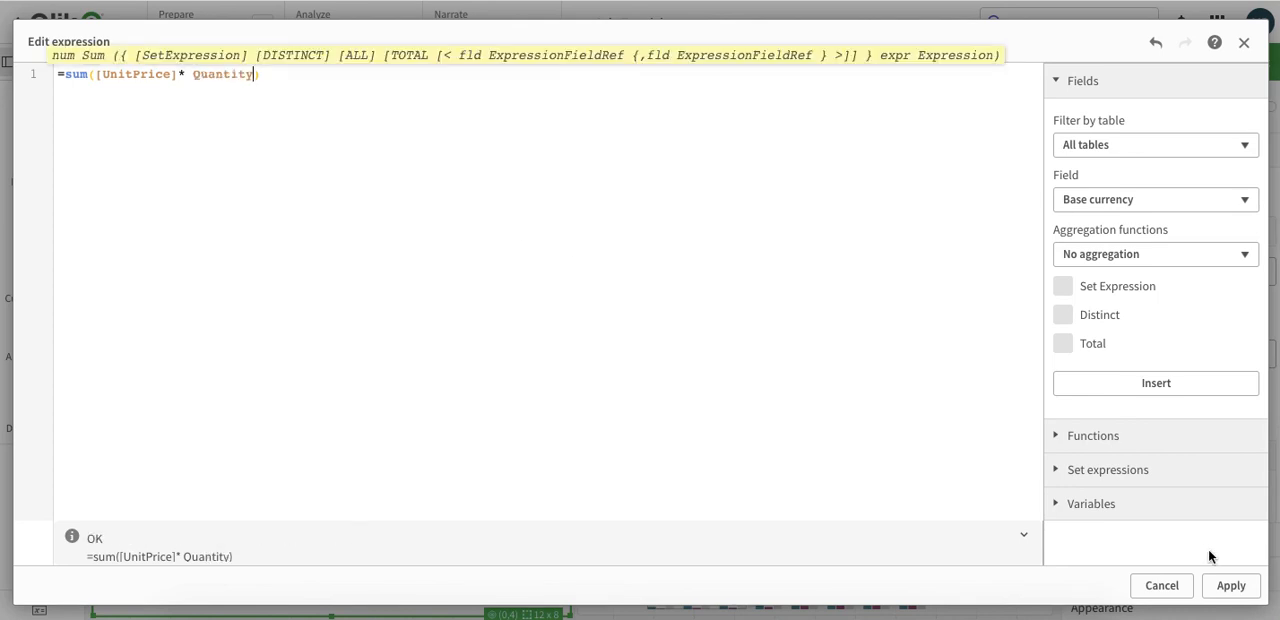
click(1232, 584)
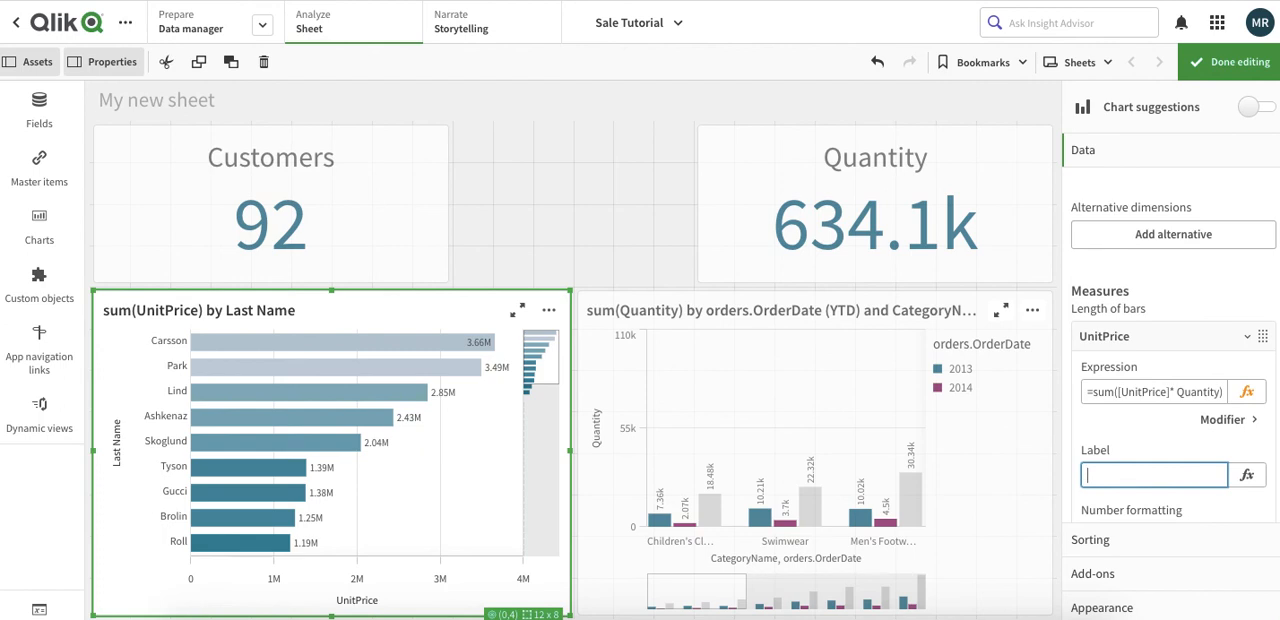
Label the bar measure 'Sales Amount' and finish editing the sheet.
text(Sales Amount)
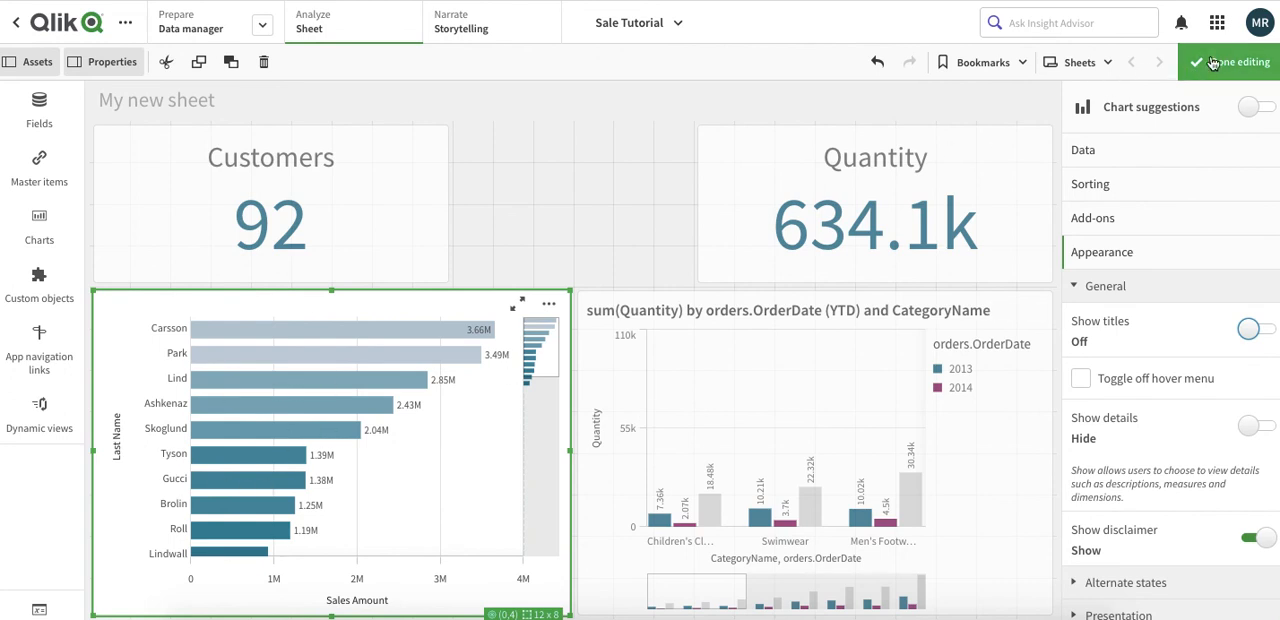
mouse_move(1236, 62)
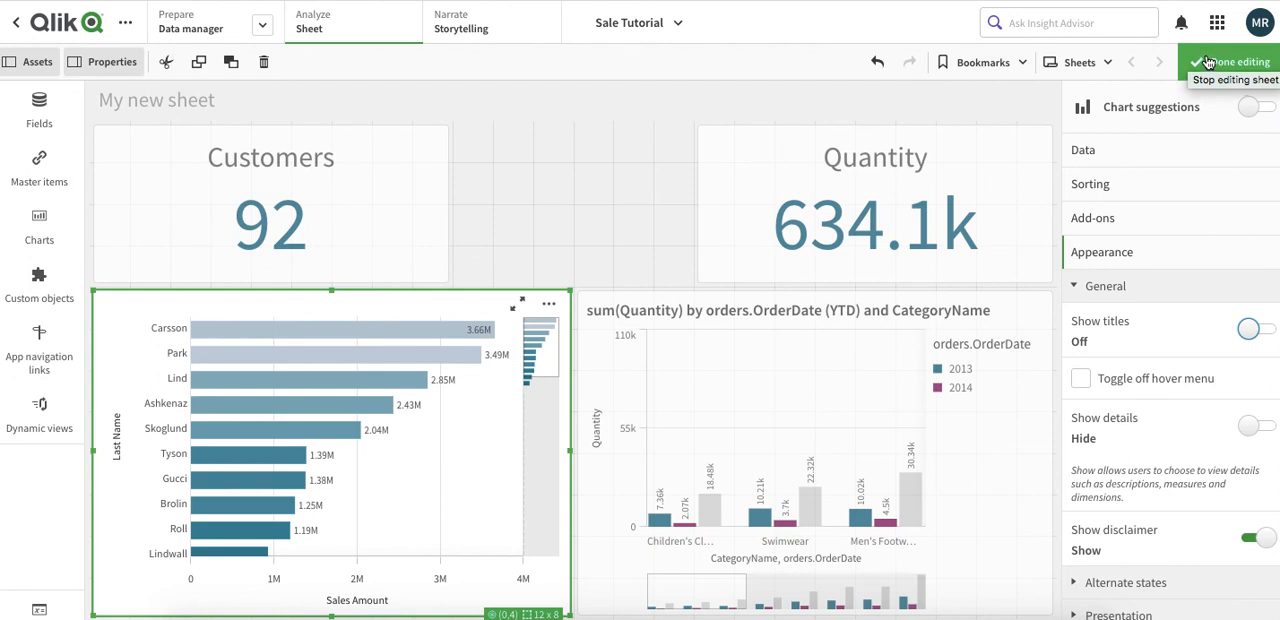
click(1236, 62)
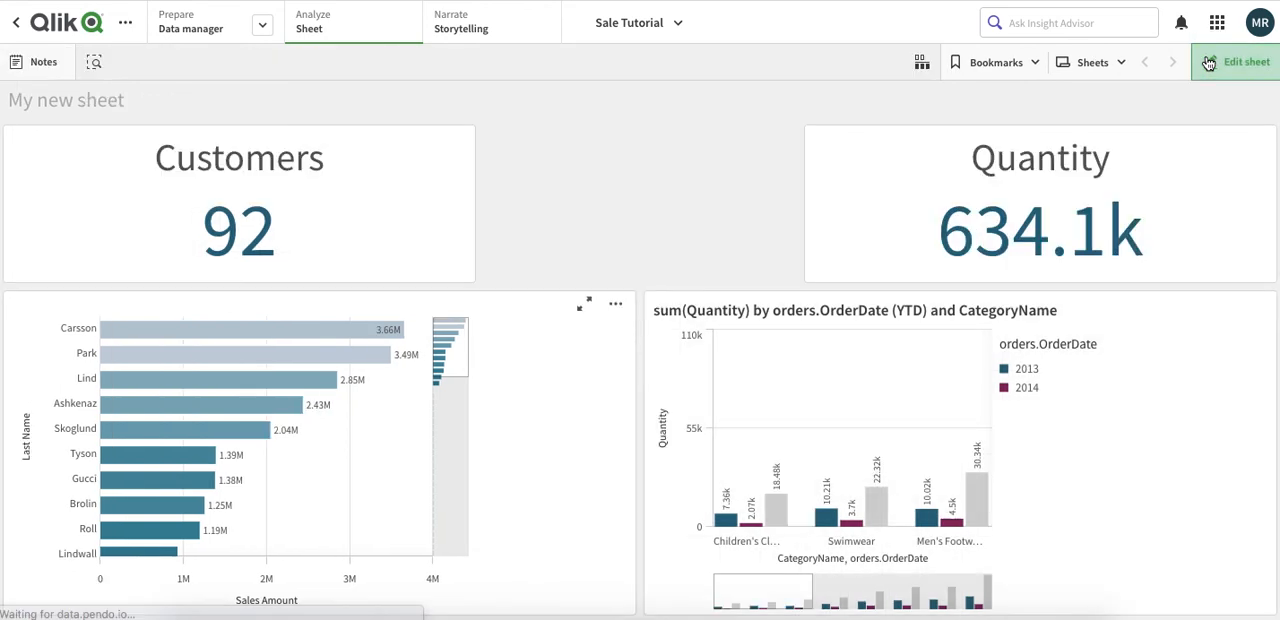